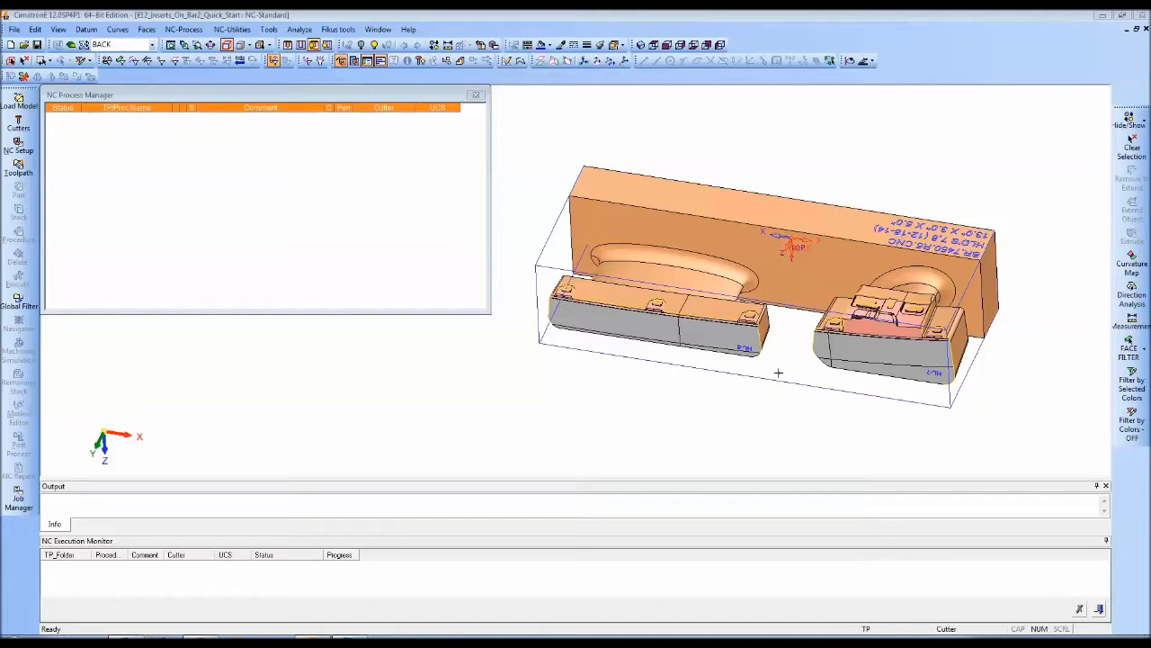
{"action": "mouse_move", "coordinate": [791, 367]}
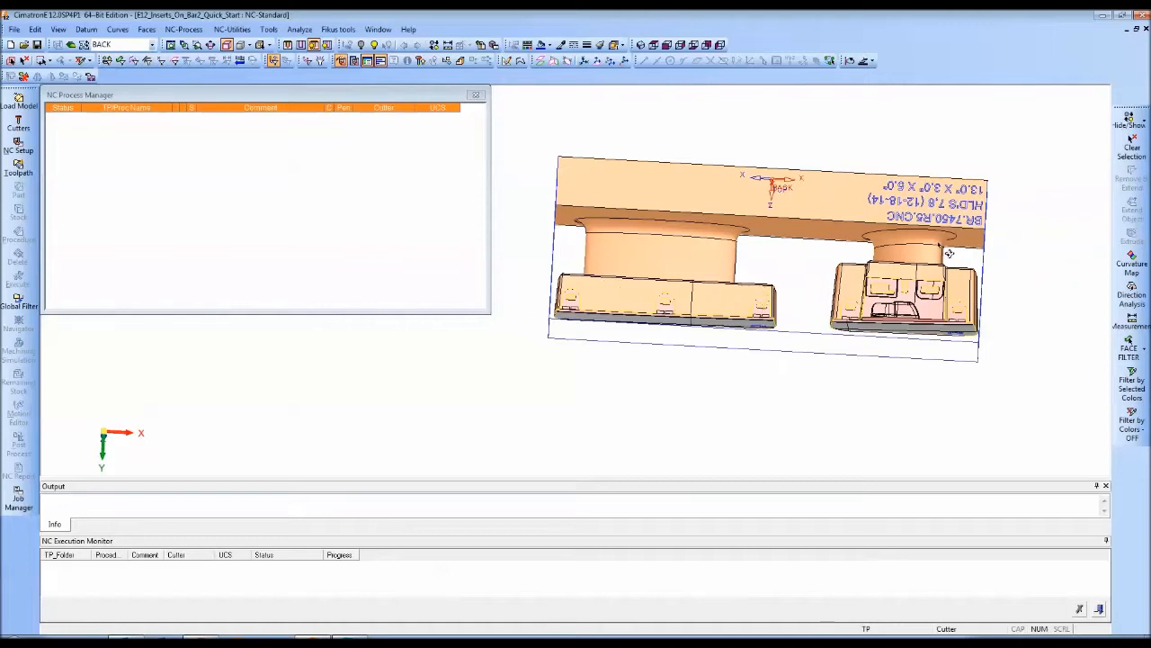
{"action": "mouse_move", "coordinate": [939, 290]}
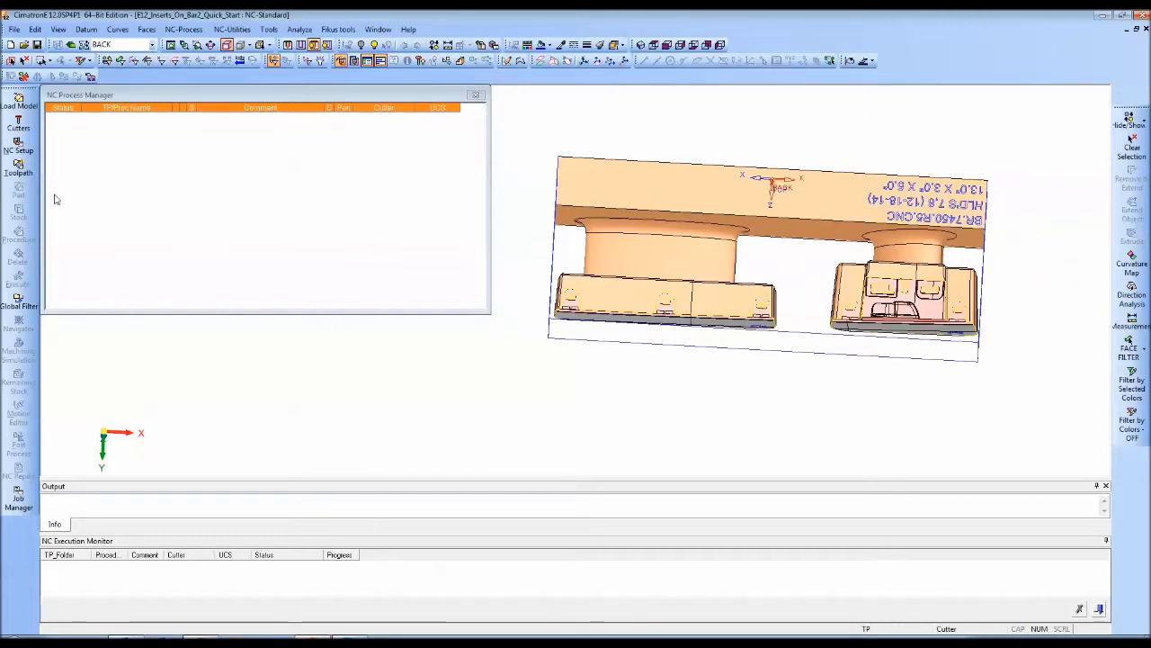
{"action": "mouse_move", "coordinate": [70, 43]}
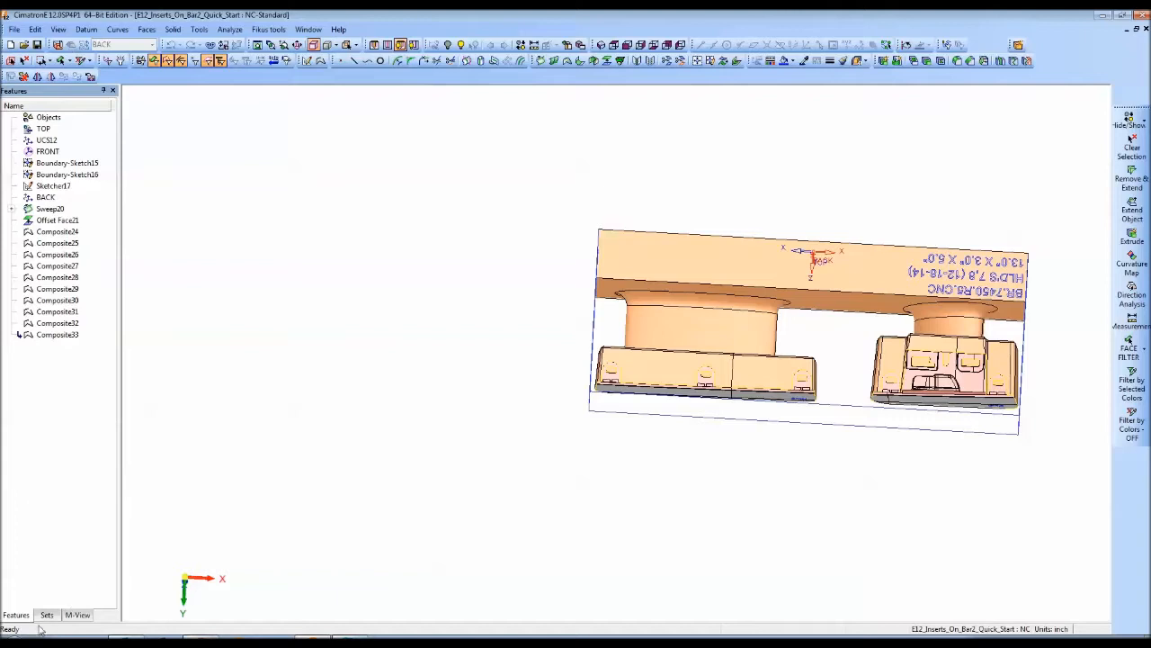
Step: Display the base and platform geometry sets and view the inserts from an isometric angle
{"action": "left_click", "coordinate": [47, 615]}
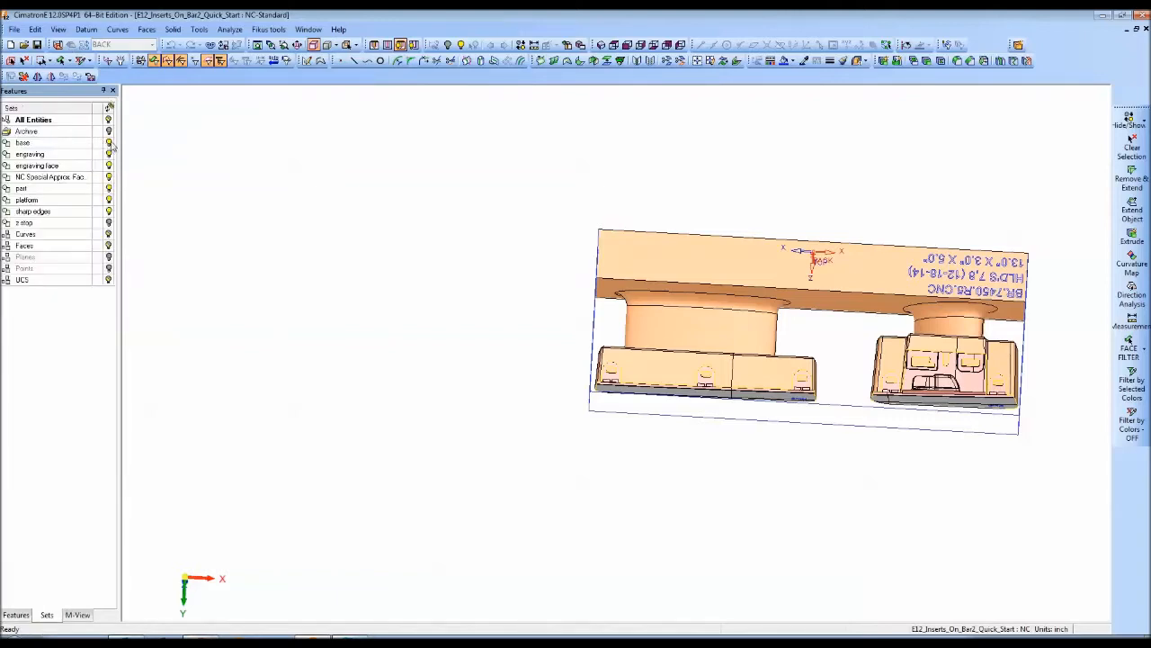
{"action": "left_click", "coordinate": [21, 142]}
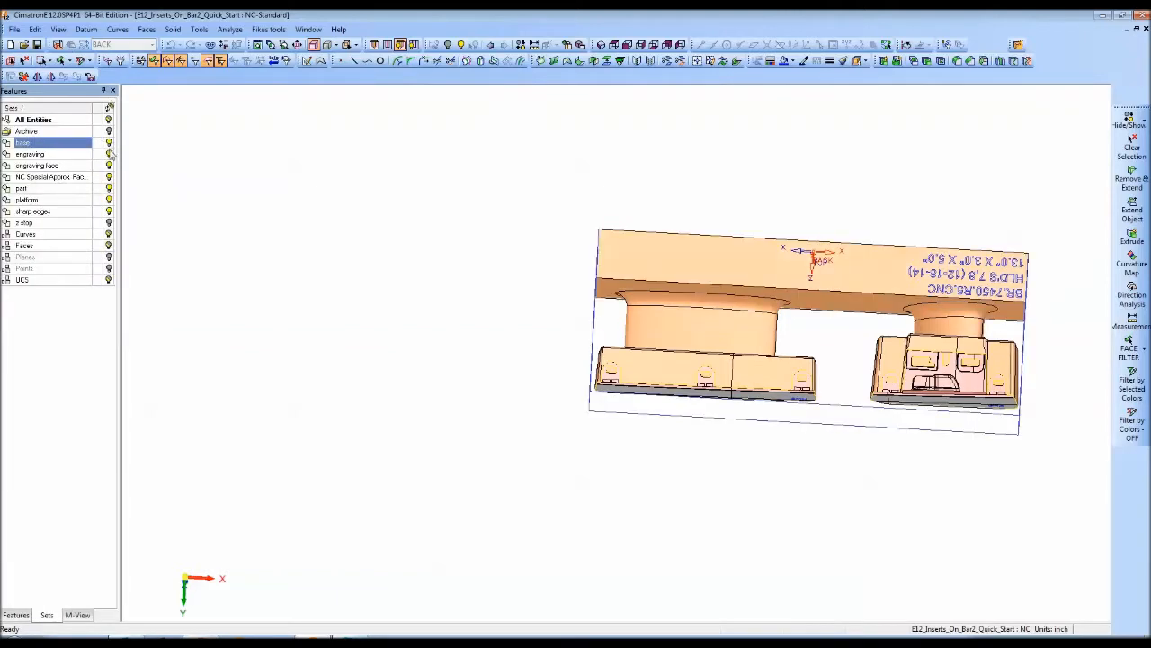
{"action": "left_click", "coordinate": [22, 189]}
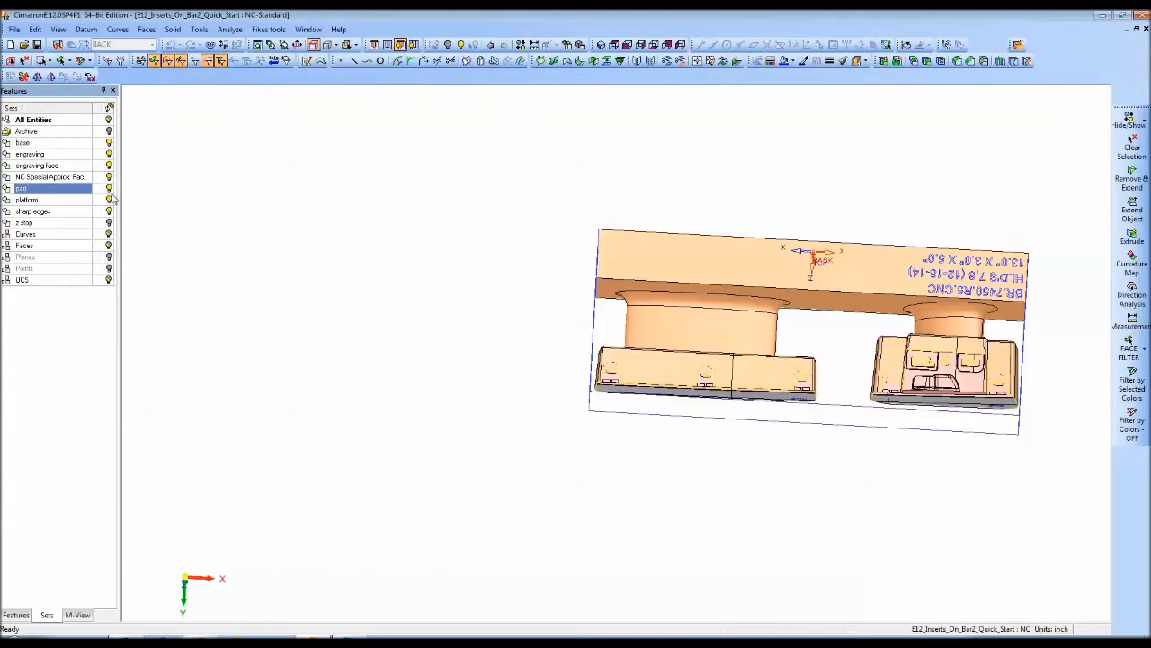
{"action": "left_click", "coordinate": [27, 199]}
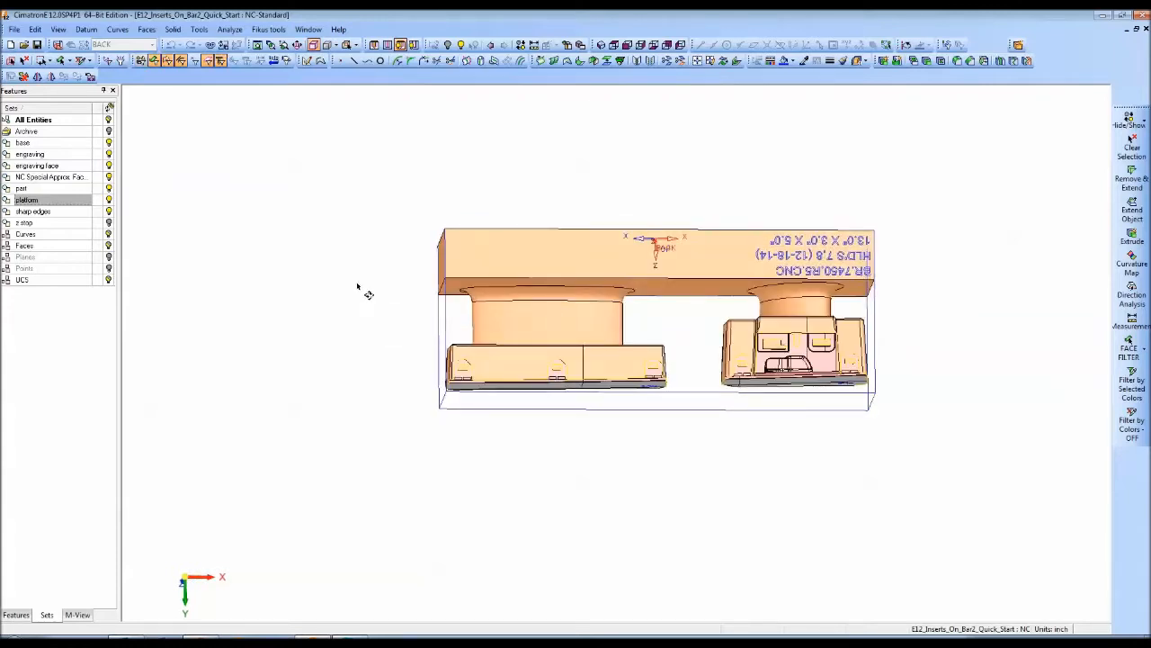
{"action": "left_click", "coordinate": [621, 284]}
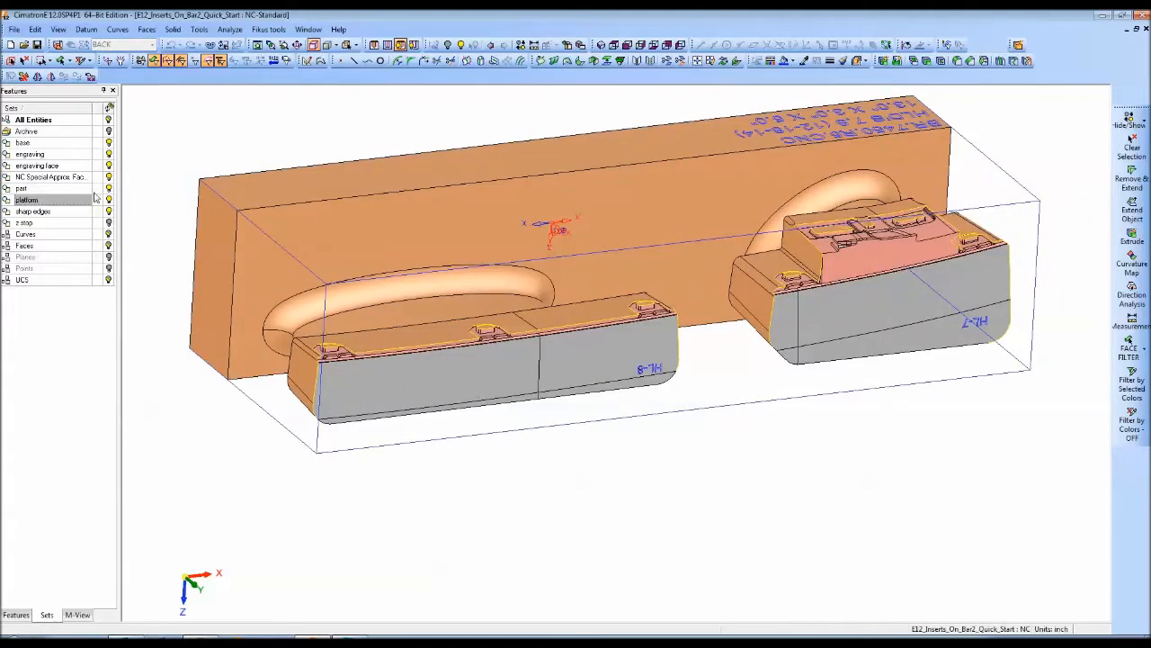
Step: Display the z-rmp and engraving sets, then return to the empty NC Process Manager
{"action": "left_click", "coordinate": [32, 210]}
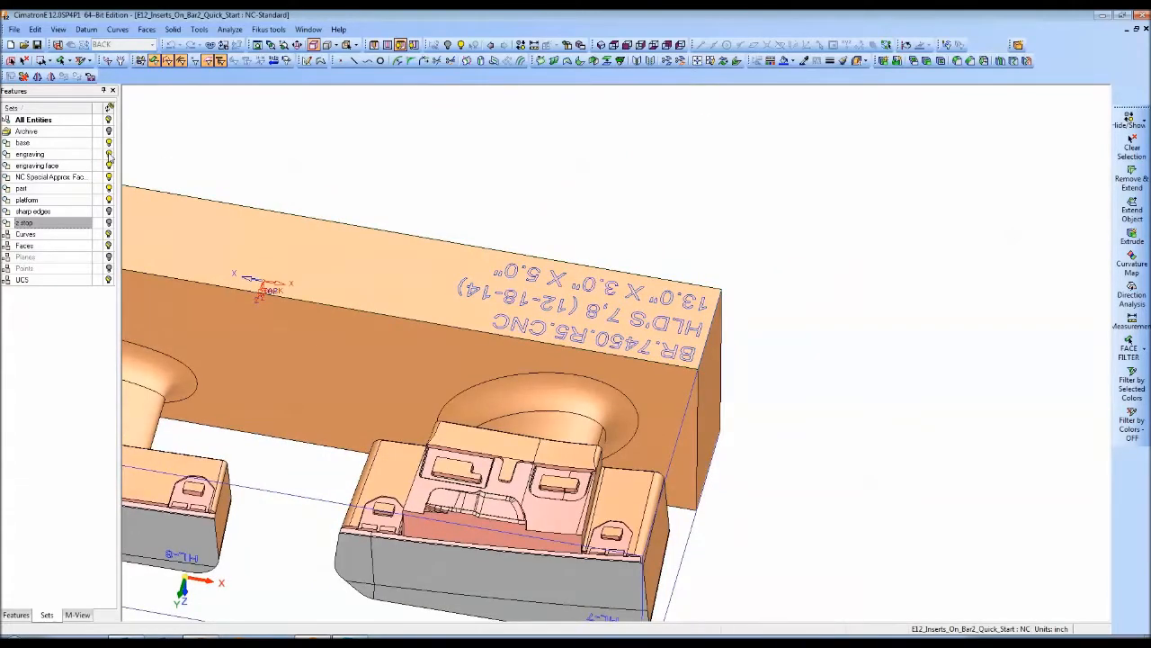
{"action": "left_click", "coordinate": [31, 155]}
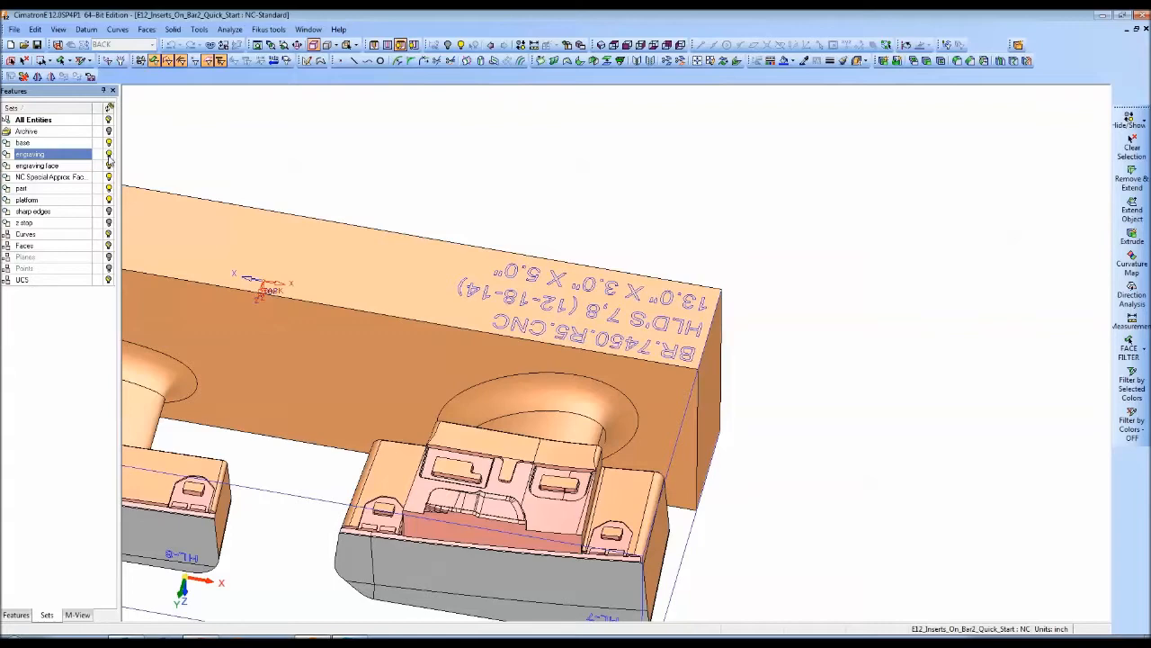
{"action": "left_click", "coordinate": [38, 165]}
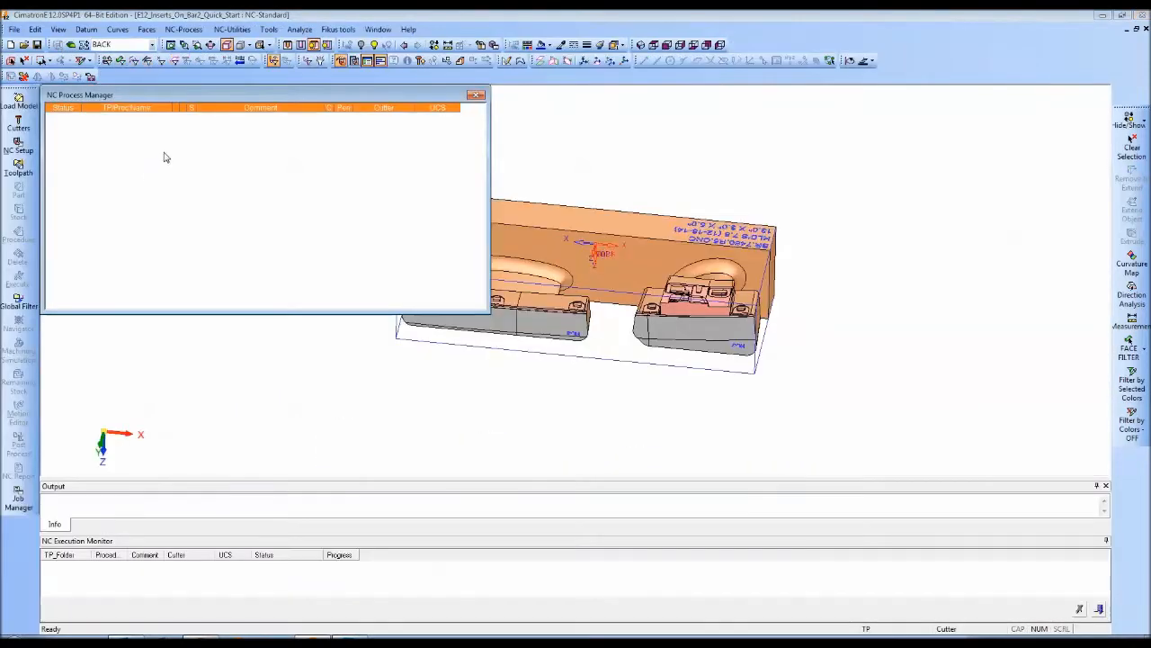
Step: Apply the E12_Inserts_On_Bar_Backside.tpt template to populate roughing, finishing and cleanup procedures
{"action": "right_click", "coordinate": [165, 158]}
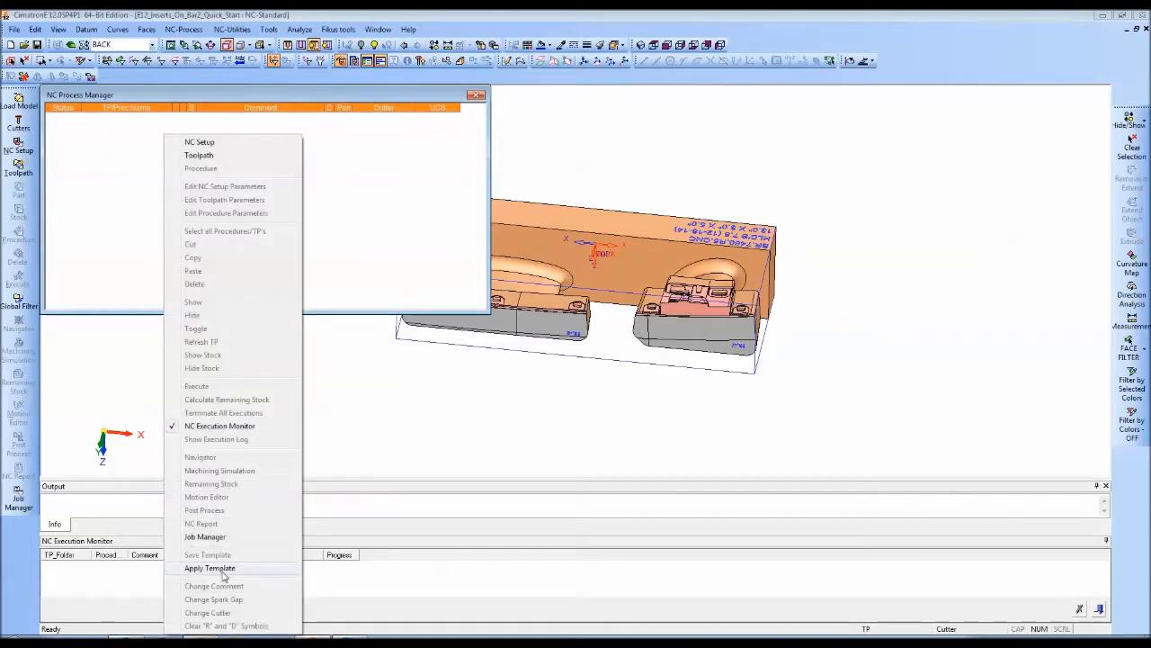
{"action": "left_click", "coordinate": [208, 568]}
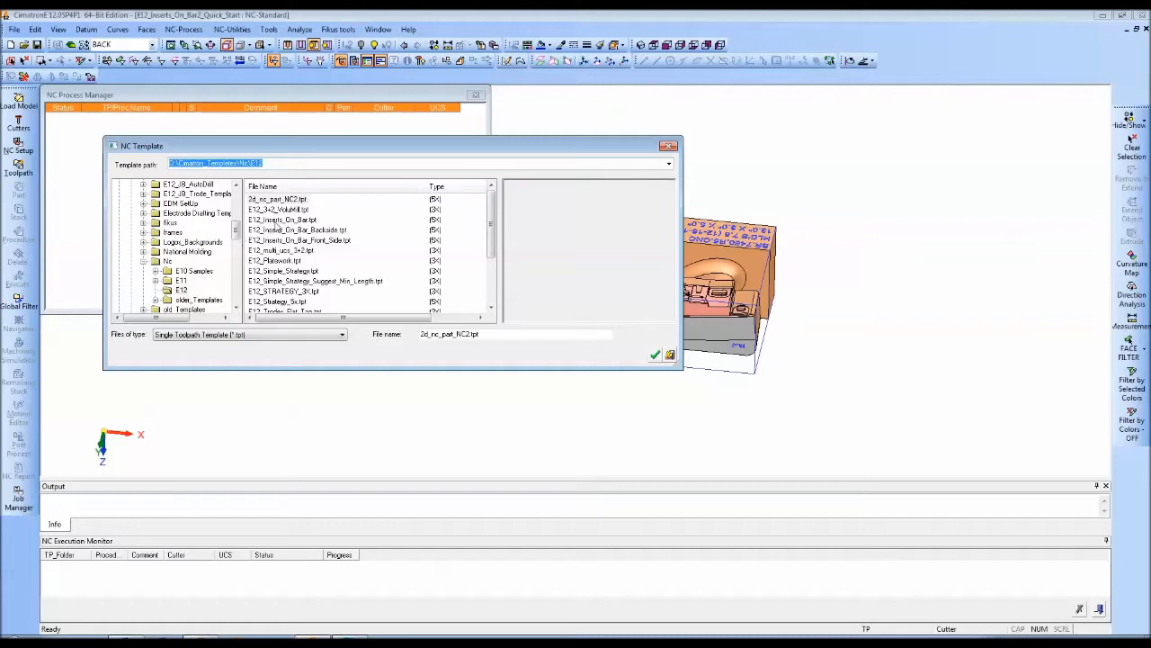
{"action": "left_click", "coordinate": [297, 230]}
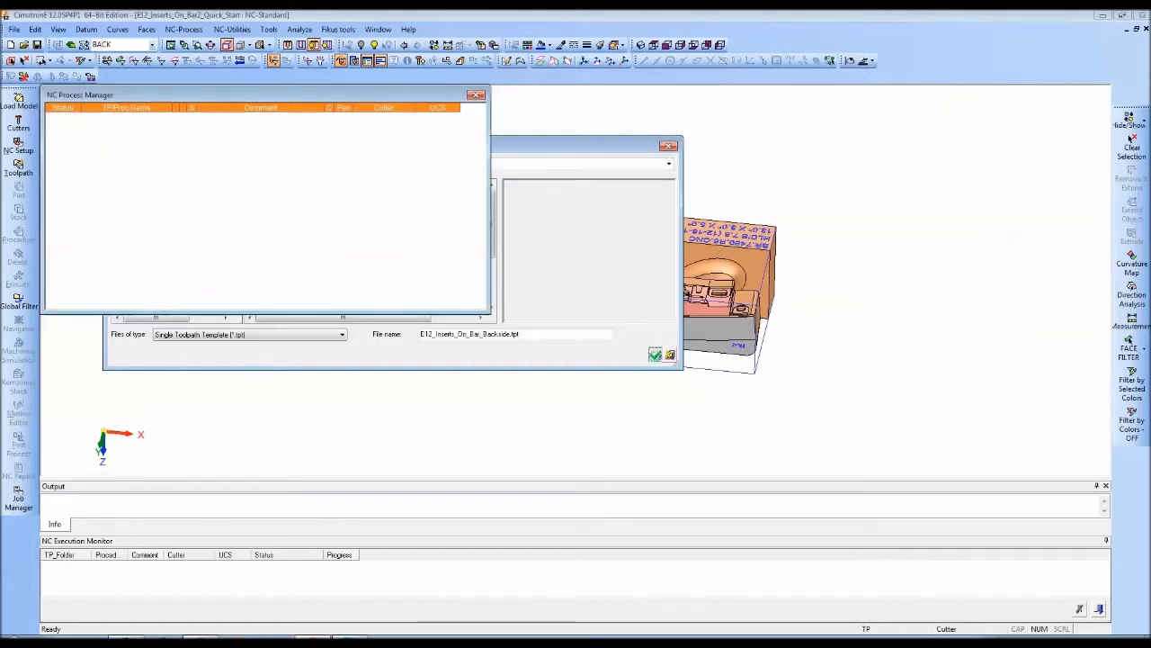
{"action": "left_click", "coordinate": [655, 352]}
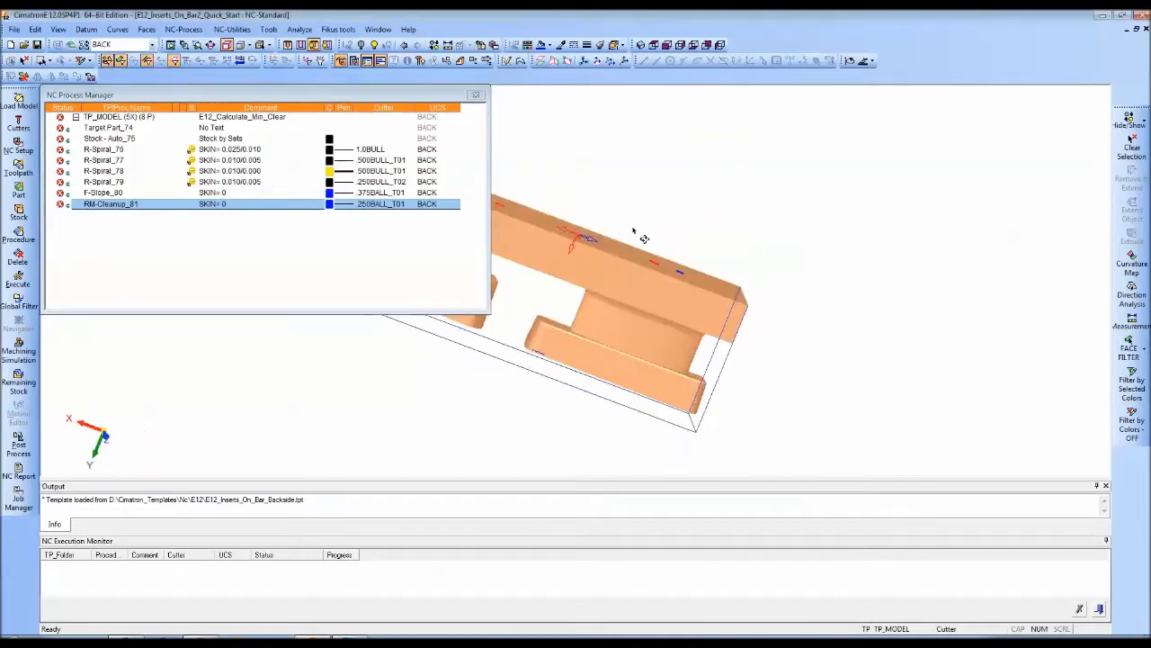
Step: Bring up the TP_MODEL toolpath's settings
{"action": "left_click_drag", "start_coordinate": [633, 234], "coordinate": [791, 199]}
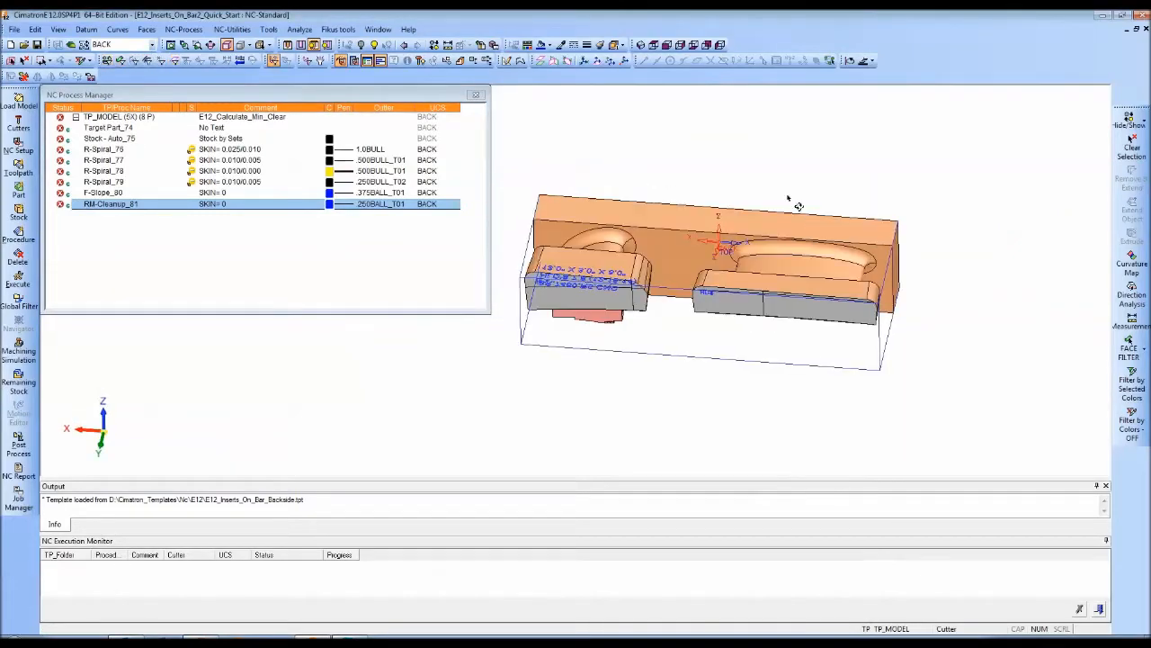
{"action": "double_click", "coordinate": [118, 117]}
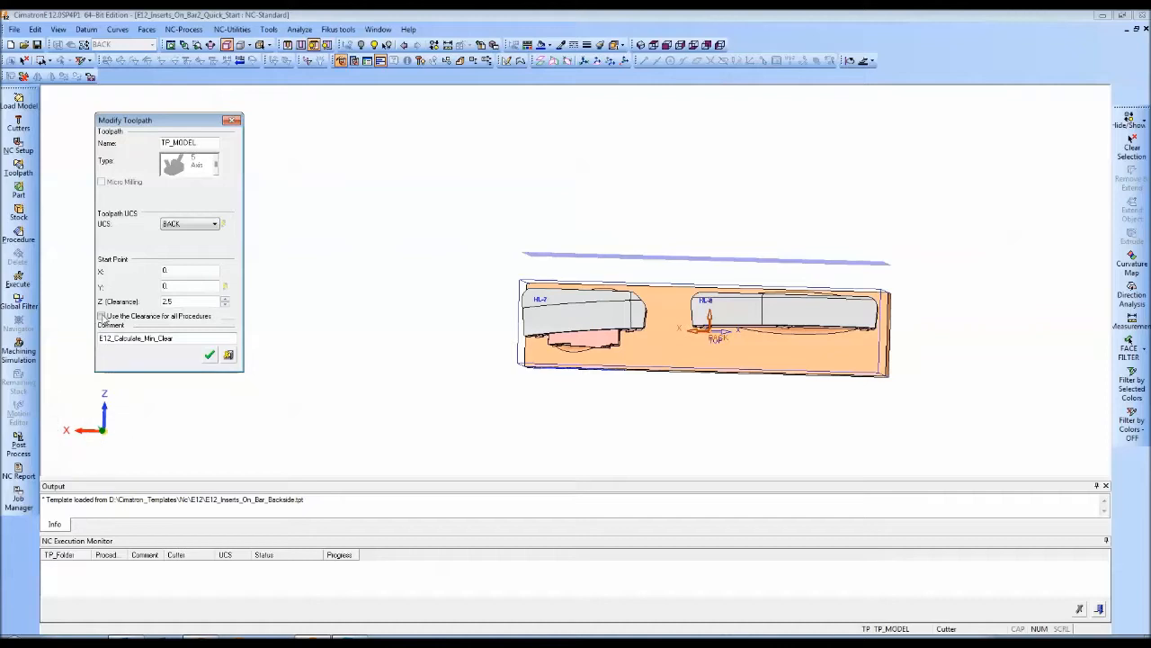
Step: Confirm the target part's 943 picked faces and start the bounding-box initial stock definition
{"action": "left_click", "coordinate": [209, 352]}
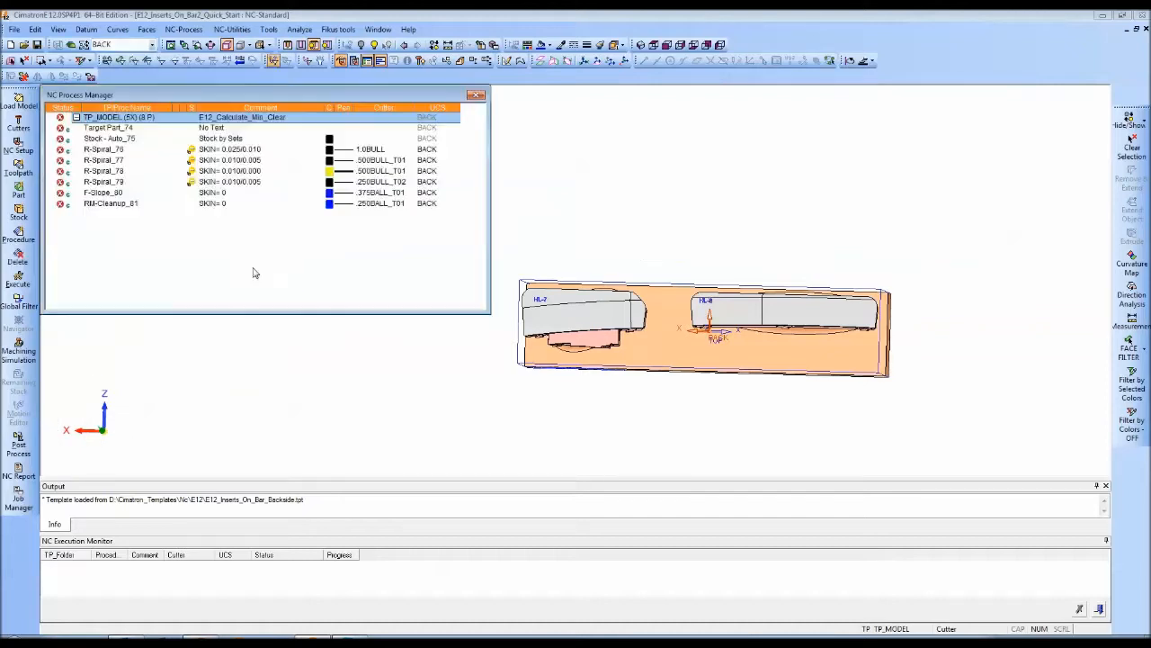
{"action": "left_click", "coordinate": [17, 187]}
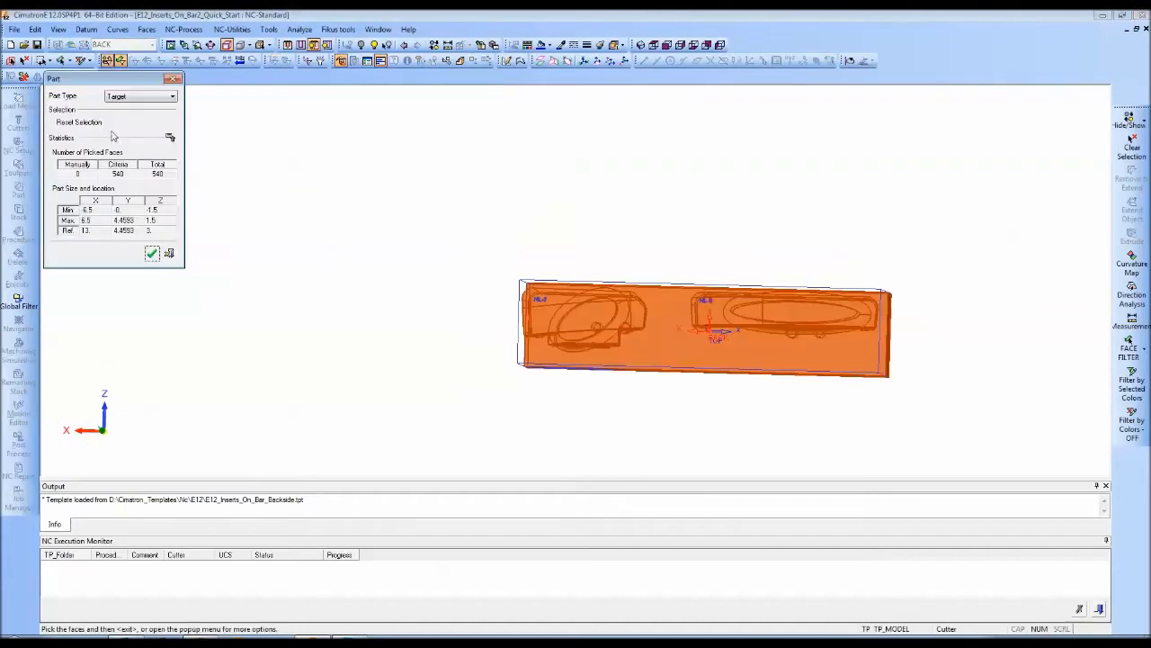
{"action": "left_click_drag", "start_coordinate": [705, 327], "coordinate": [664, 263]}
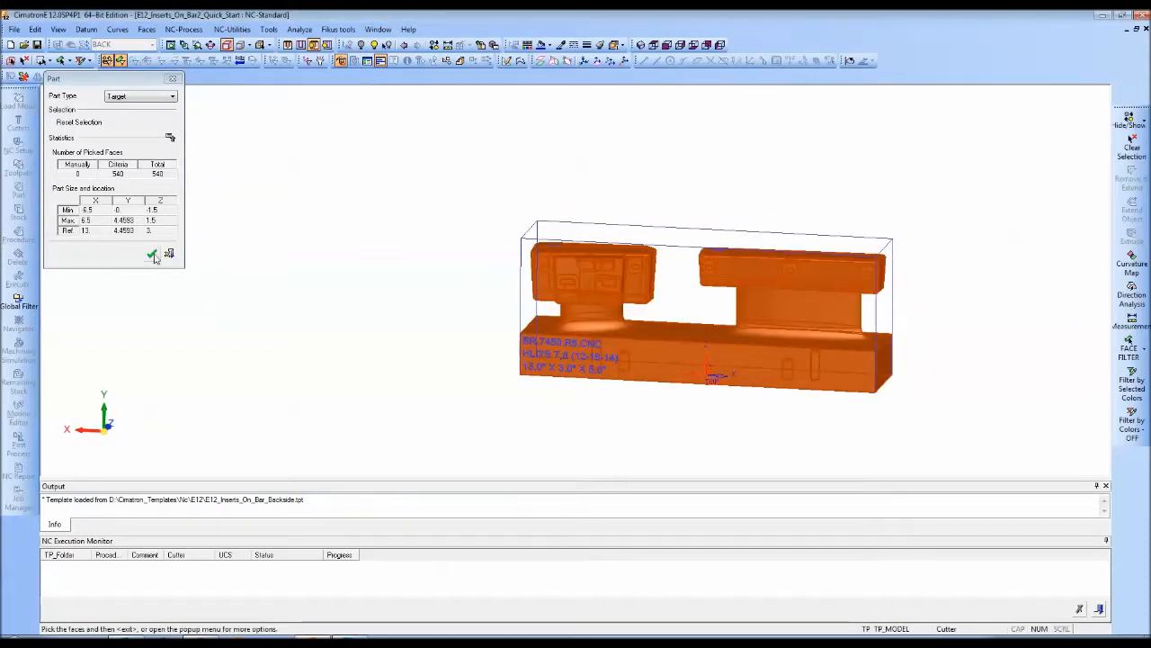
{"action": "left_click", "coordinate": [151, 256]}
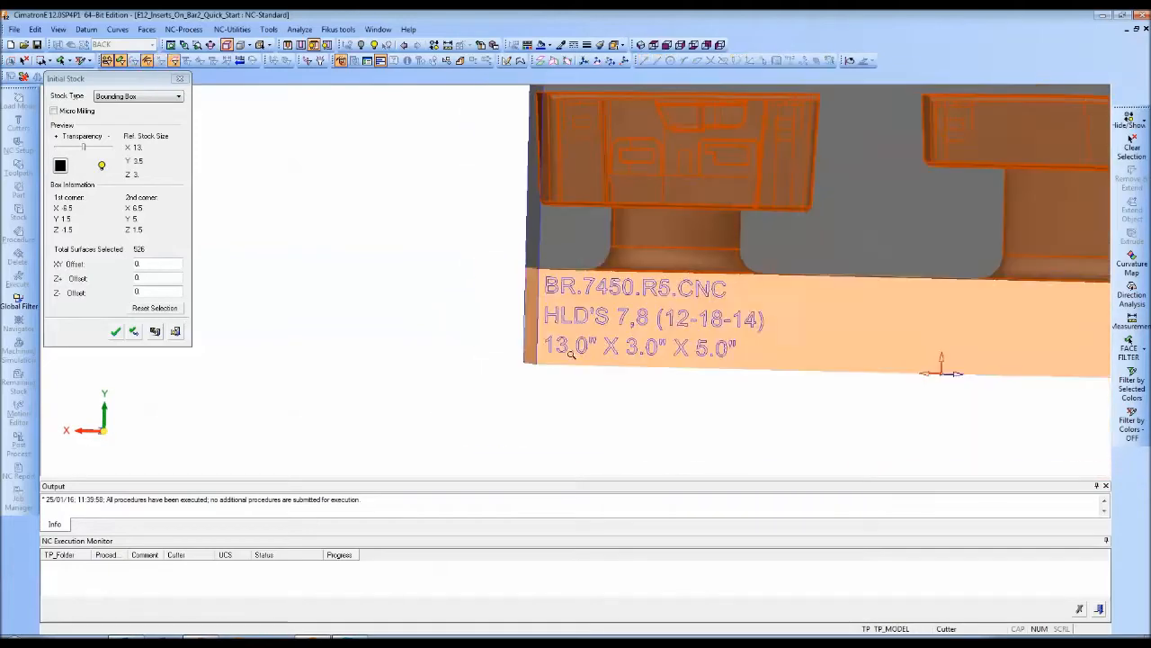
{"action": "left_click", "coordinate": [115, 331]}
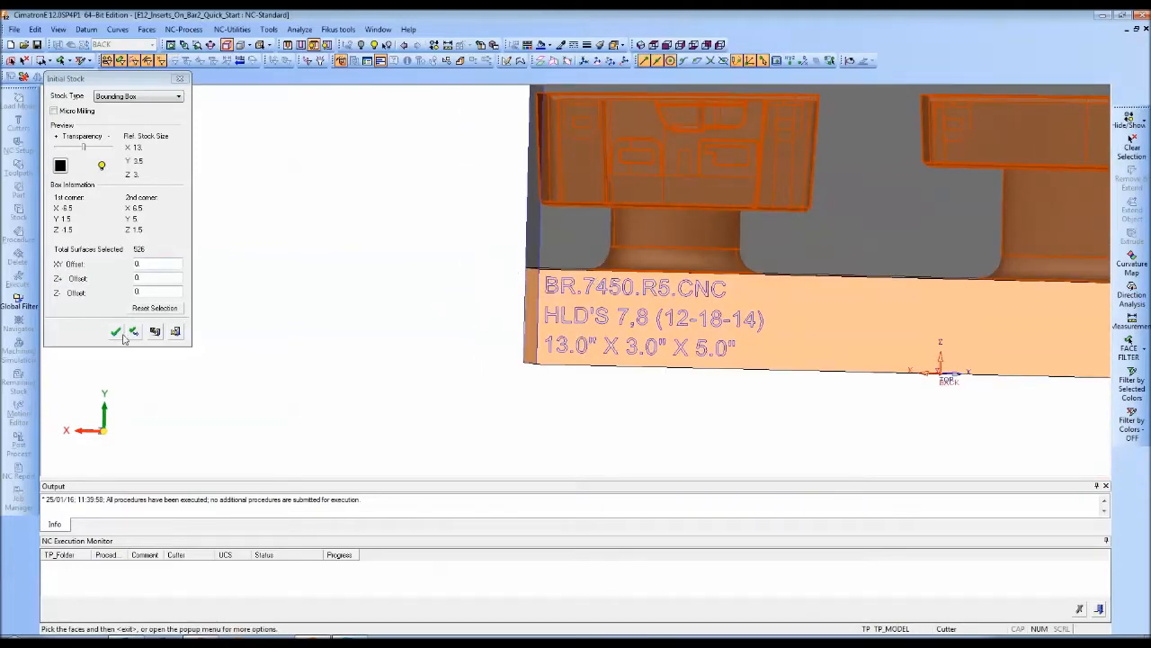
Step: Accept the bounding-box stock and execute all template procedures
{"action": "left_click", "coordinate": [116, 331]}
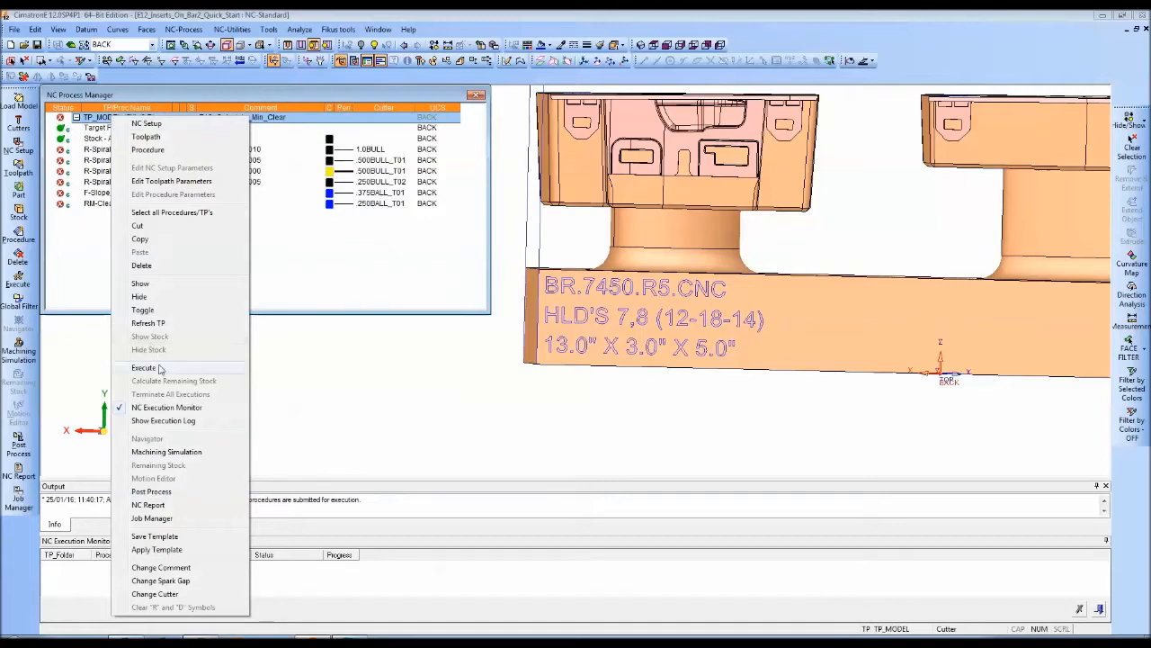
{"action": "left_click", "coordinate": [144, 367]}
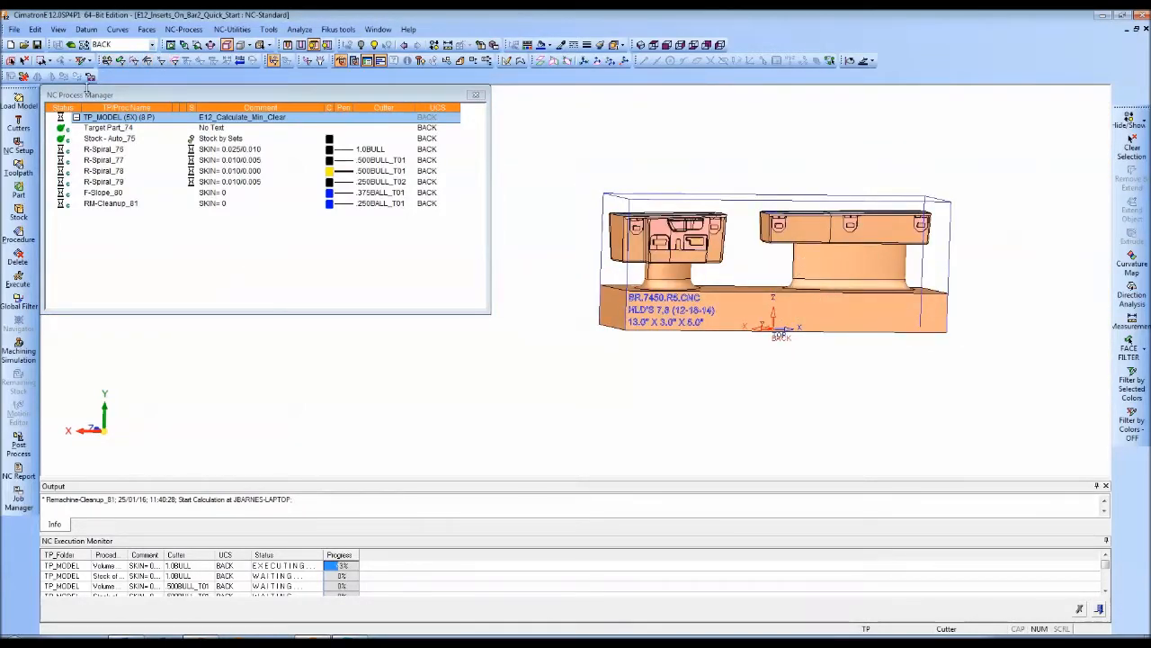
Step: On the FRONT coordinate system, load a Single Toolpath Template adding the front-side toolpath
{"action": "left_click", "coordinate": [151, 43]}
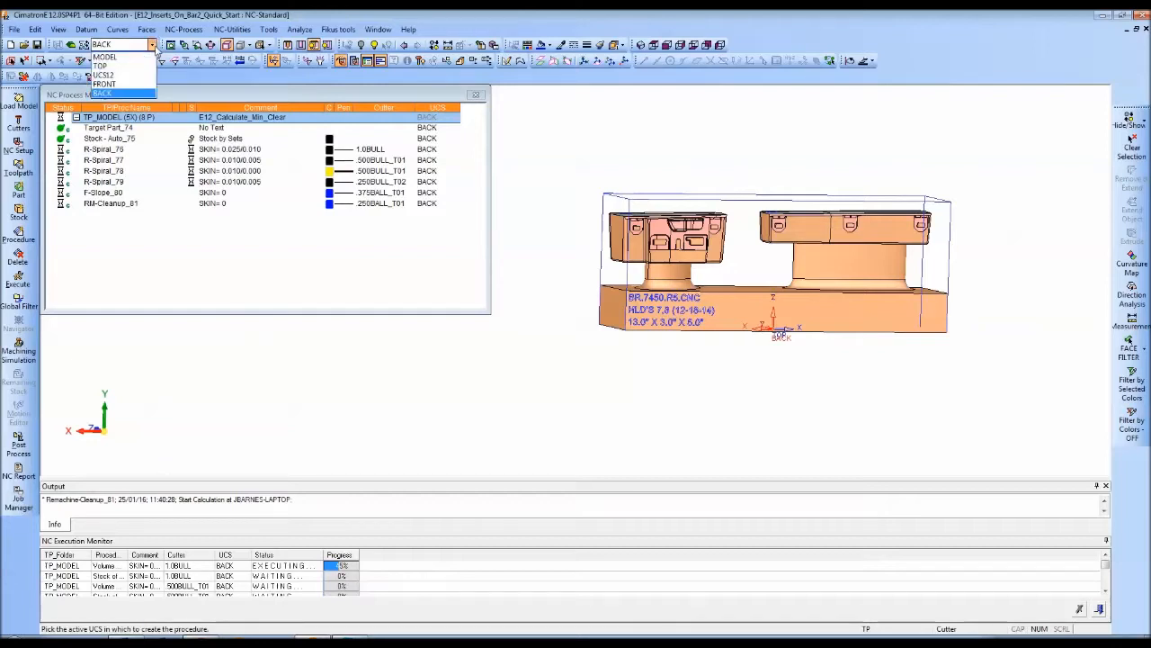
{"action": "left_click", "coordinate": [105, 82]}
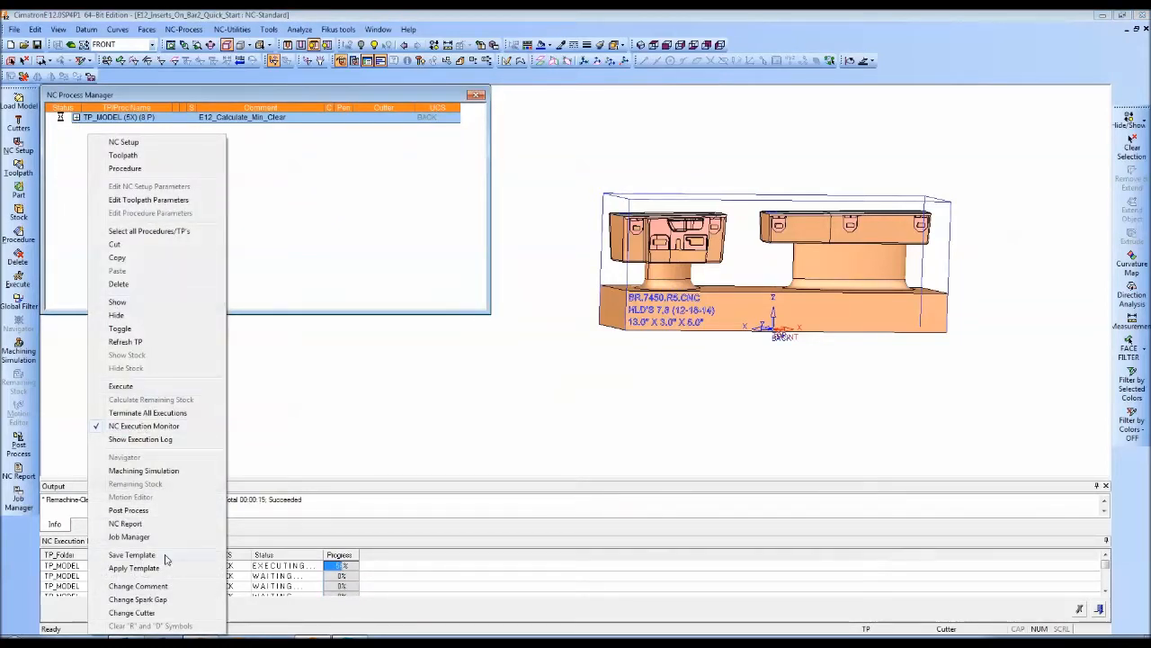
{"action": "left_click", "coordinate": [132, 554]}
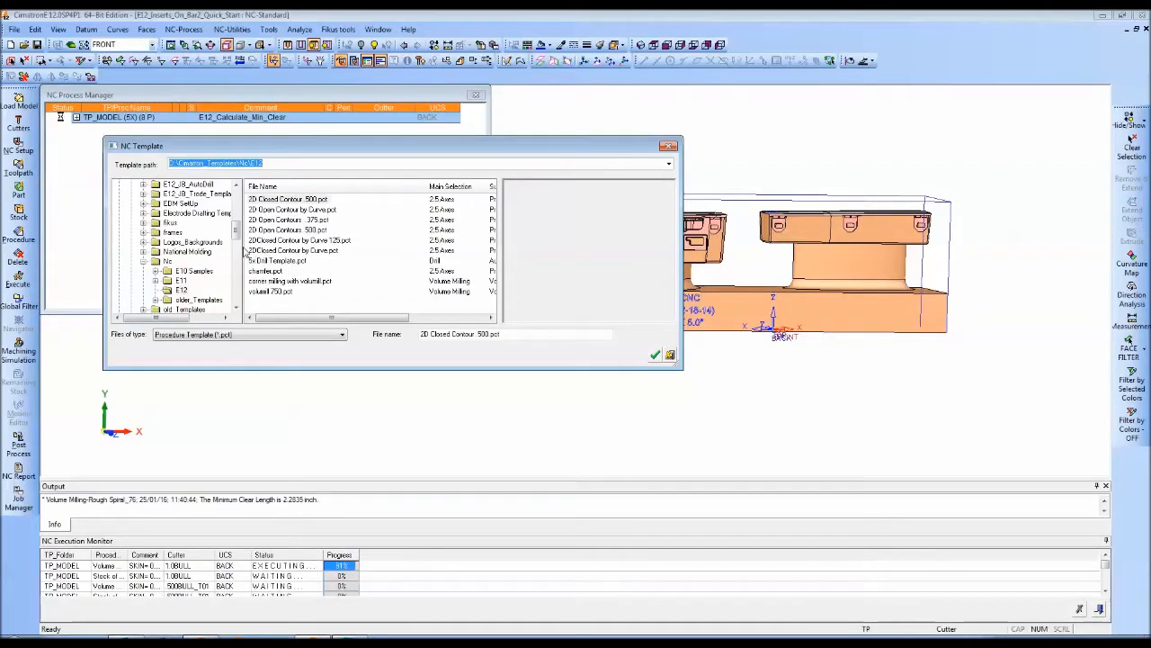
{"action": "left_click", "coordinate": [342, 332]}
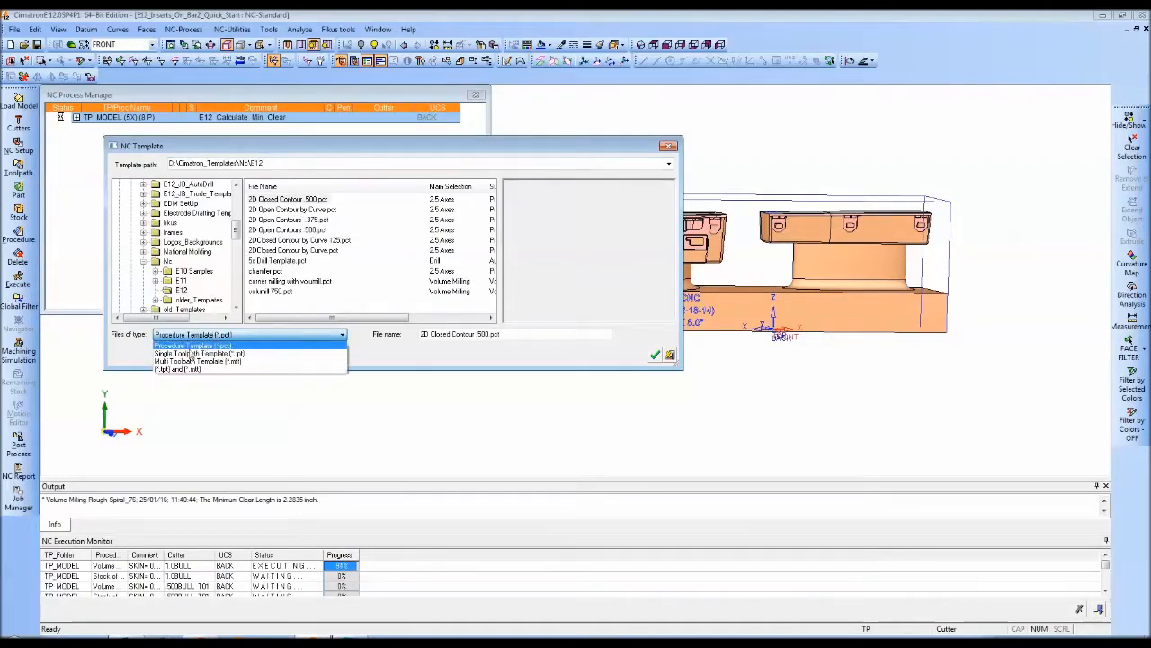
{"action": "left_click", "coordinate": [200, 352]}
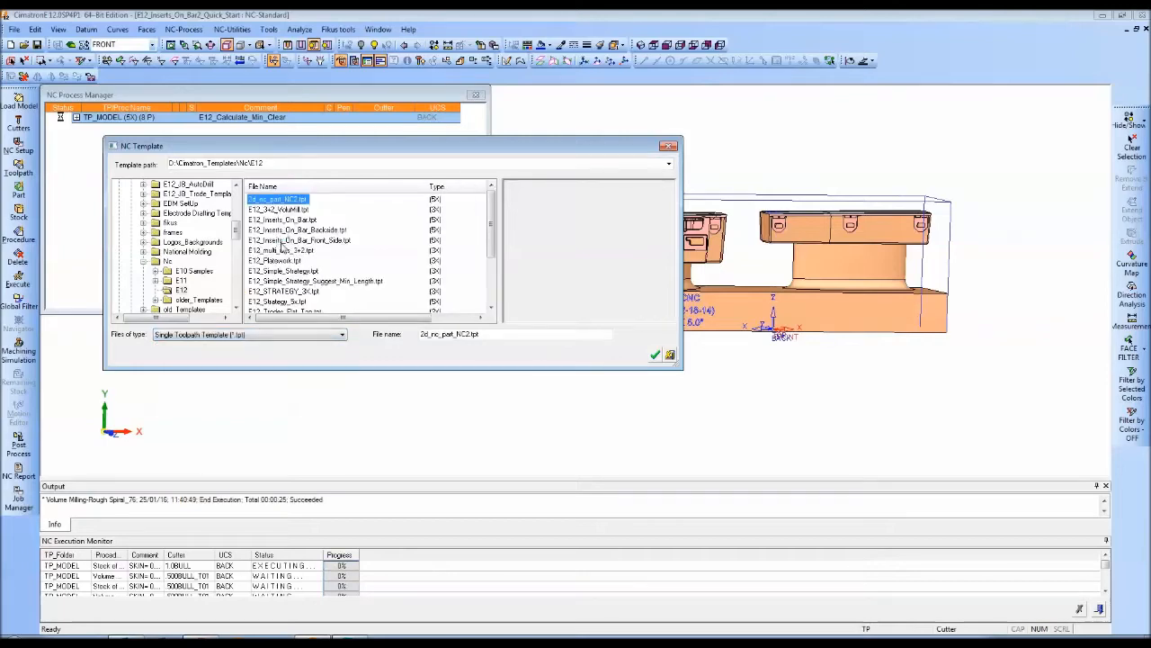
{"action": "left_click", "coordinate": [655, 353]}
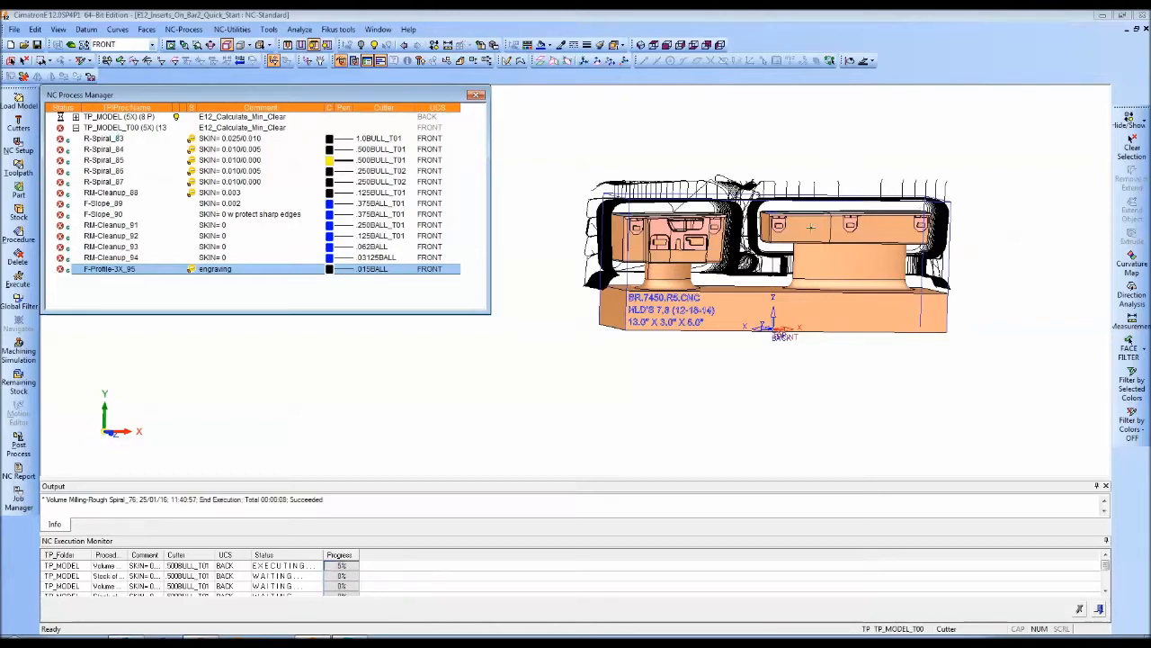
Step: Execute the new TP_MODEL_T00 front-side toolpath's procedures and view the back side
{"action": "left_click_drag", "start_coordinate": [782, 252], "coordinate": [764, 279]}
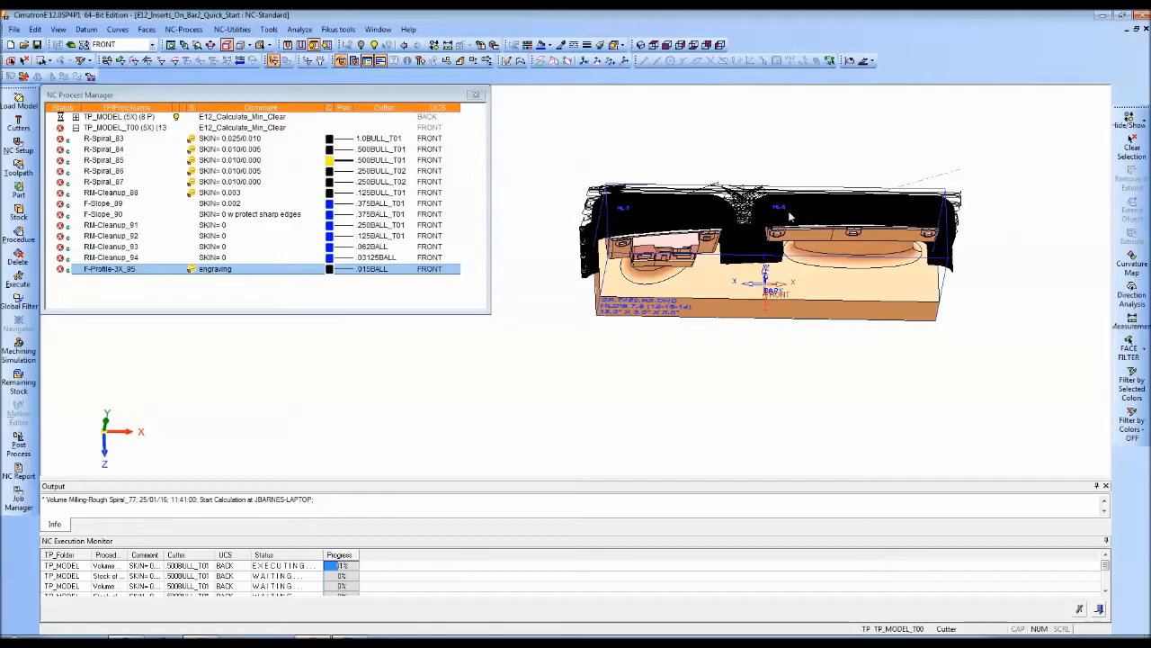
{"action": "left_click_drag", "start_coordinate": [791, 216], "coordinate": [719, 237]}
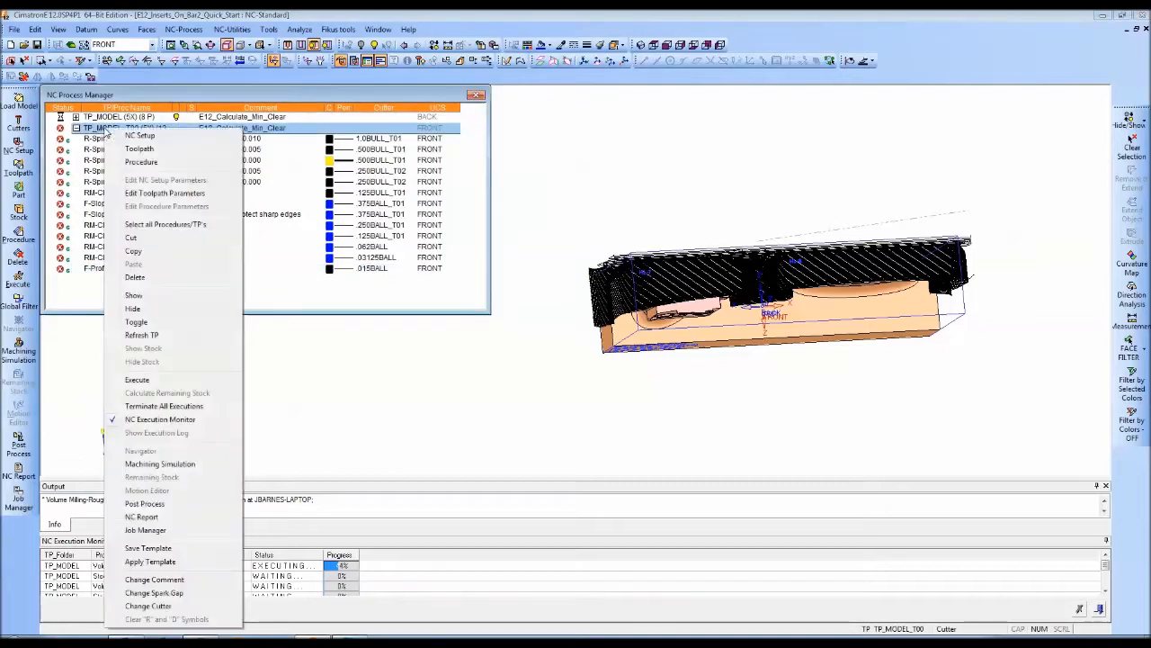
{"action": "left_click", "coordinate": [136, 377]}
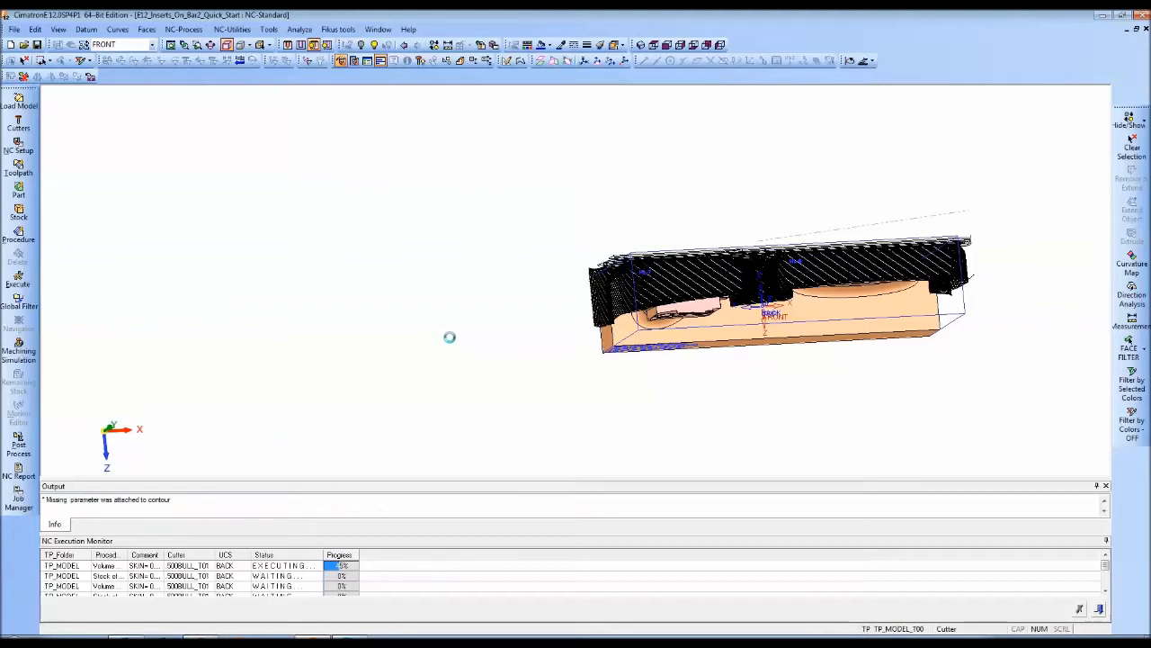
{"action": "mouse_move", "coordinate": [464, 339]}
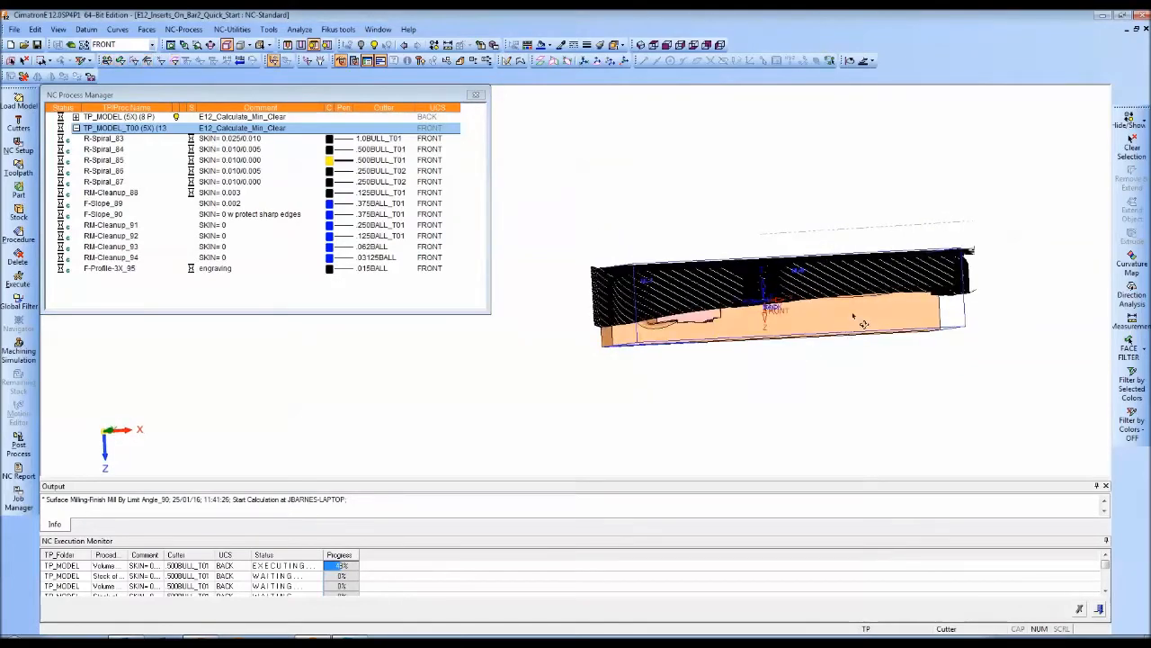
{"action": "left_click_drag", "start_coordinate": [855, 315], "coordinate": [926, 359]}
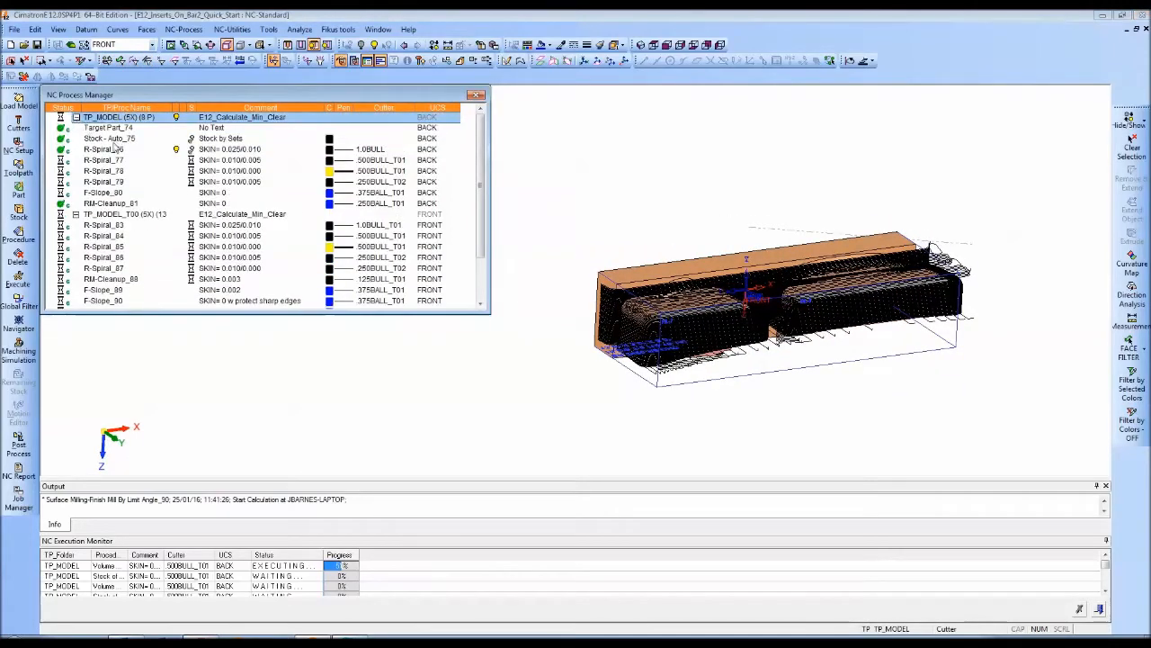
{"action": "mouse_move", "coordinate": [144, 154]}
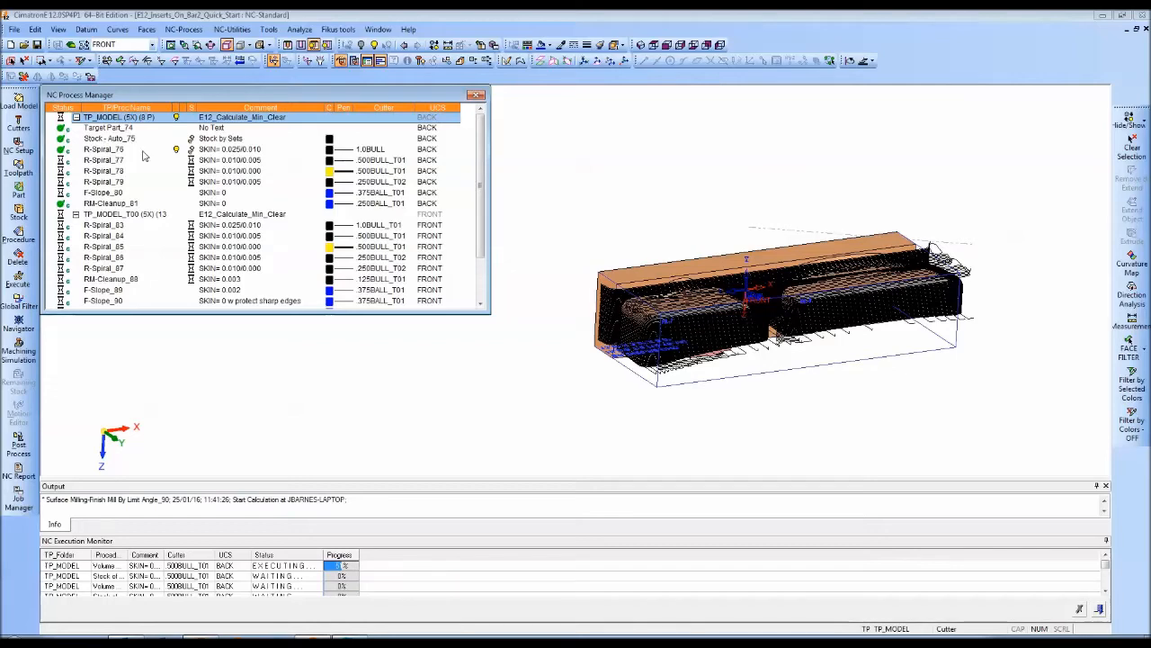
Step: Replay the R-Spiral_76 roughing toolpath motion by motion in the Navigator with the tool shown
{"action": "left_click", "coordinate": [117, 149]}
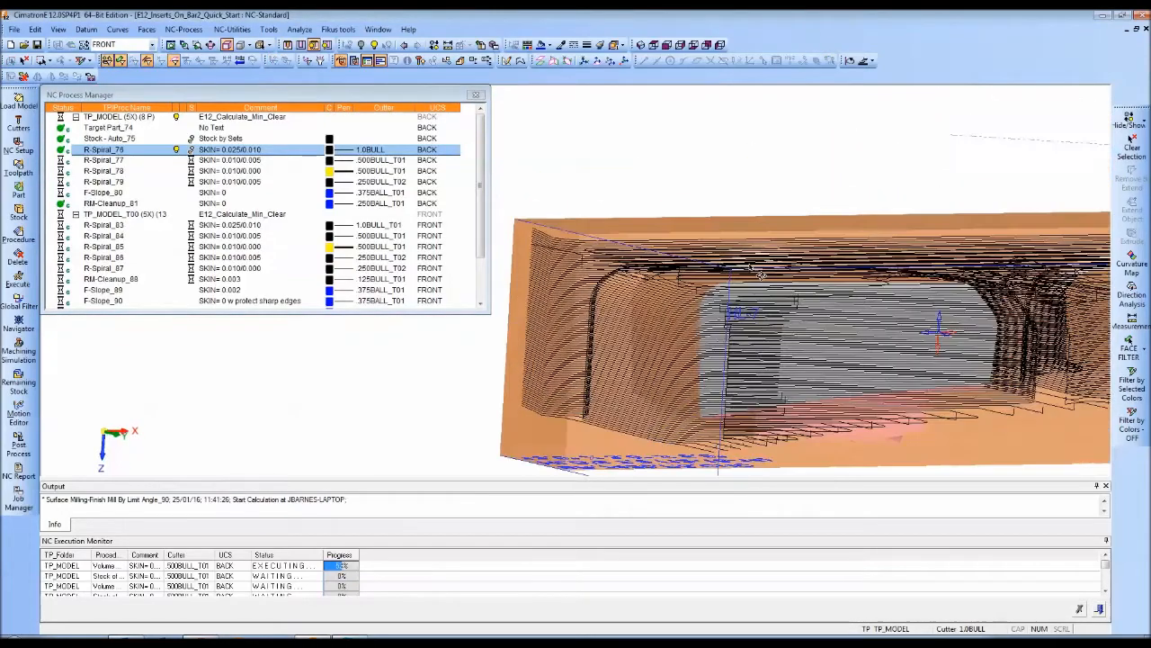
{"action": "right_click", "coordinate": [104, 150]}
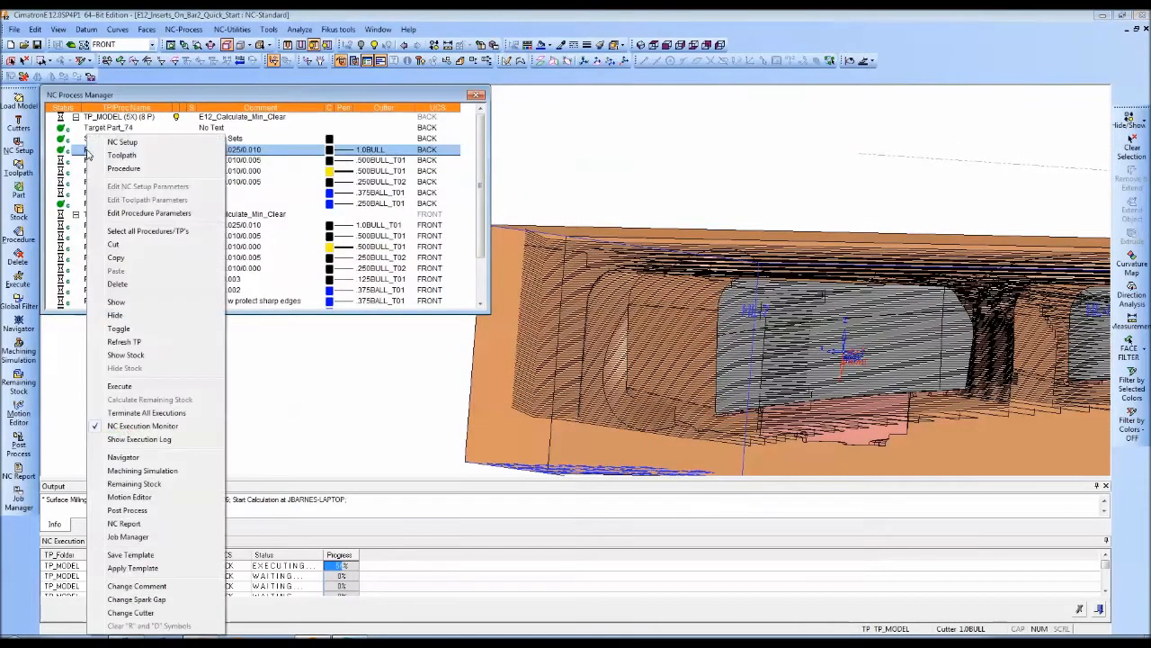
{"action": "left_click", "coordinate": [122, 457]}
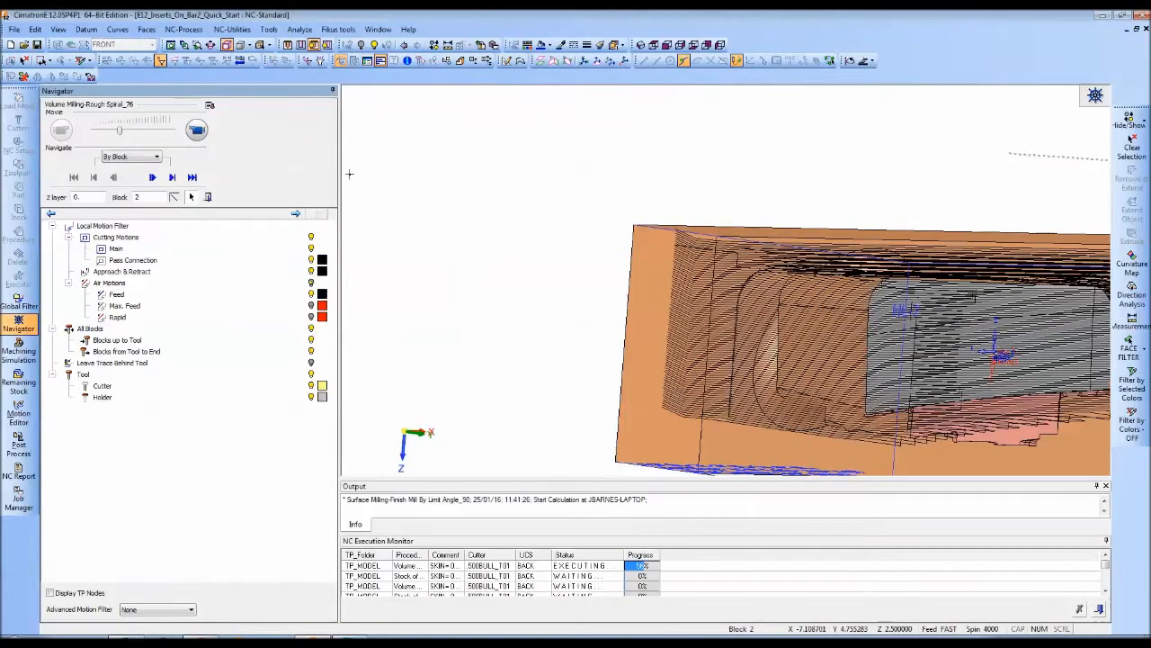
{"action": "left_click", "coordinate": [151, 176]}
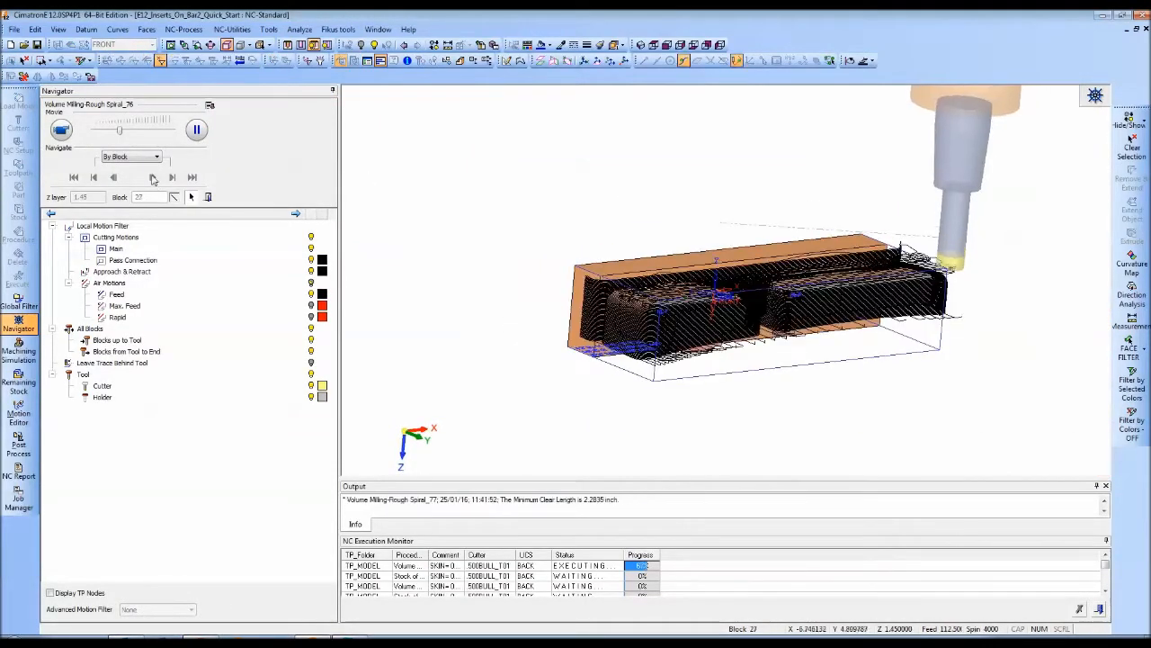
{"action": "left_click", "coordinate": [153, 178]}
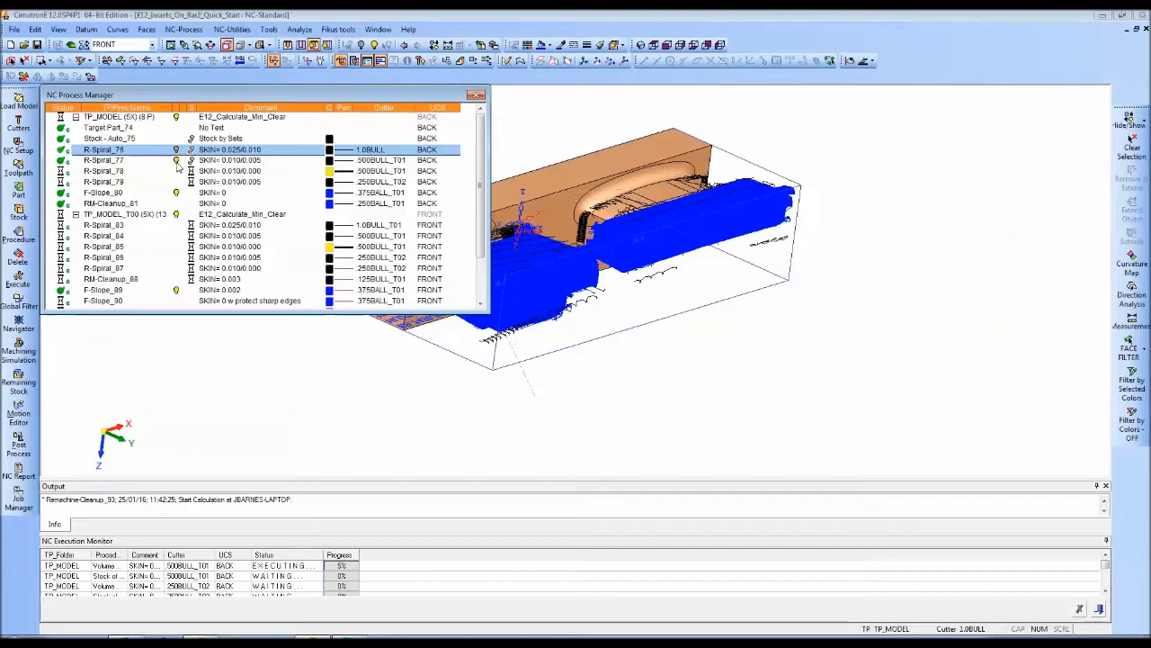
Step: Display F-Slope, TP_MODEL_T00, R-Spiral_77 and R-Spiral_76 toolpaths and the stock left after roughing
{"action": "left_click", "coordinate": [108, 193]}
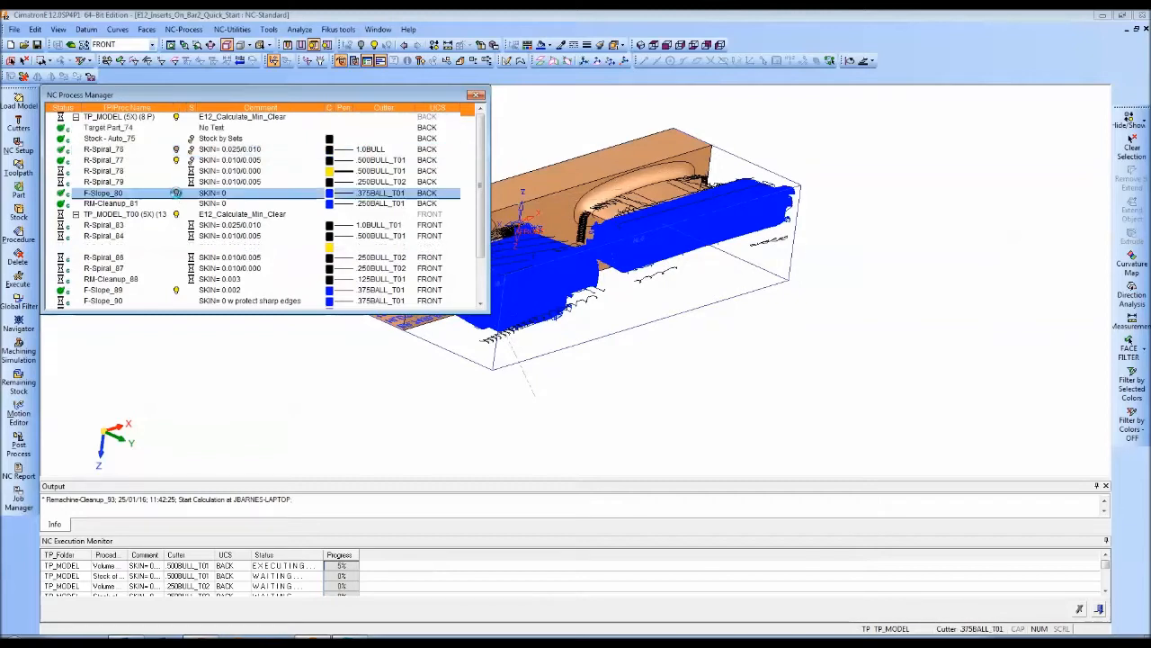
{"action": "left_click", "coordinate": [117, 214]}
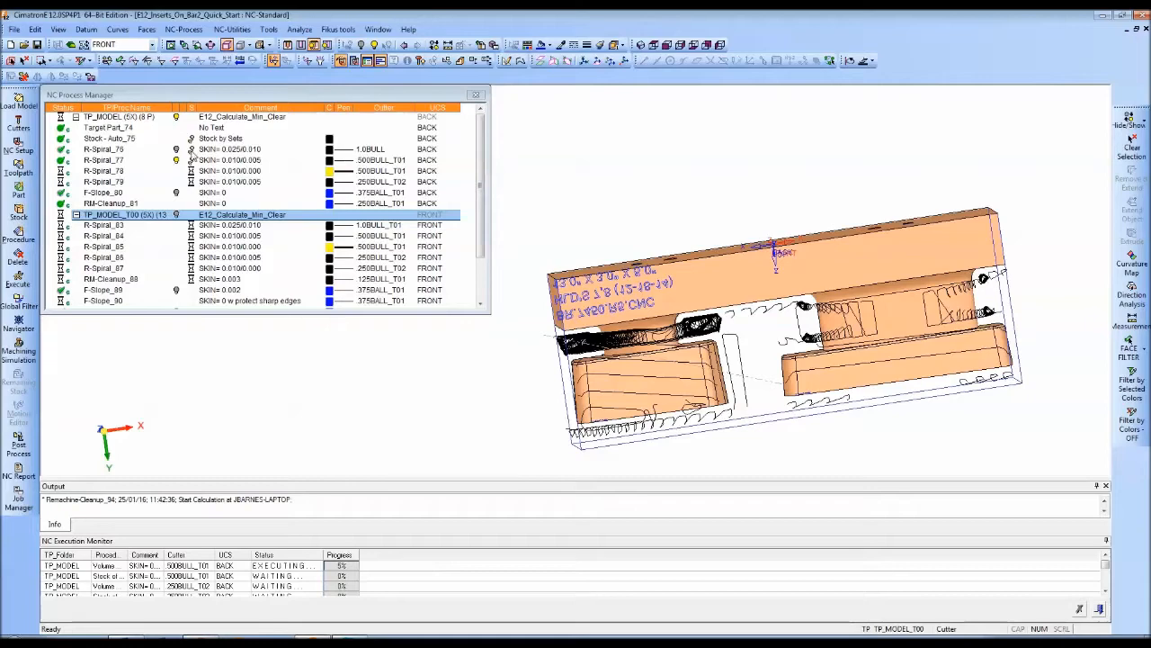
{"action": "left_click", "coordinate": [105, 161]}
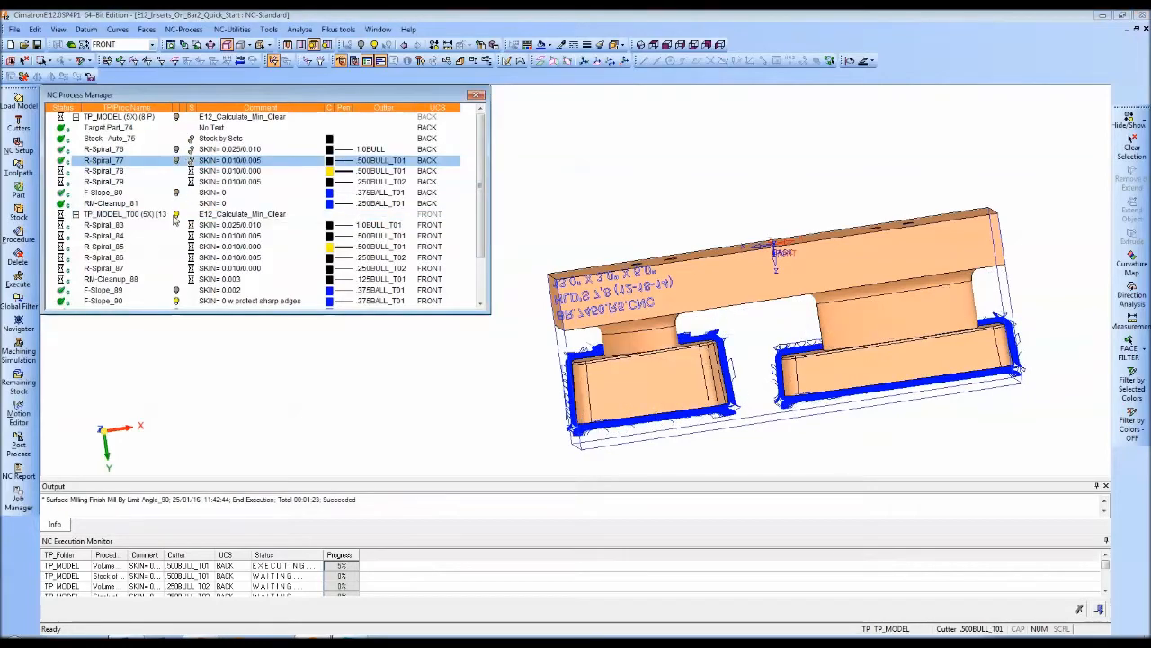
{"action": "left_click", "coordinate": [105, 149]}
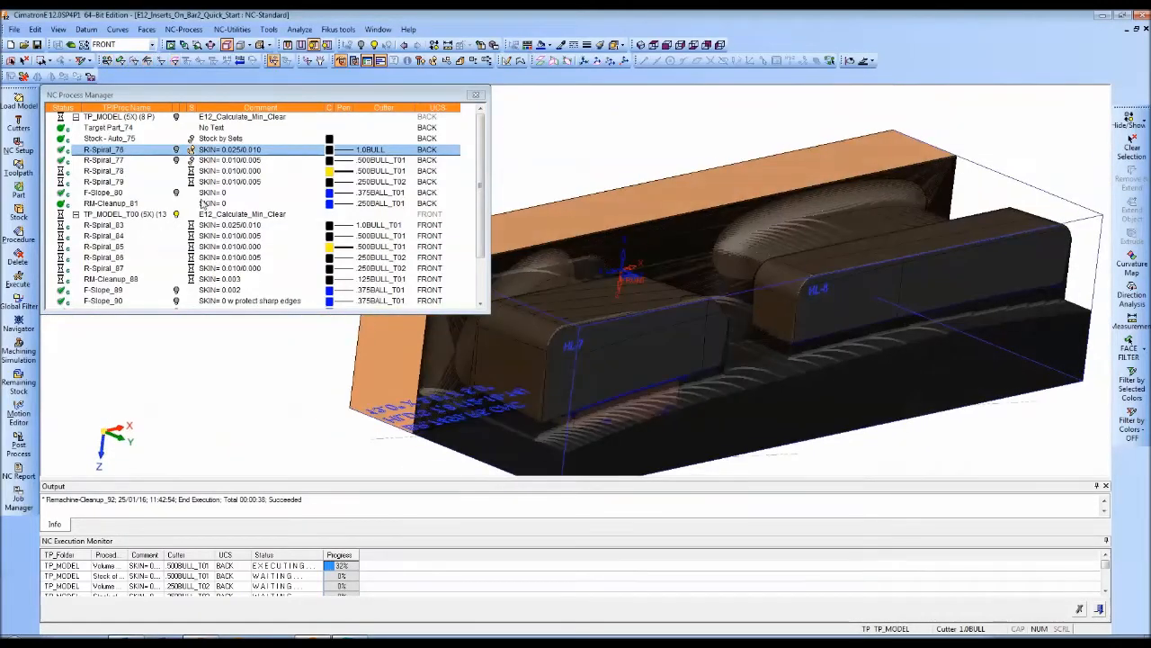
Step: Show the remaining stock after the second and a later spiral roughing pass
{"action": "left_click", "coordinate": [104, 160]}
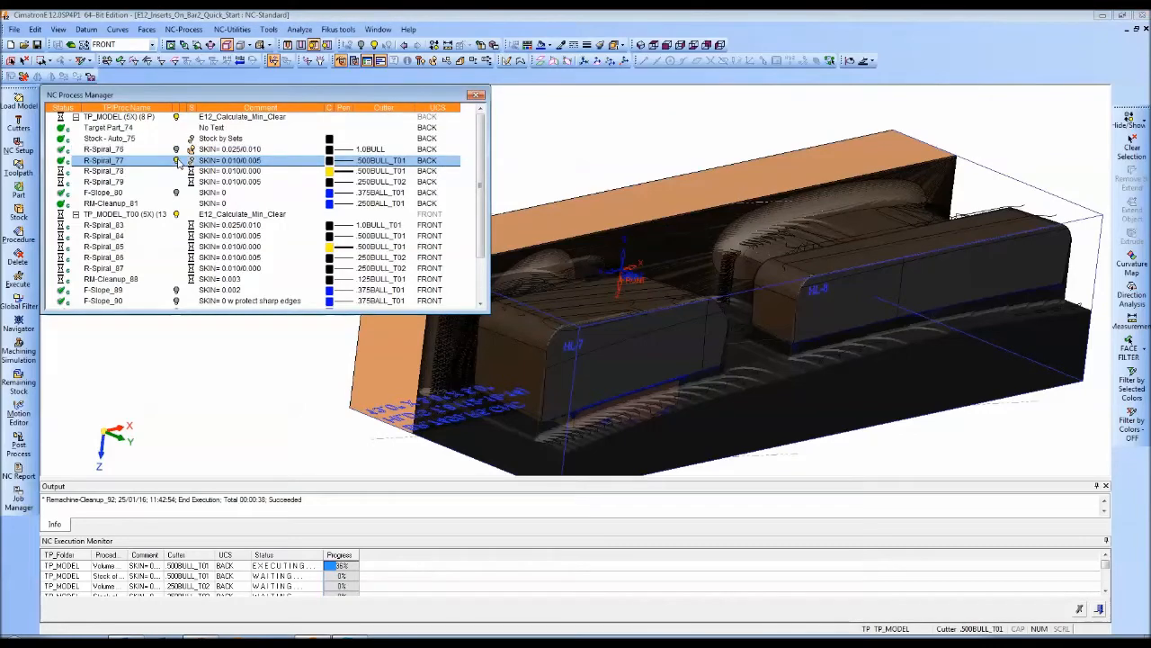
{"action": "left_click", "coordinate": [331, 171]}
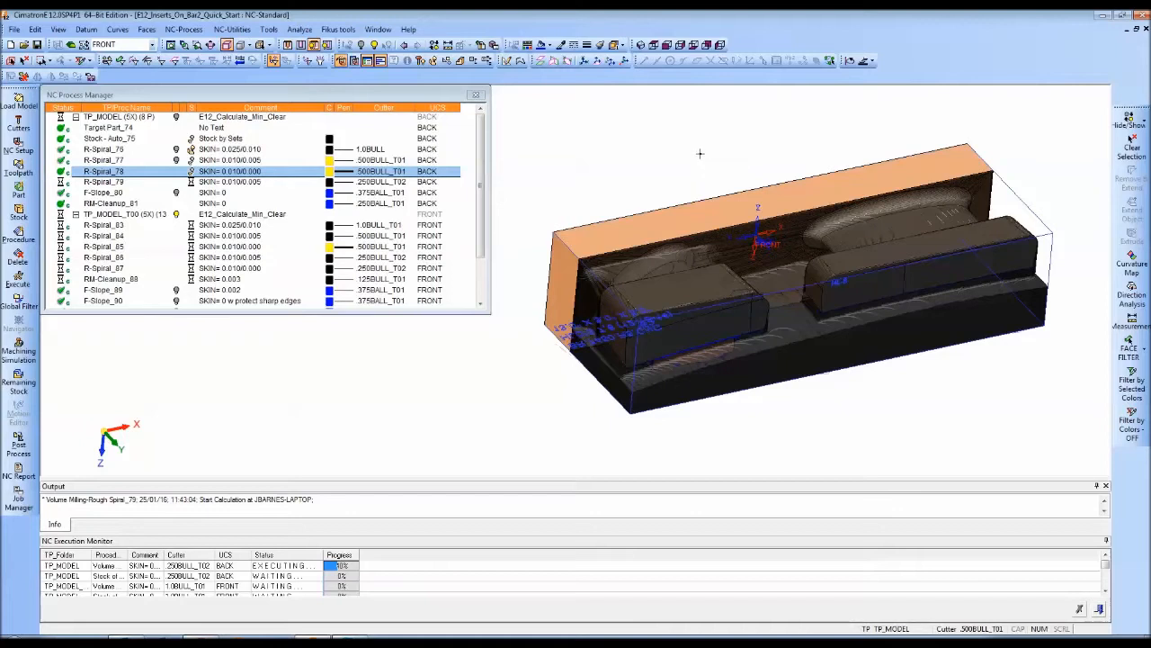
{"action": "mouse_move", "coordinate": [605, 158]}
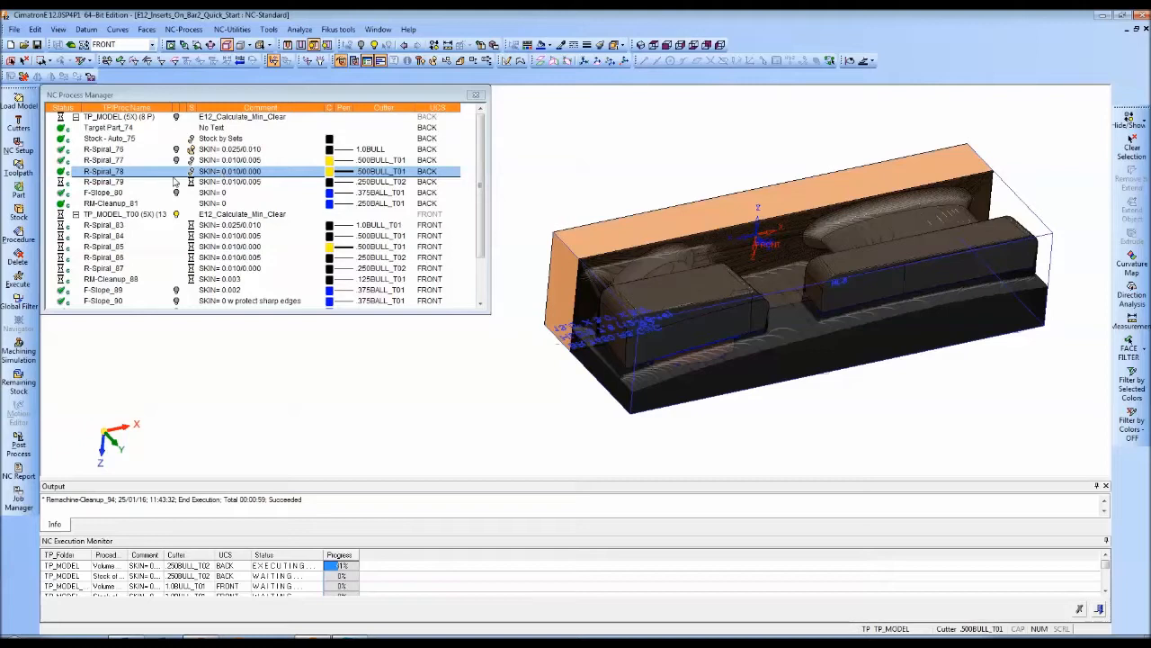
{"action": "mouse_move", "coordinate": [180, 166]}
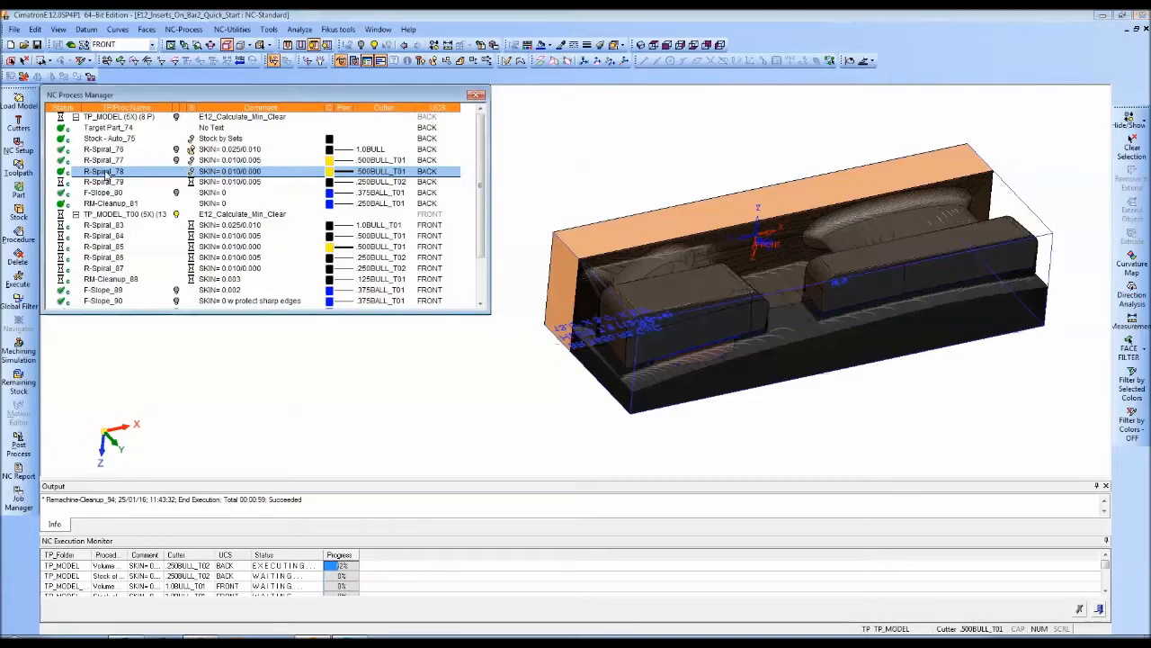
Step: Delete the intermediate R-Spiral roughing procedure from the back-side toolpath
{"action": "right_click", "coordinate": [105, 171]}
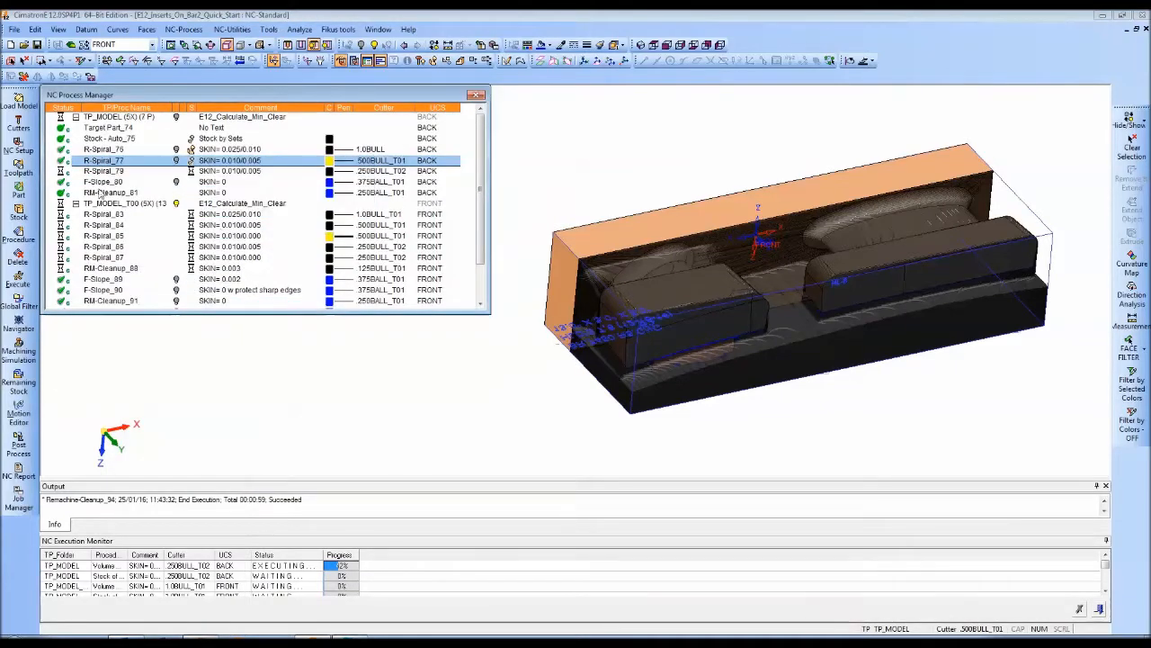
{"action": "left_click", "coordinate": [104, 171]}
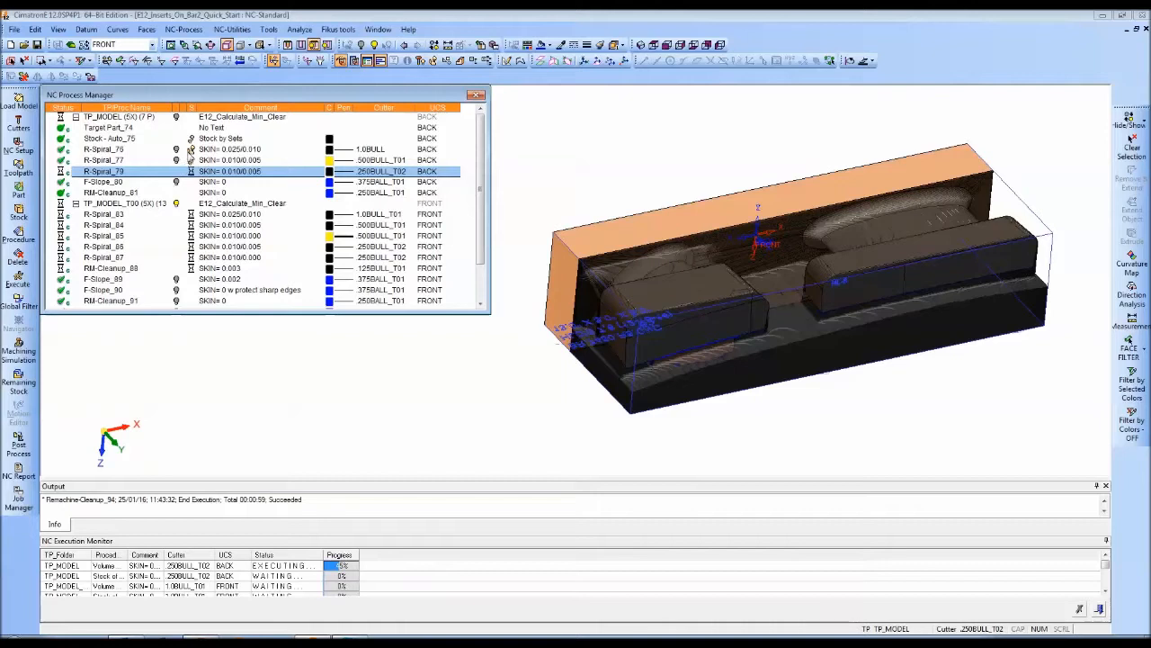
Step: Display the spiral roughing, front slope finishing and RM-Cleanup toolpaths in turn
{"action": "left_click", "coordinate": [104, 147]}
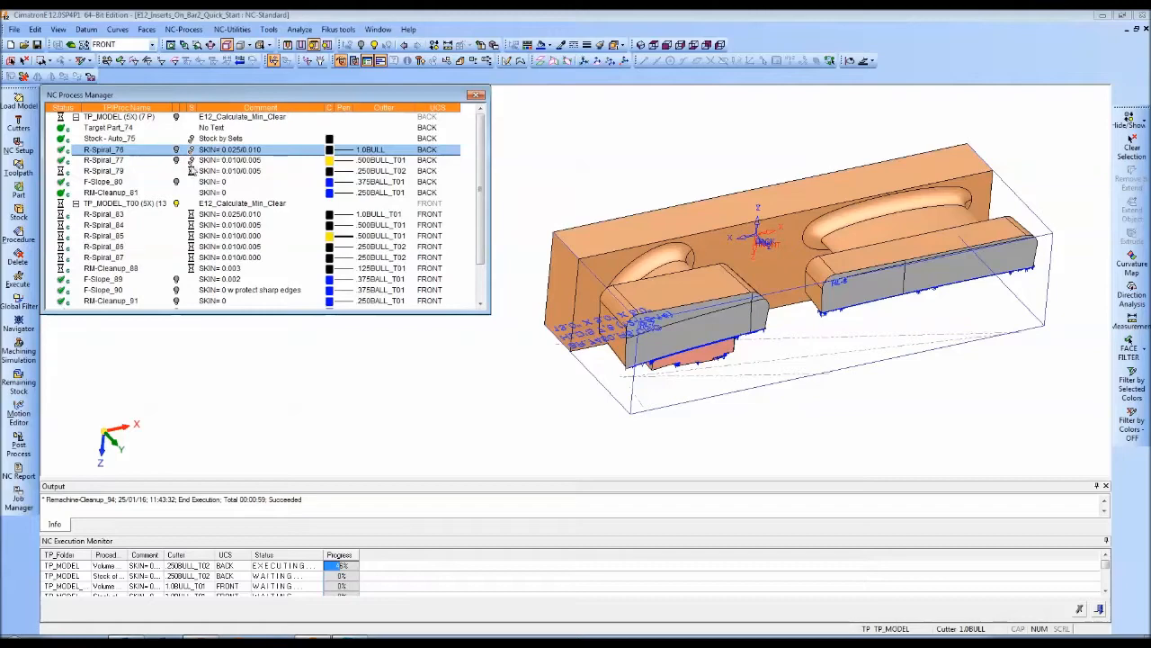
{"action": "left_click", "coordinate": [104, 279]}
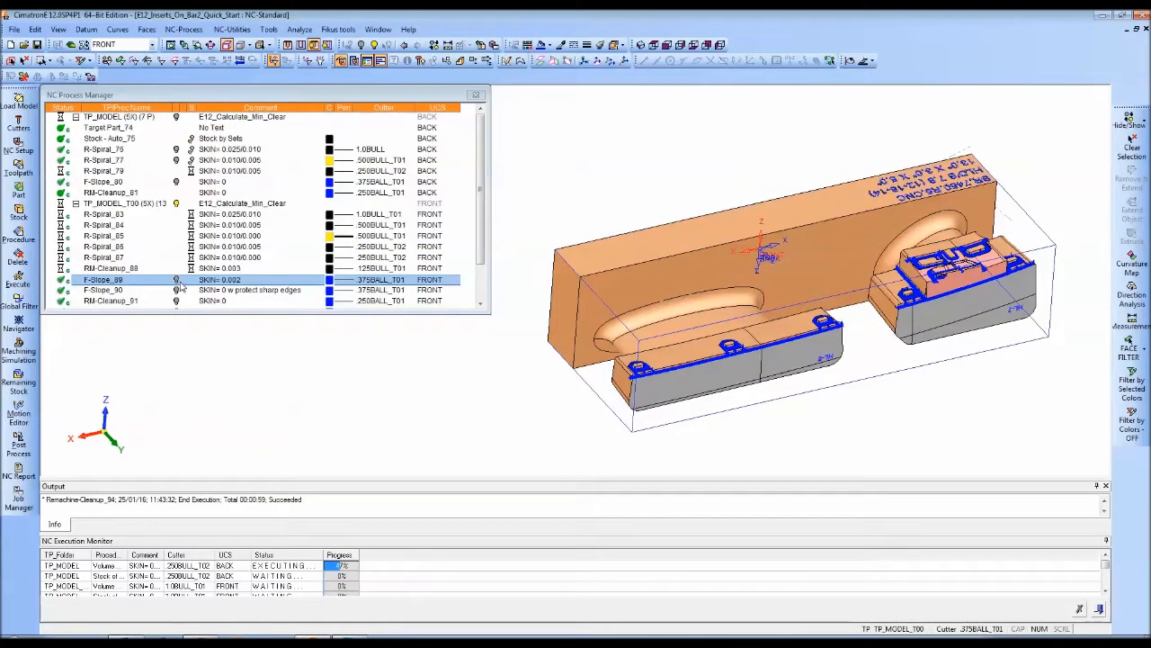
{"action": "scroll", "scroll_direction": "down", "scroll_amount": 3}
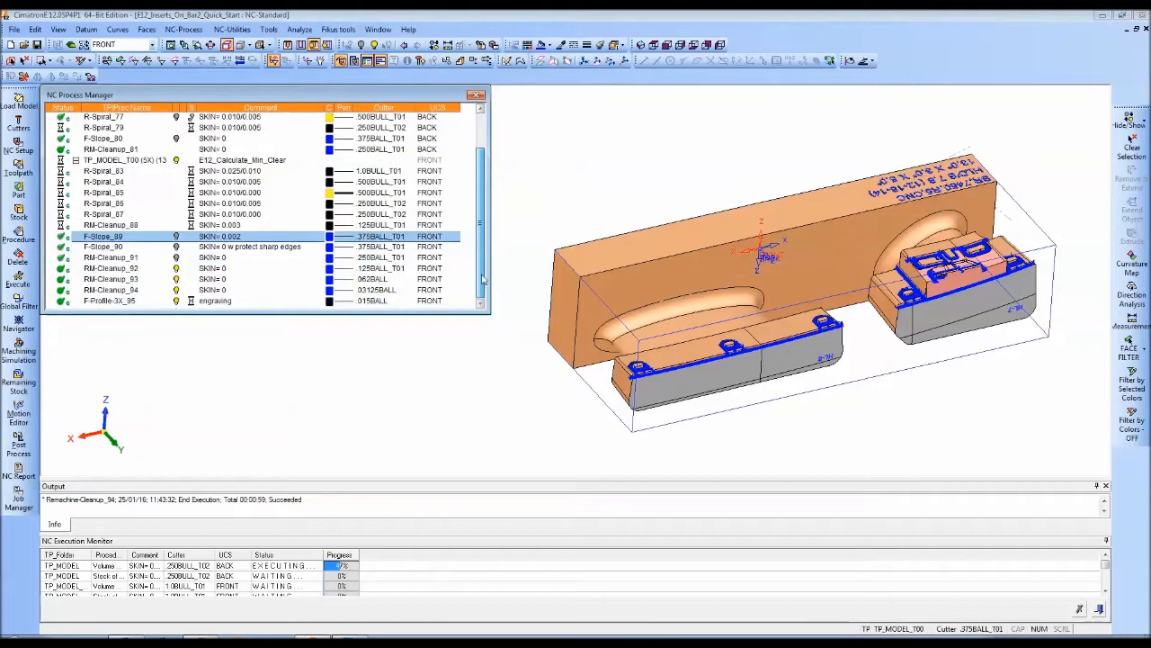
{"action": "left_click", "coordinate": [108, 268]}
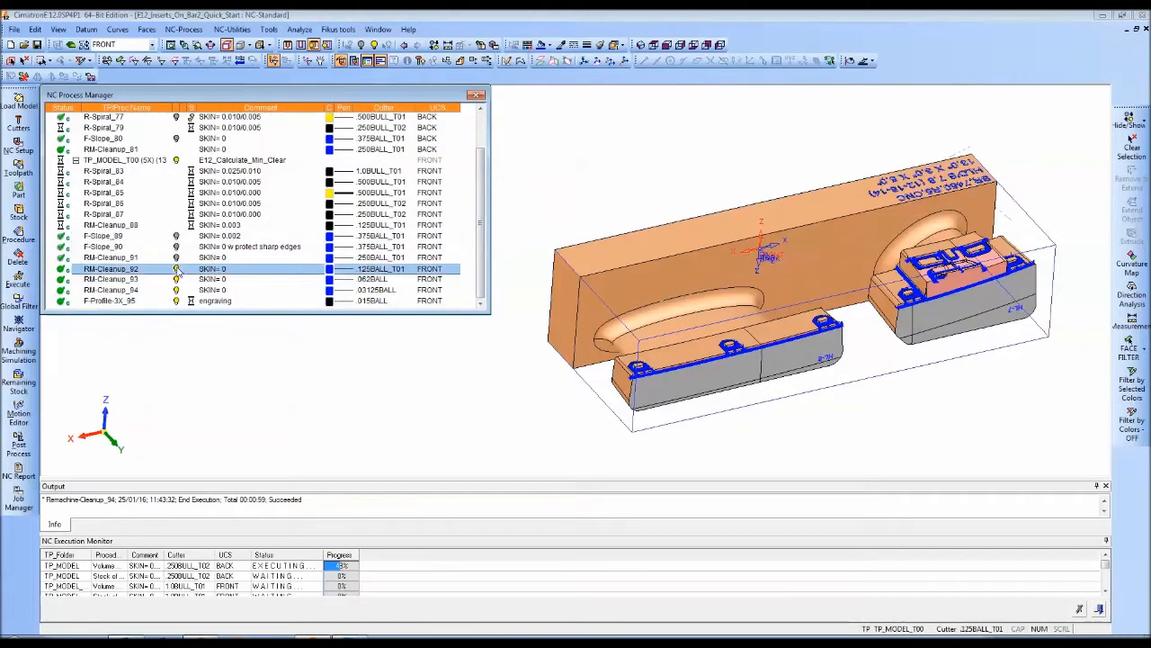
Step: Display the engraving and both slope finishing toolpaths, returning to the first F-Slope
{"action": "left_click", "coordinate": [108, 303]}
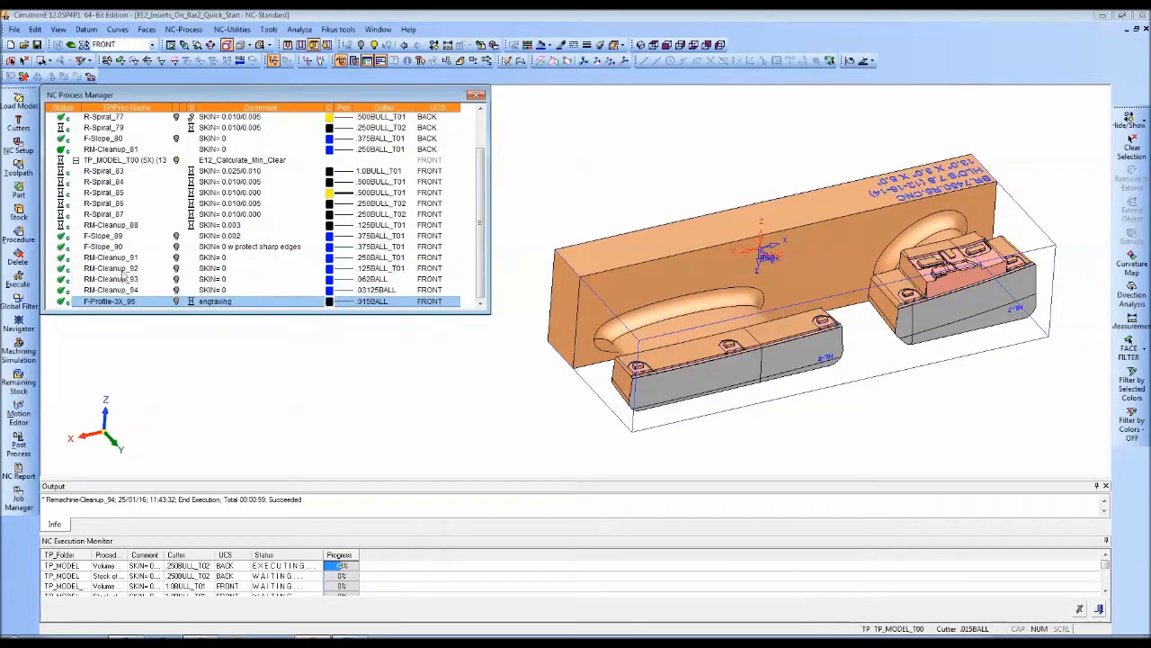
{"action": "left_click", "coordinate": [101, 236]}
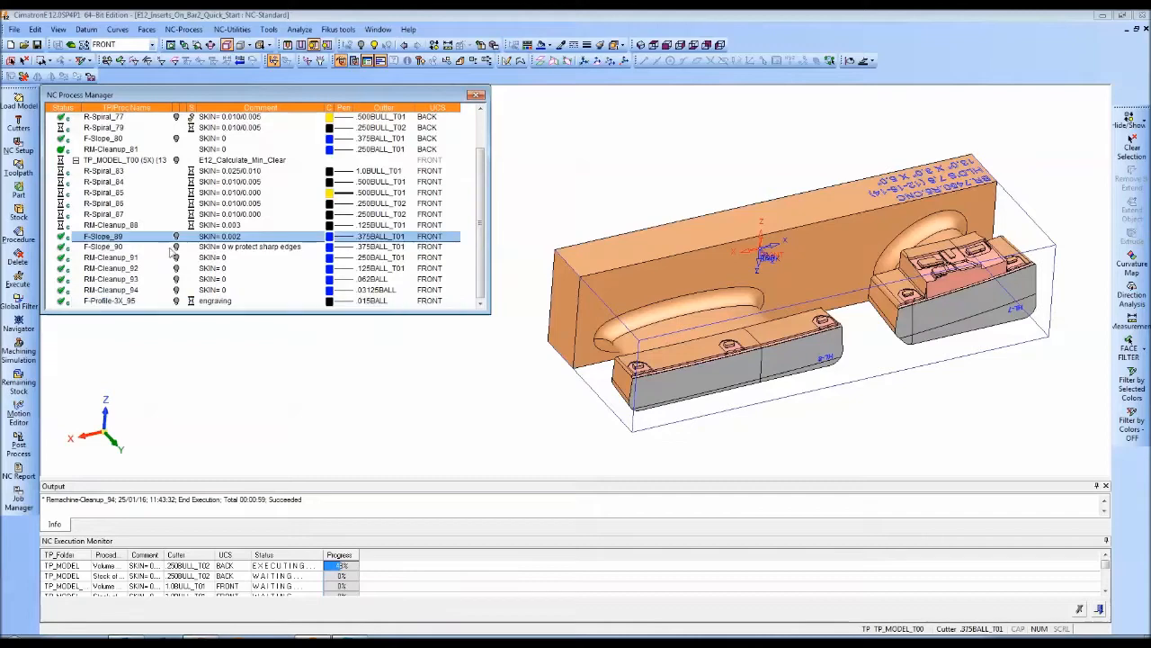
{"action": "left_click", "coordinate": [101, 247]}
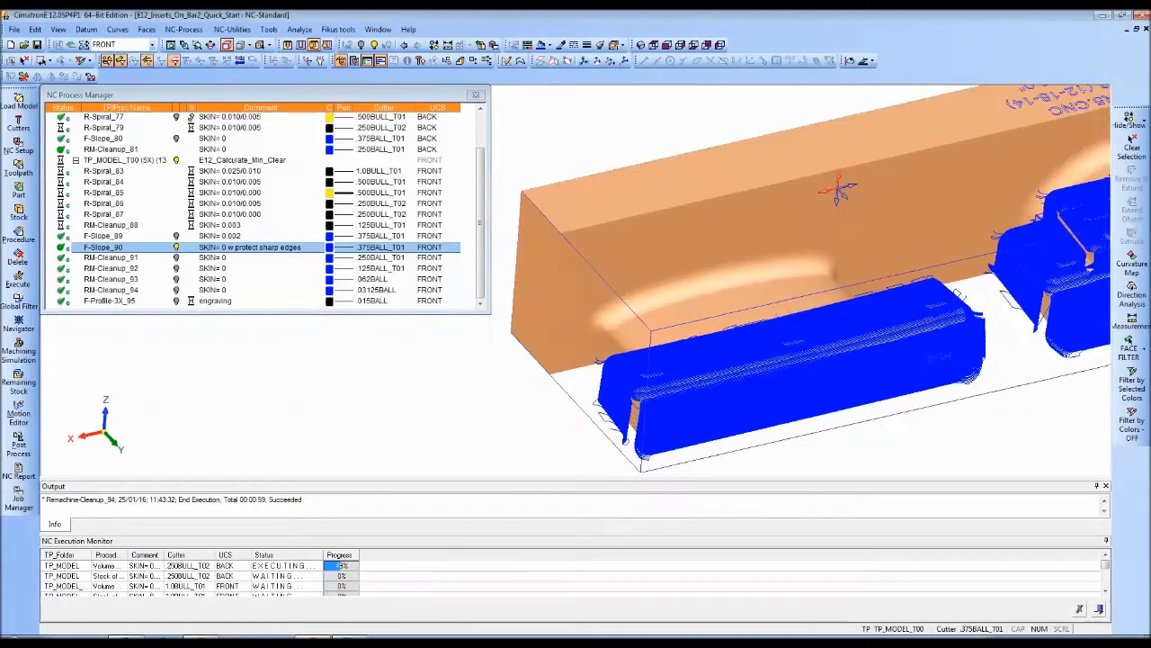
{"action": "left_click", "coordinate": [105, 235]}
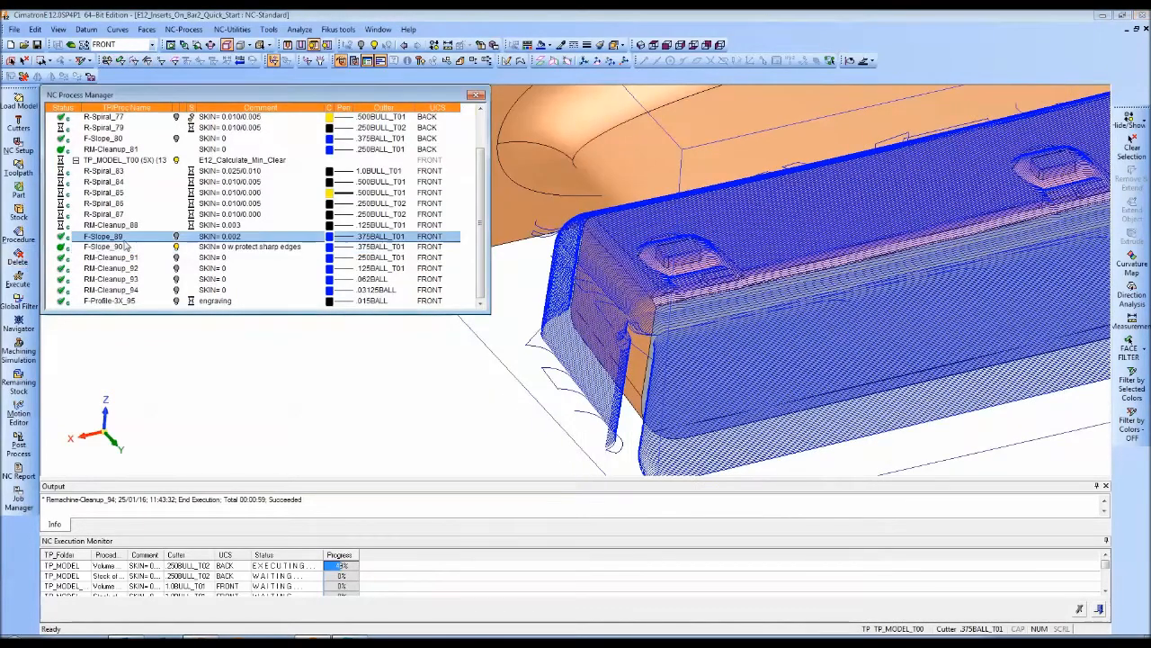
Step: Replay the F-Slope toolpath in the Navigator with the cutter displayed
{"action": "right_click", "coordinate": [126, 235]}
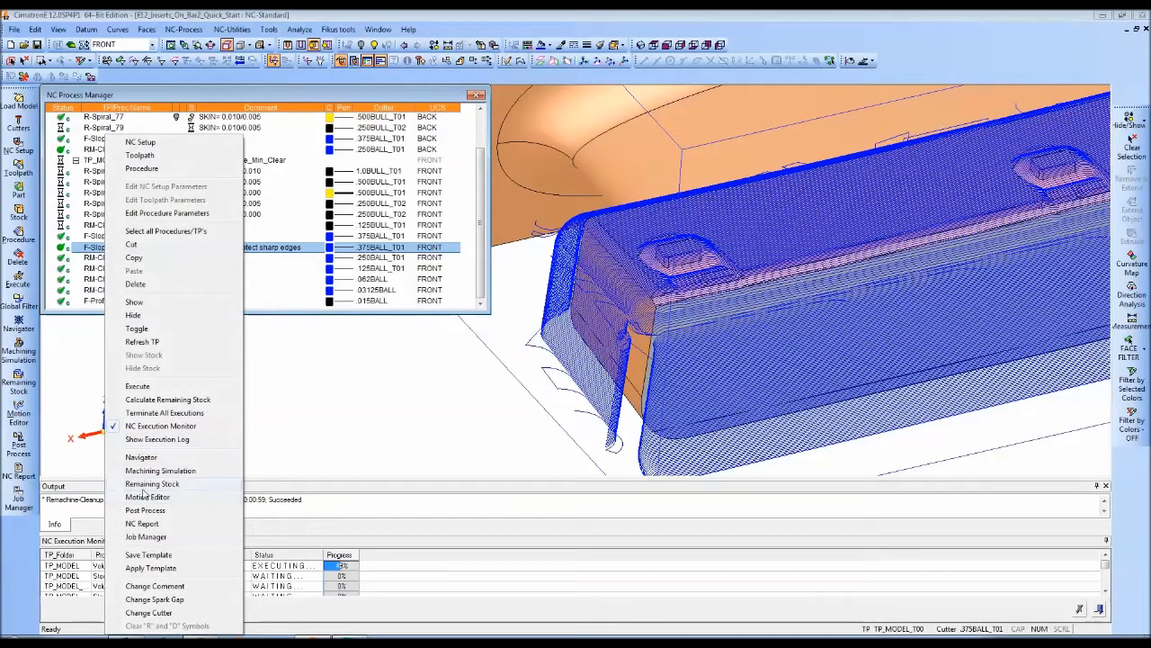
{"action": "left_click", "coordinate": [140, 457]}
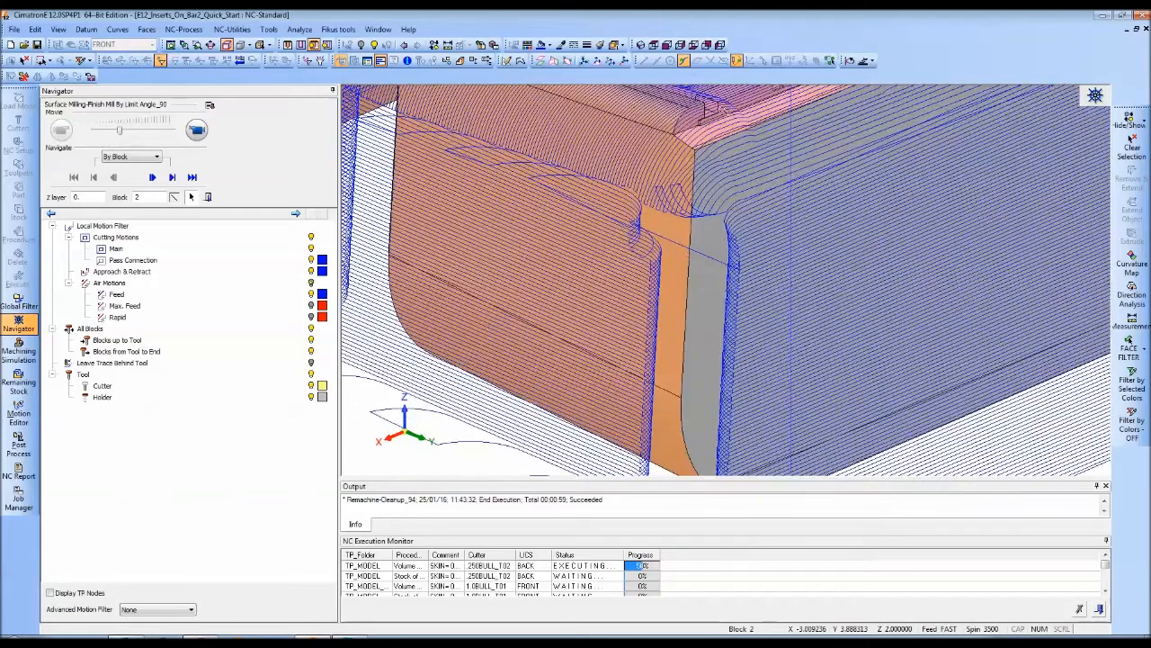
{"action": "left_click", "coordinate": [151, 176]}
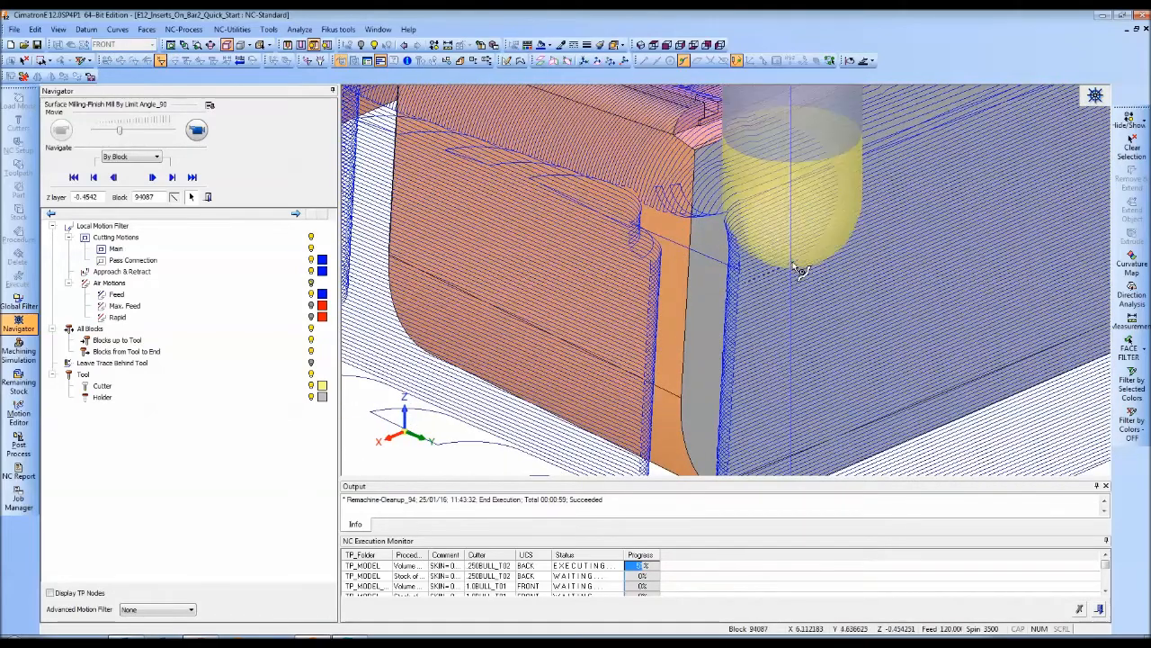
{"action": "left_click", "coordinate": [198, 130]}
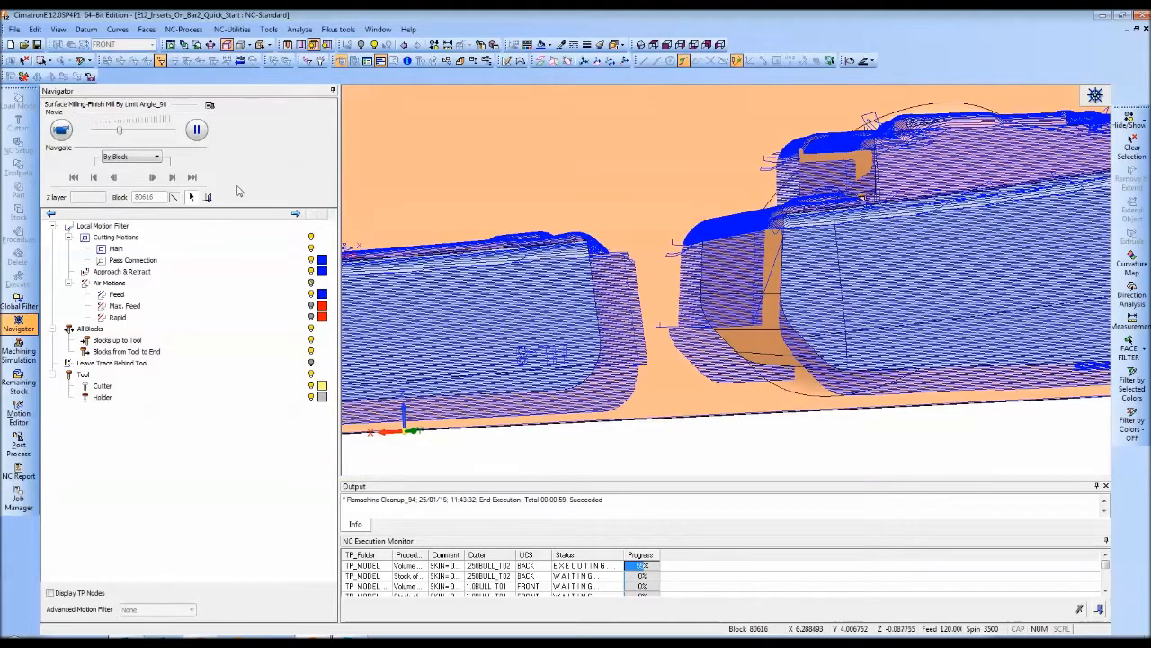
{"action": "left_click", "coordinate": [209, 197]}
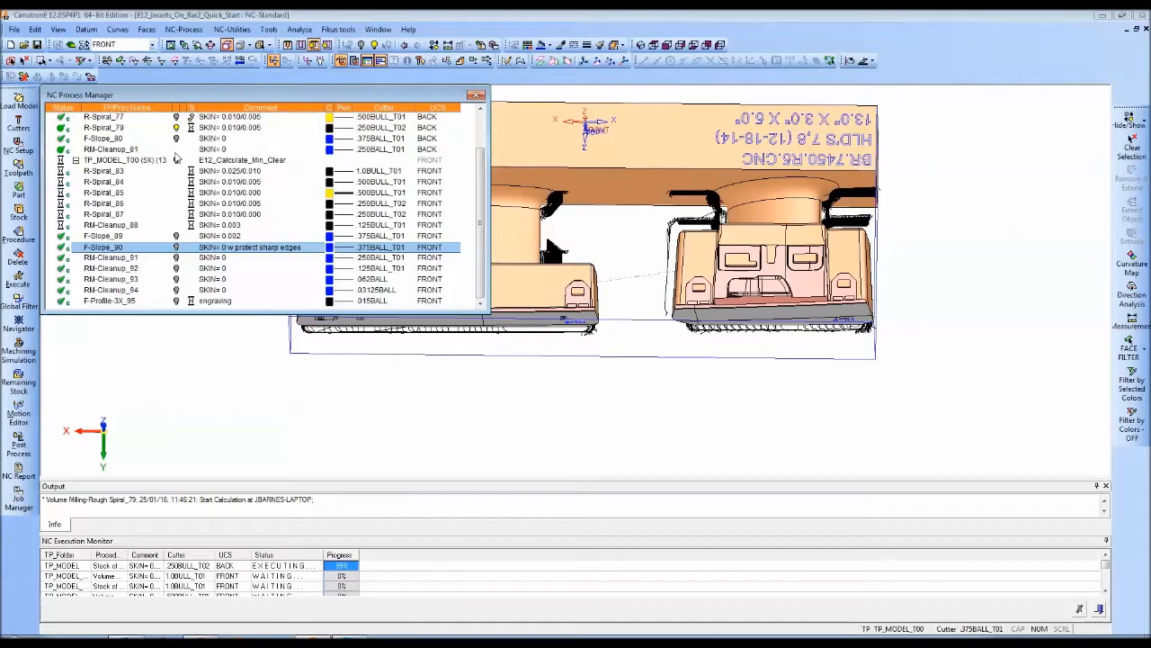
Step: Show the back-side R-Spiral roughing toolpath and turn the model to inspect it
{"action": "scroll", "scroll_direction": "up", "scroll_amount": 3}
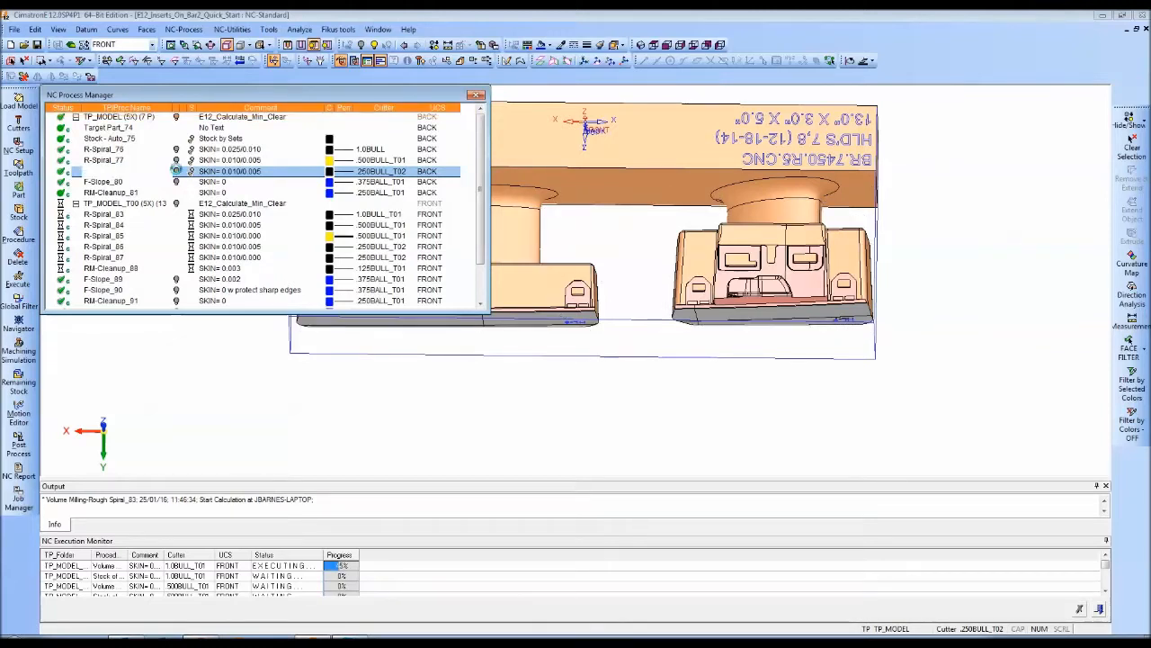
{"action": "left_click_drag", "start_coordinate": [674, 225], "coordinate": [728, 256]}
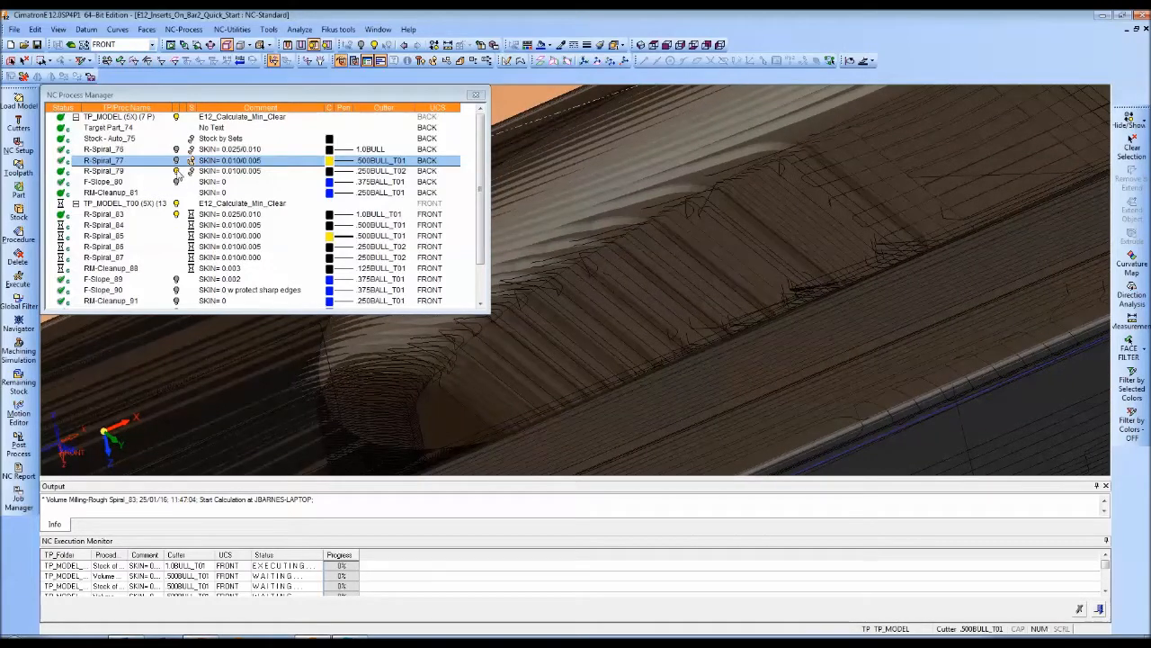
{"action": "mouse_move", "coordinate": [764, 144]}
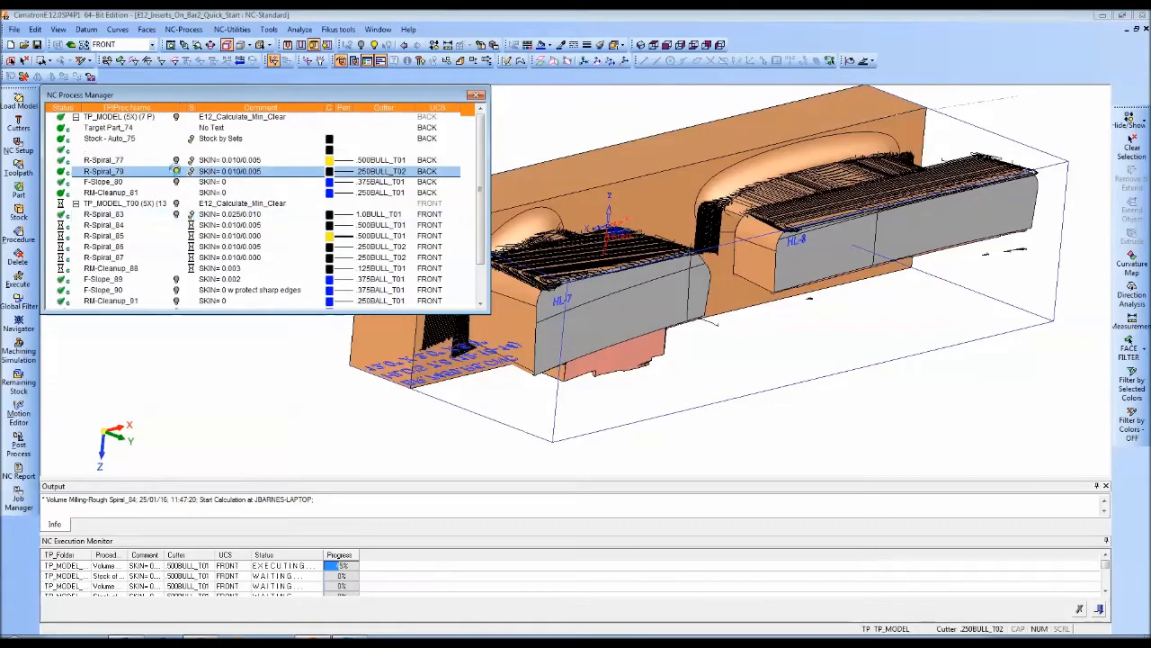
Step: Display the F-Slope finishing toolpath and bring up its procedure options
{"action": "left_click", "coordinate": [108, 181]}
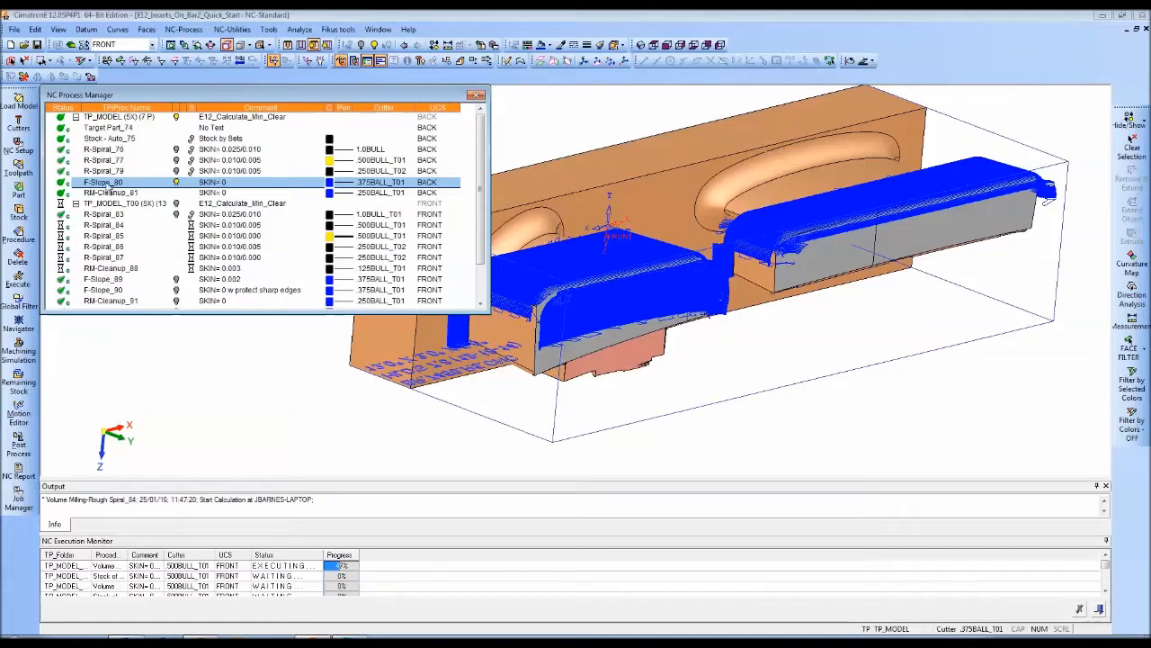
{"action": "right_click", "coordinate": [105, 182]}
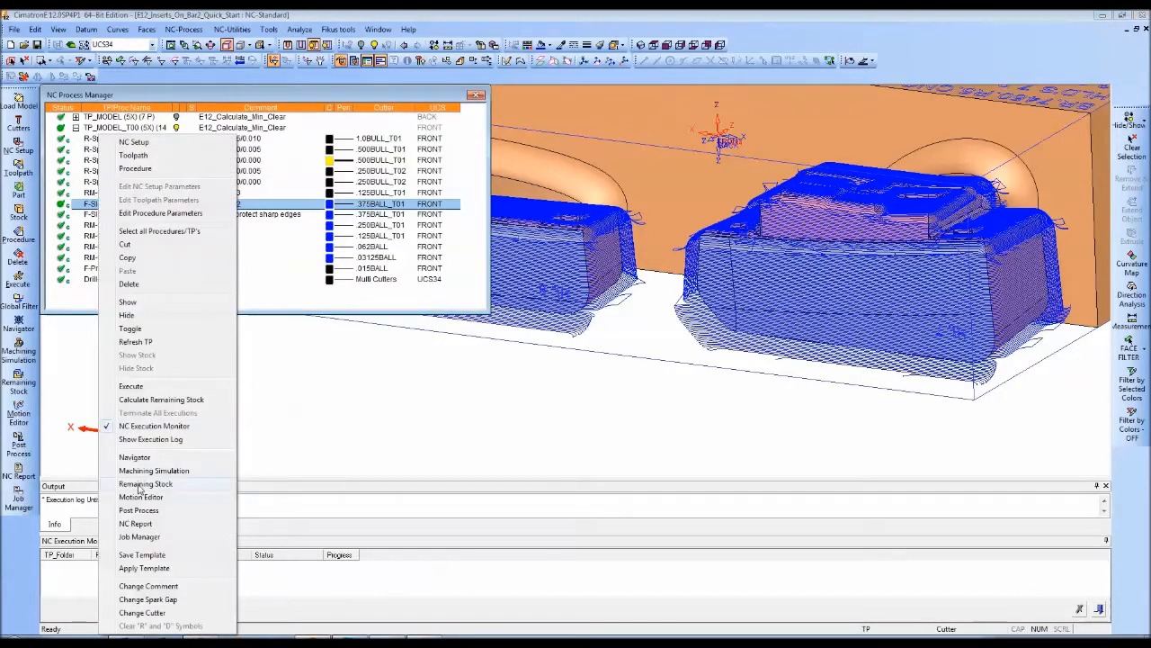
Step: Show the F-Slope execution log reporting a successful calculation and 00:24:32 machining time
{"action": "left_click", "coordinate": [134, 457]}
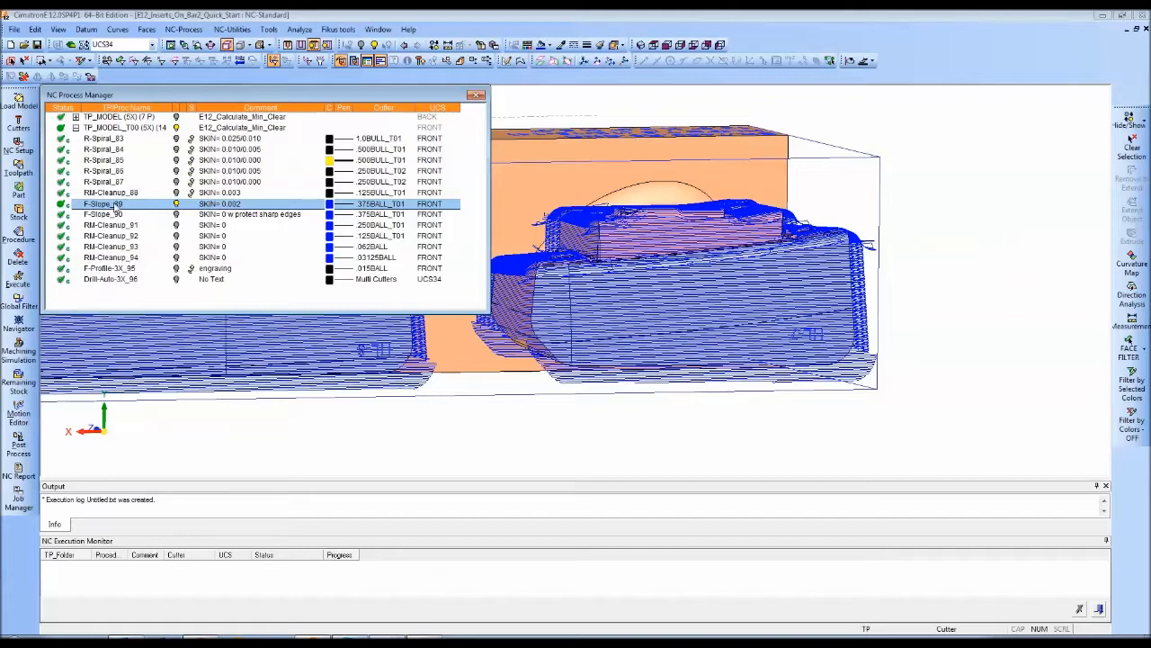
{"action": "right_click", "coordinate": [104, 204]}
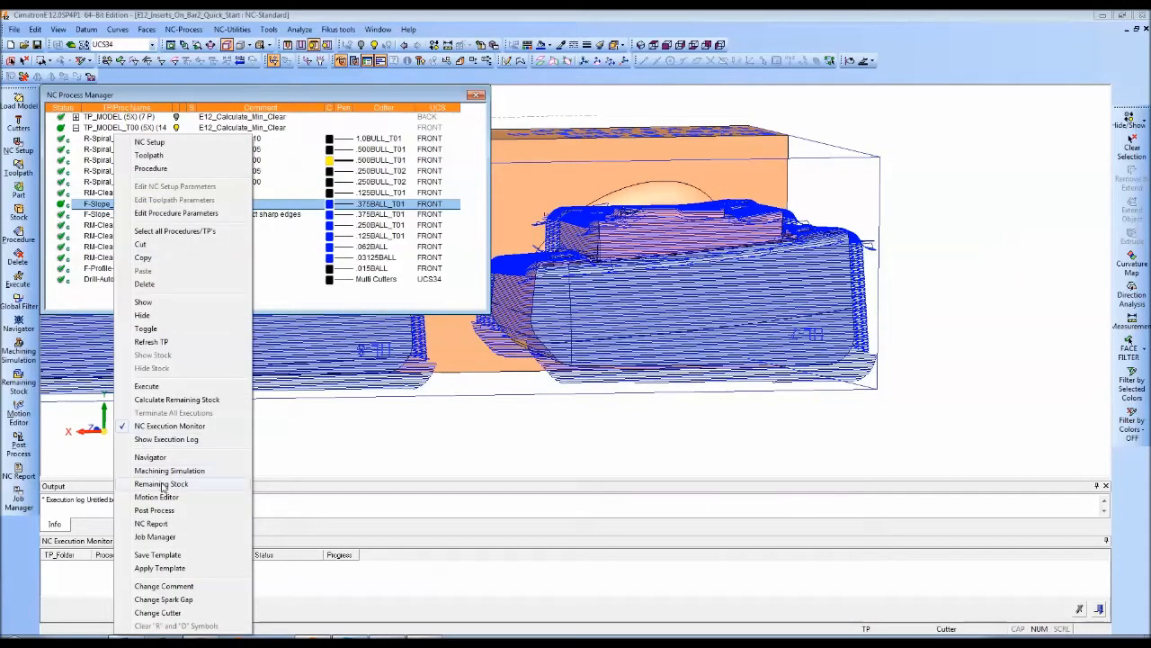
{"action": "mouse_move", "coordinate": [165, 439]}
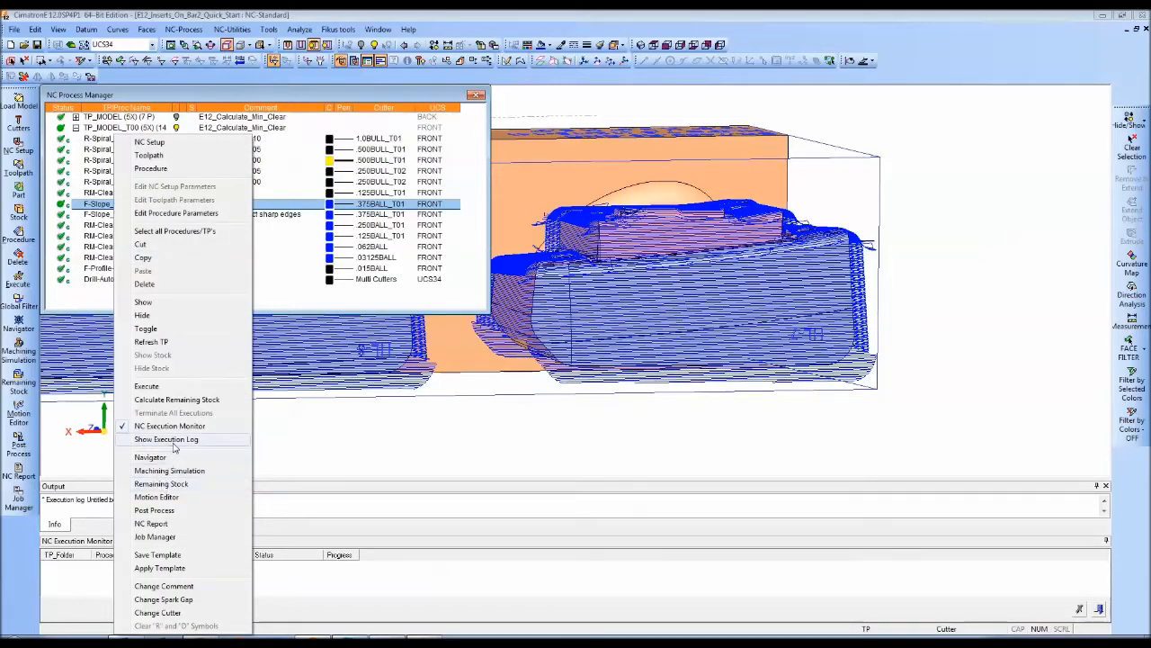
{"action": "left_click", "coordinate": [166, 439]}
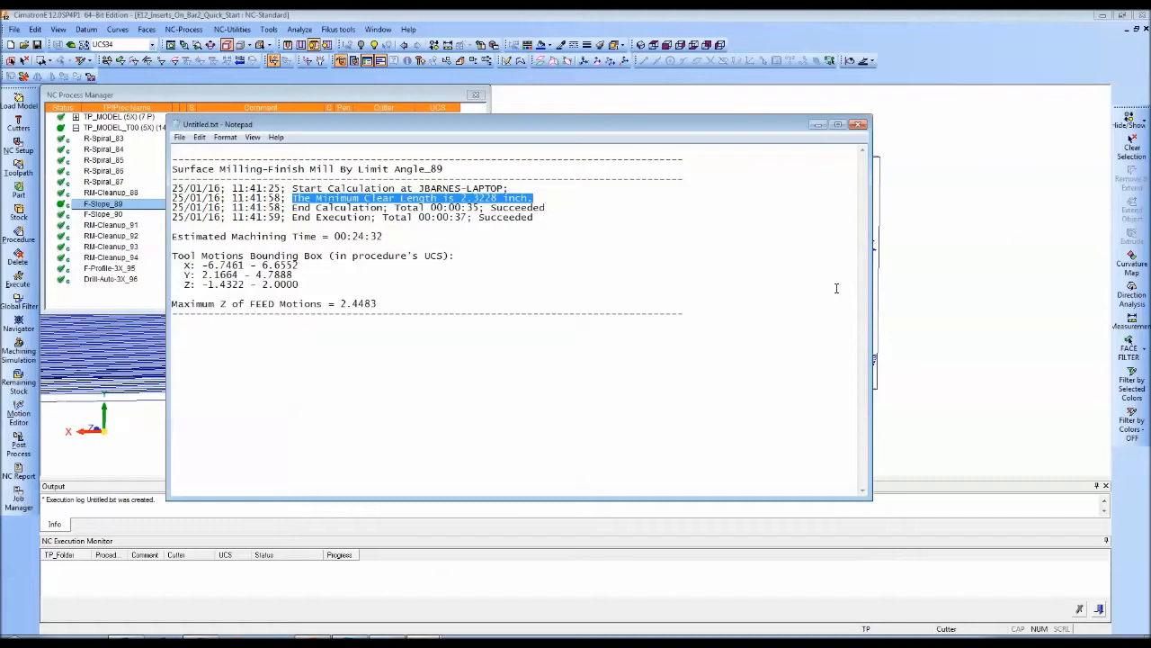
{"action": "mouse_move", "coordinate": [789, 287]}
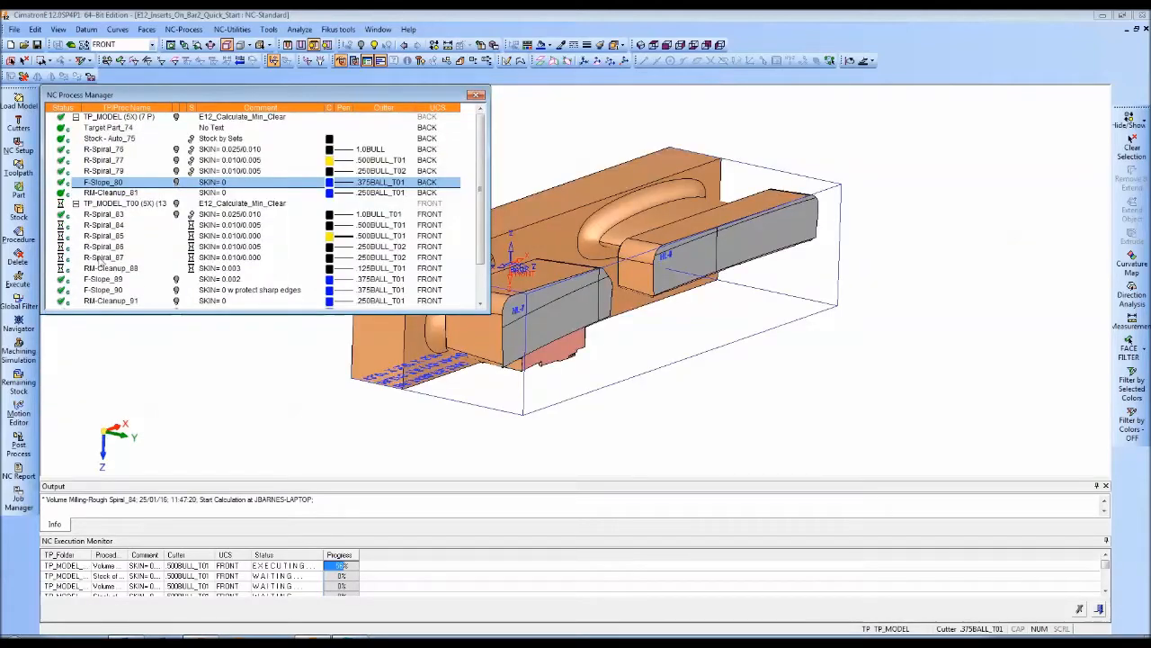
Step: Select the front toolpath folder and display its first R-Spiral roughing toolpath
{"action": "left_click", "coordinate": [126, 202]}
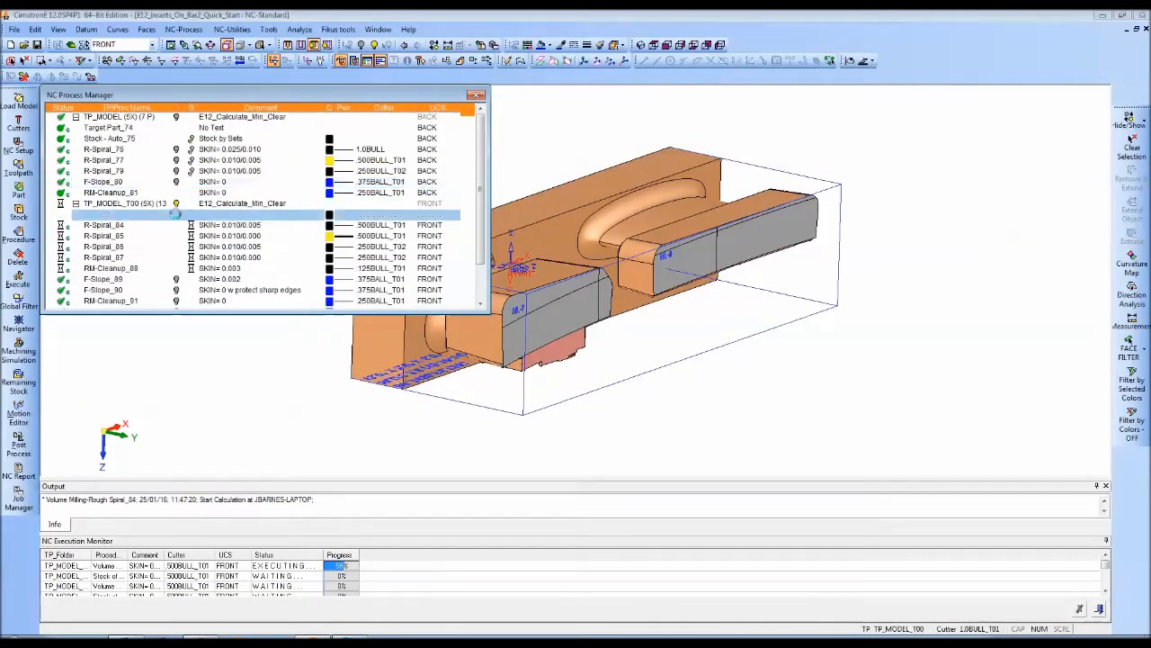
{"action": "left_click", "coordinate": [104, 214]}
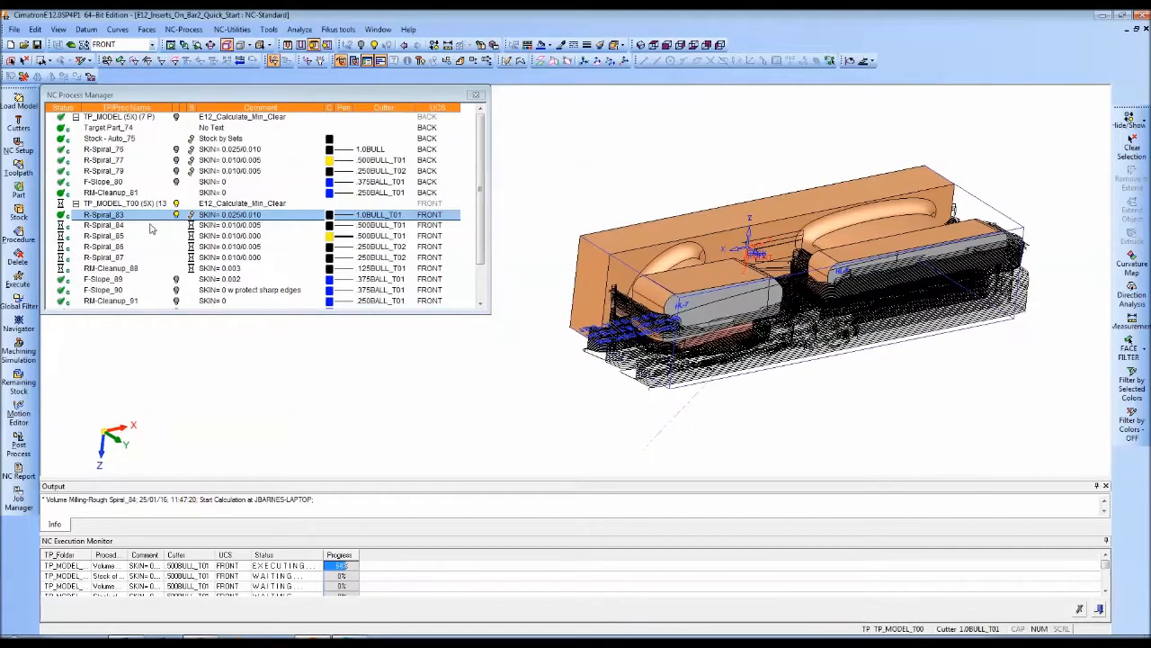
{"action": "double_click", "coordinate": [104, 214]}
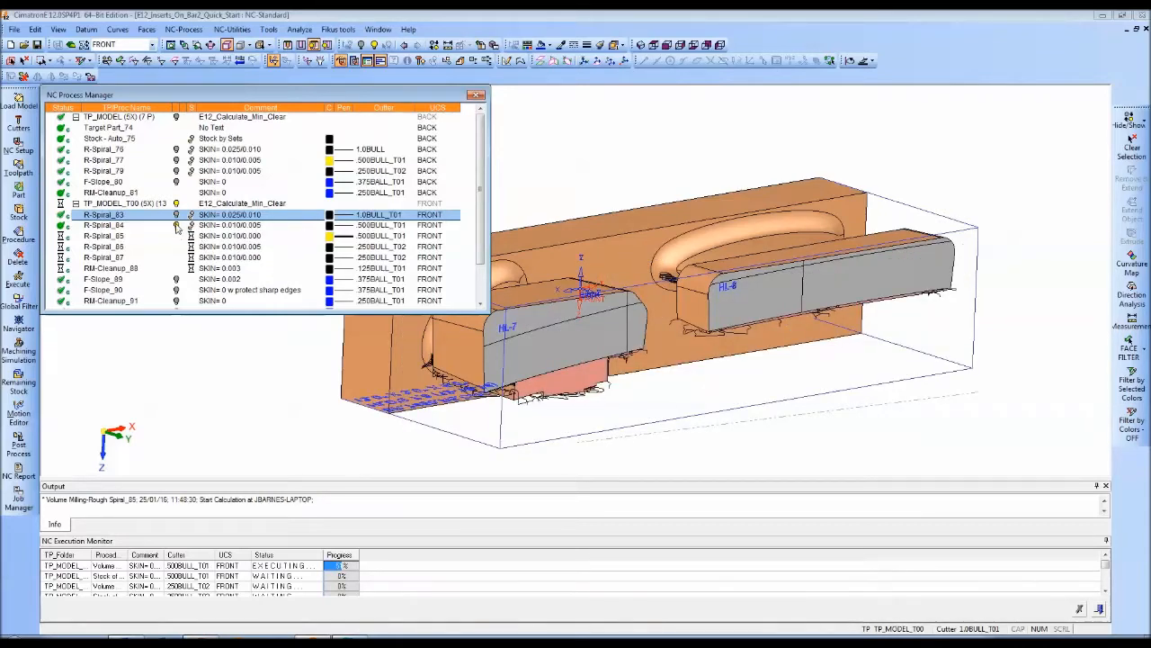
Step: Display the second and third front spiral roughing toolpaths and pick RM-Cleanup_88
{"action": "left_click", "coordinate": [117, 224]}
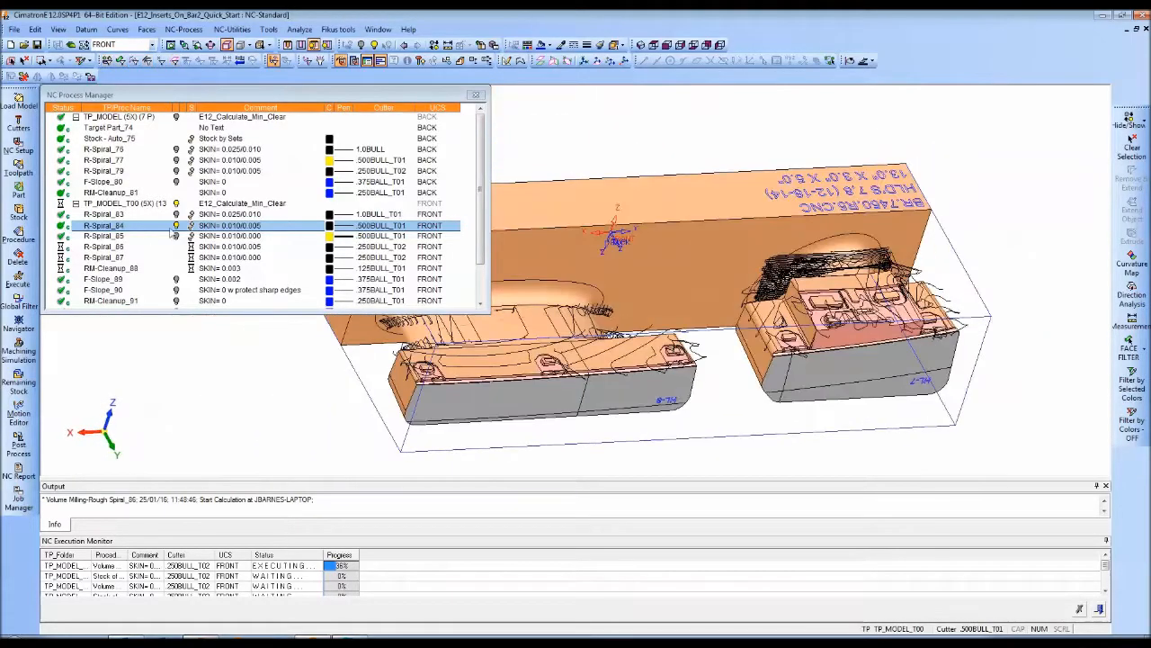
{"action": "left_click", "coordinate": [105, 236]}
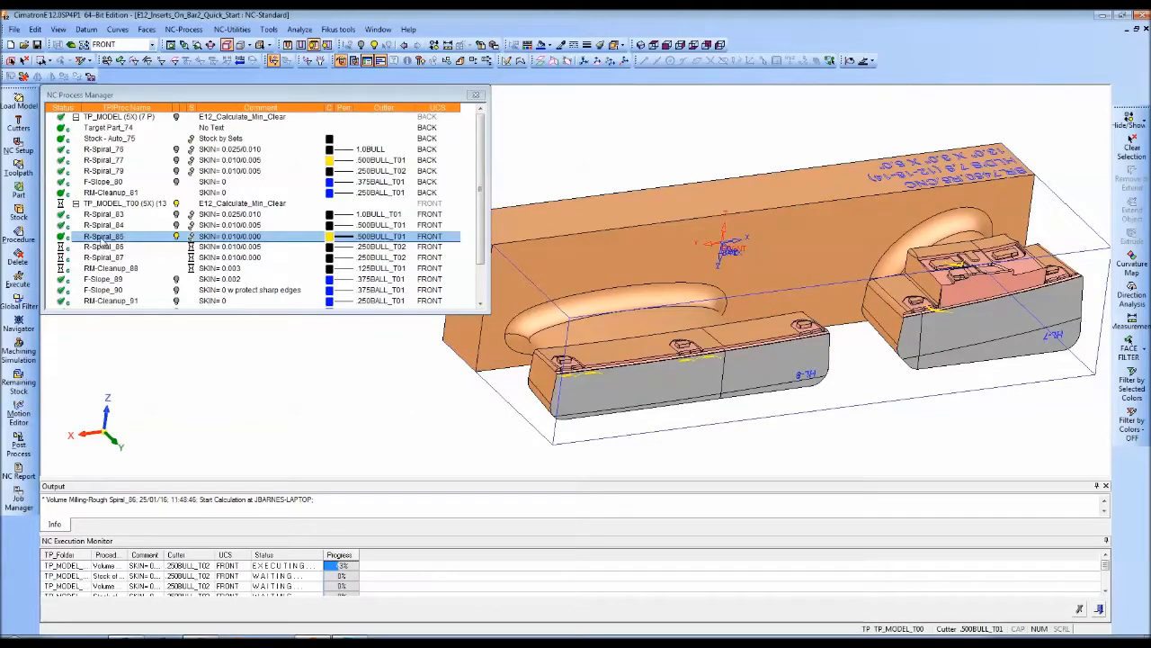
{"action": "right_click", "coordinate": [104, 235]}
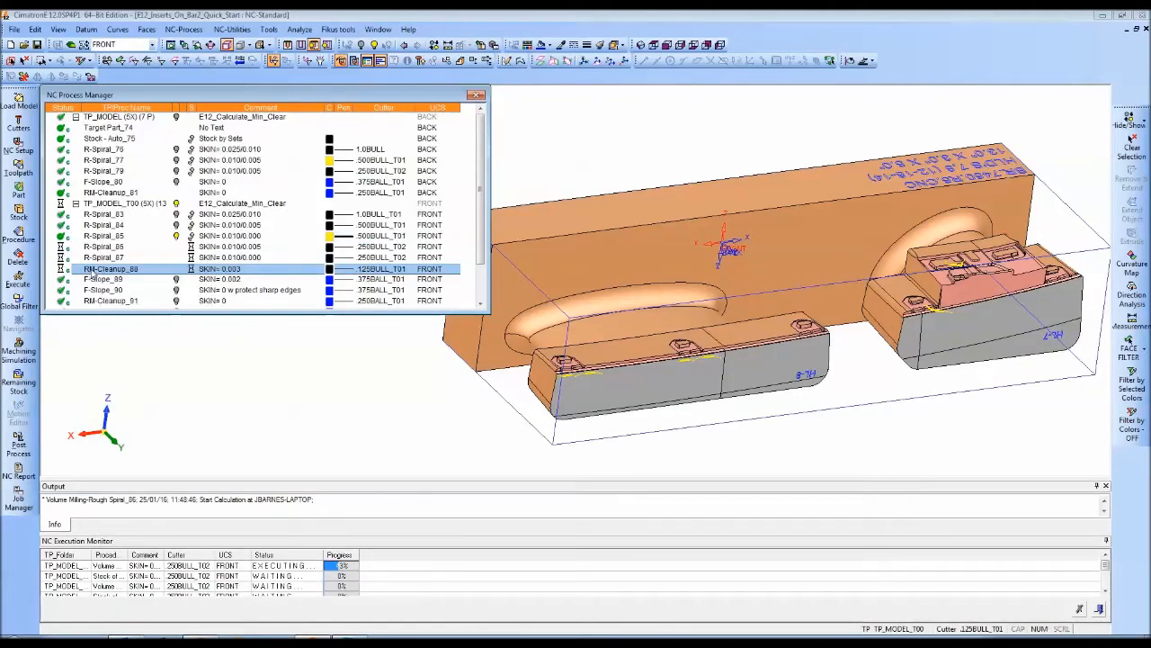
Step: Display the front RM-Cleanup re-machining toolpaths one after another
{"action": "scroll", "scroll_direction": "down", "scroll_amount": 3}
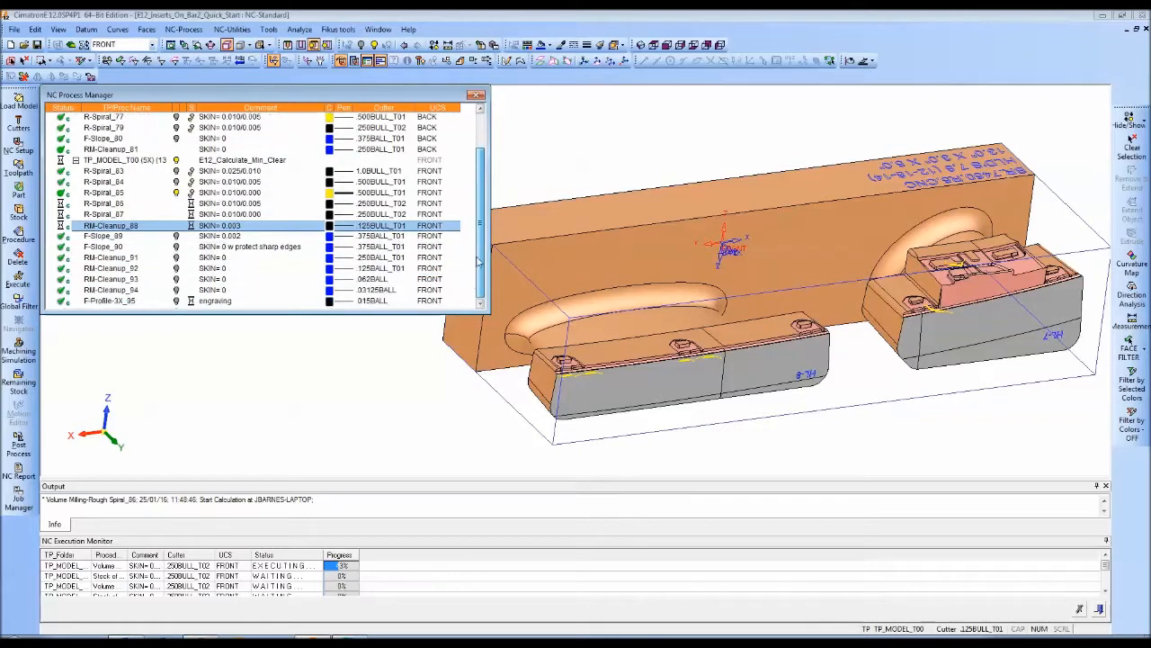
{"action": "left_click", "coordinate": [108, 302]}
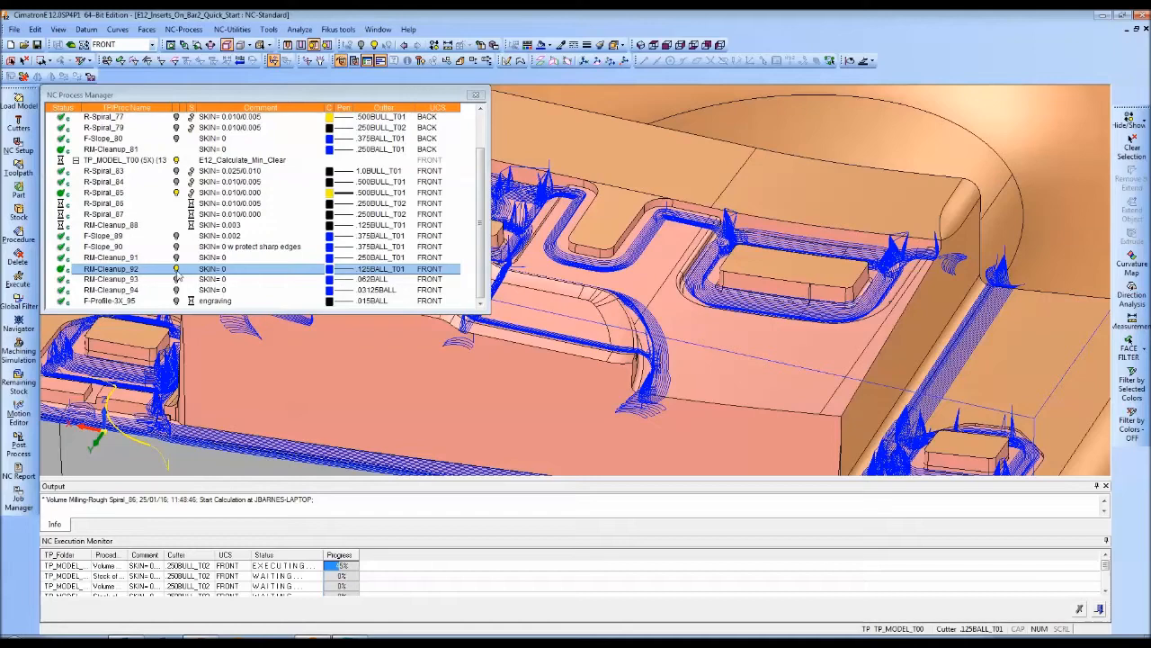
{"action": "left_click", "coordinate": [108, 279]}
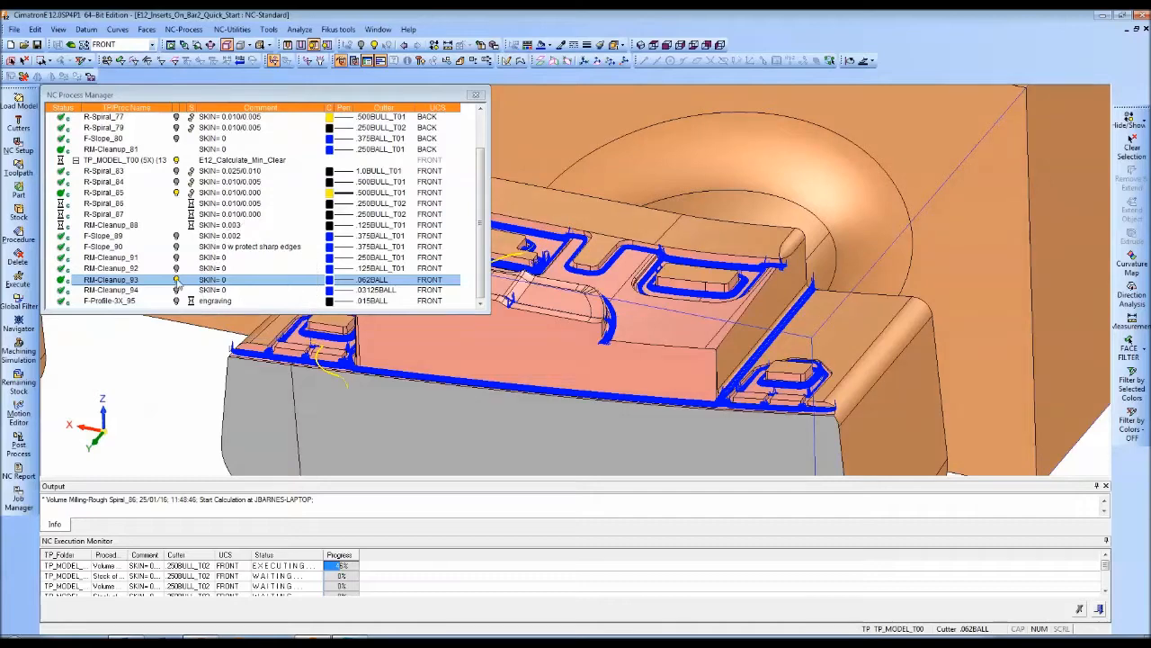
{"action": "left_click", "coordinate": [108, 289]}
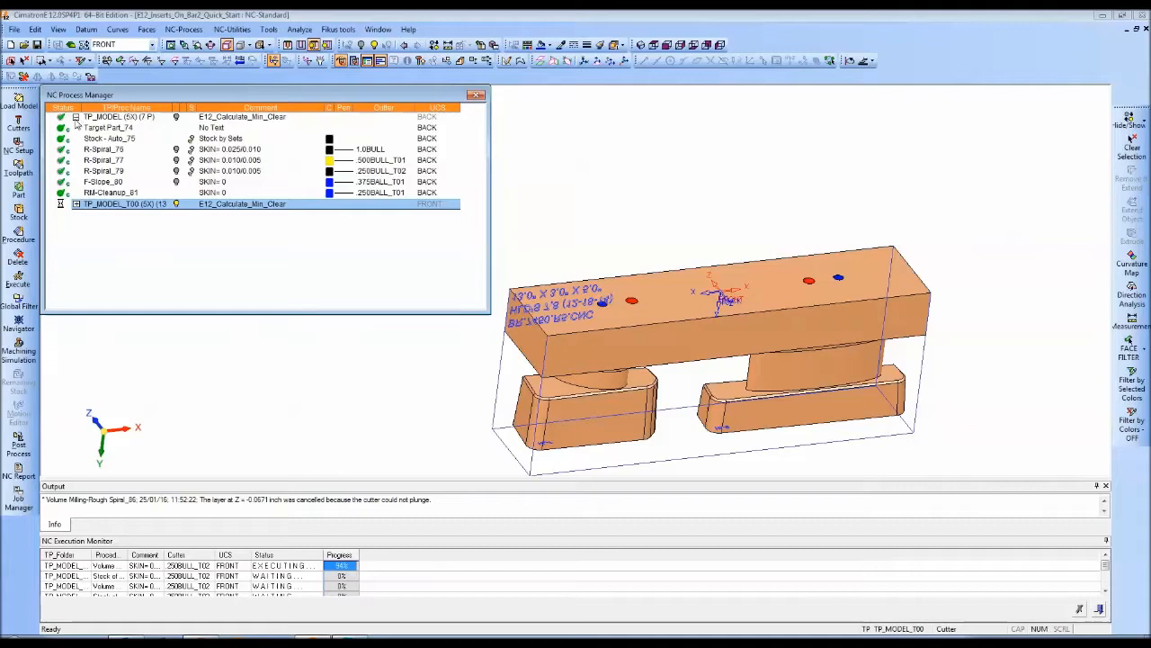
Step: Make UCS4 the active coordinate system and start adding a procedure after F-Profiler-3x_95
{"action": "left_click", "coordinate": [76, 117]}
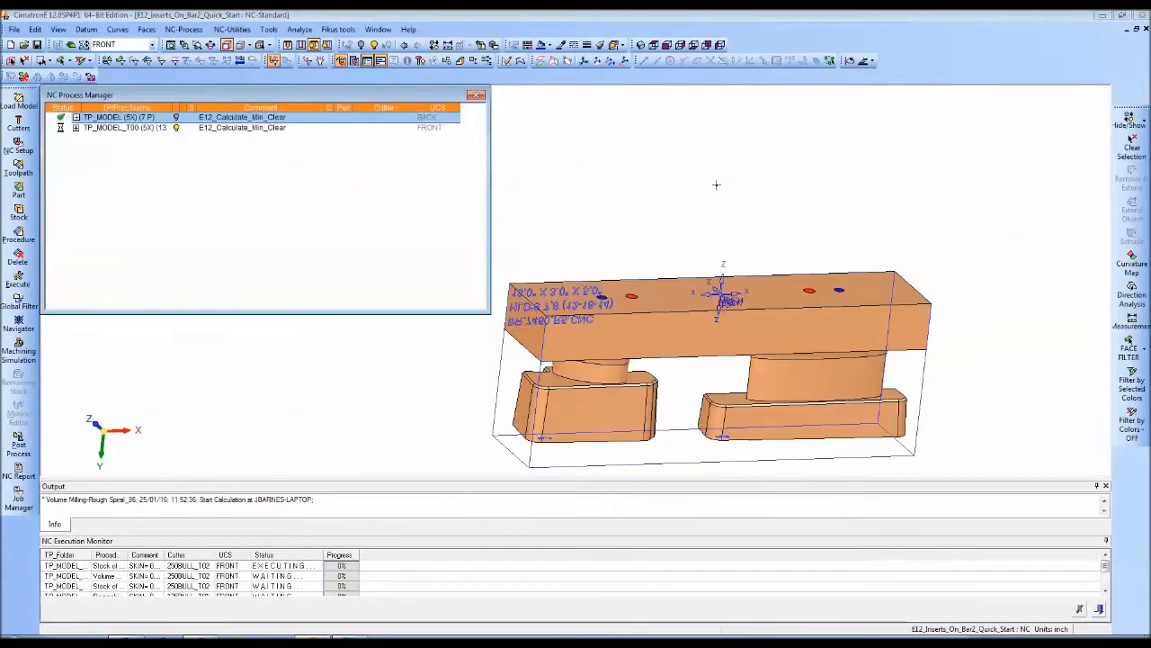
{"action": "left_click", "coordinate": [147, 44]}
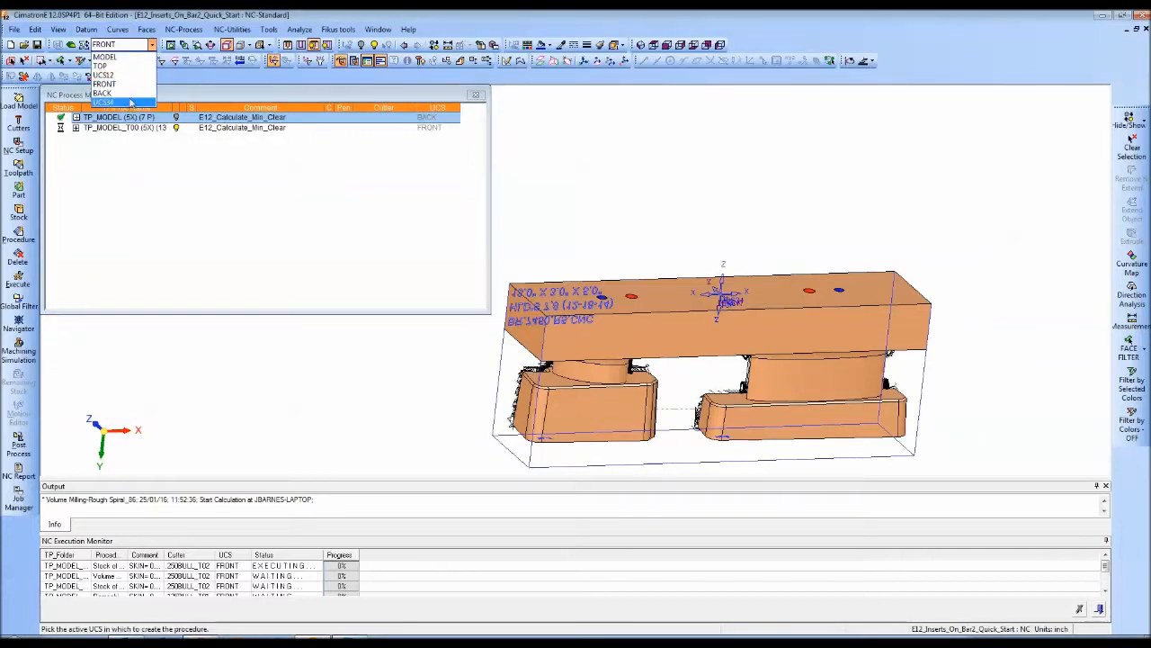
{"action": "left_click", "coordinate": [104, 101]}
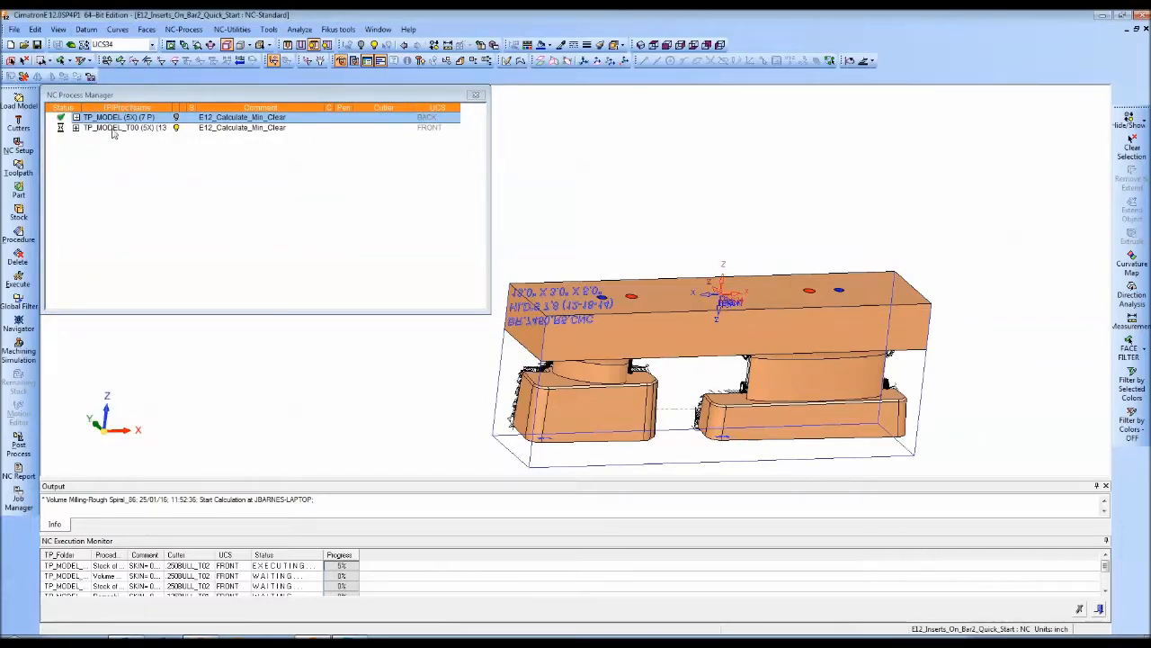
{"action": "left_click", "coordinate": [75, 127]}
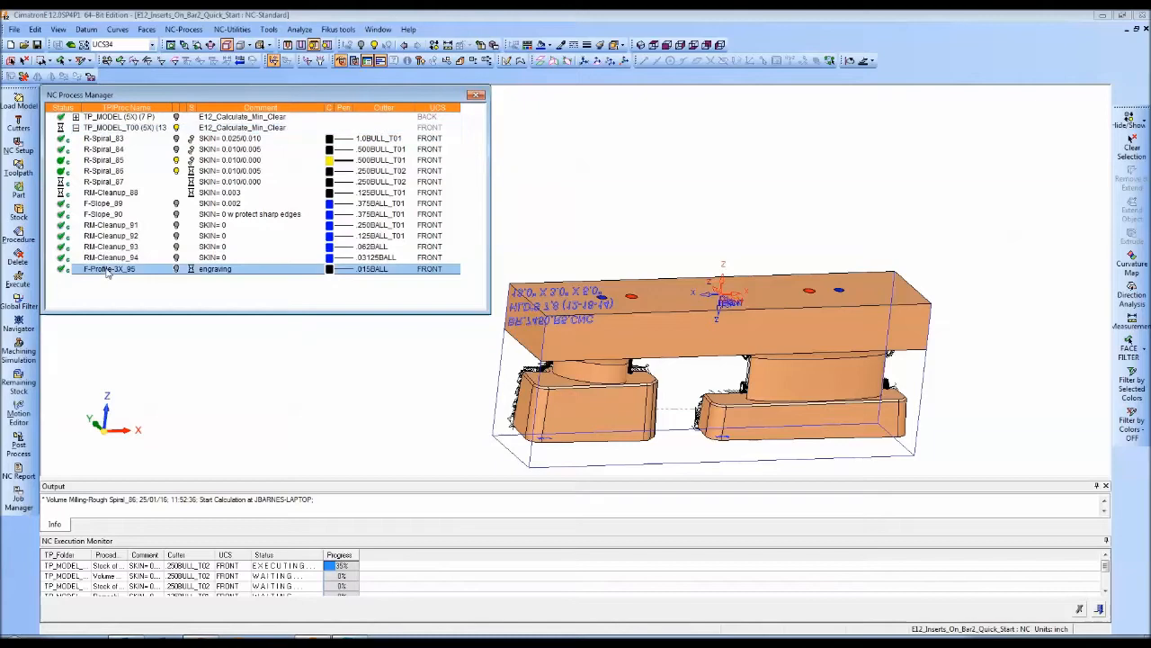
{"action": "right_click", "coordinate": [108, 268]}
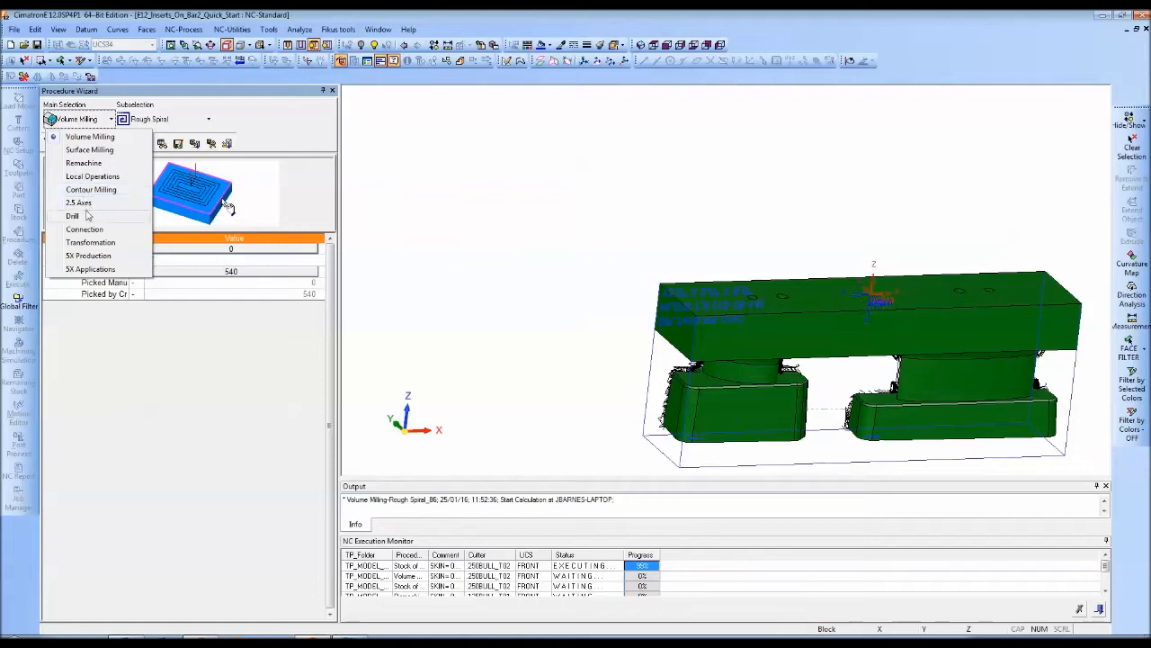
Step: Choose Drill with Automated Drill 3x as the new procedure type
{"action": "left_click", "coordinate": [72, 216]}
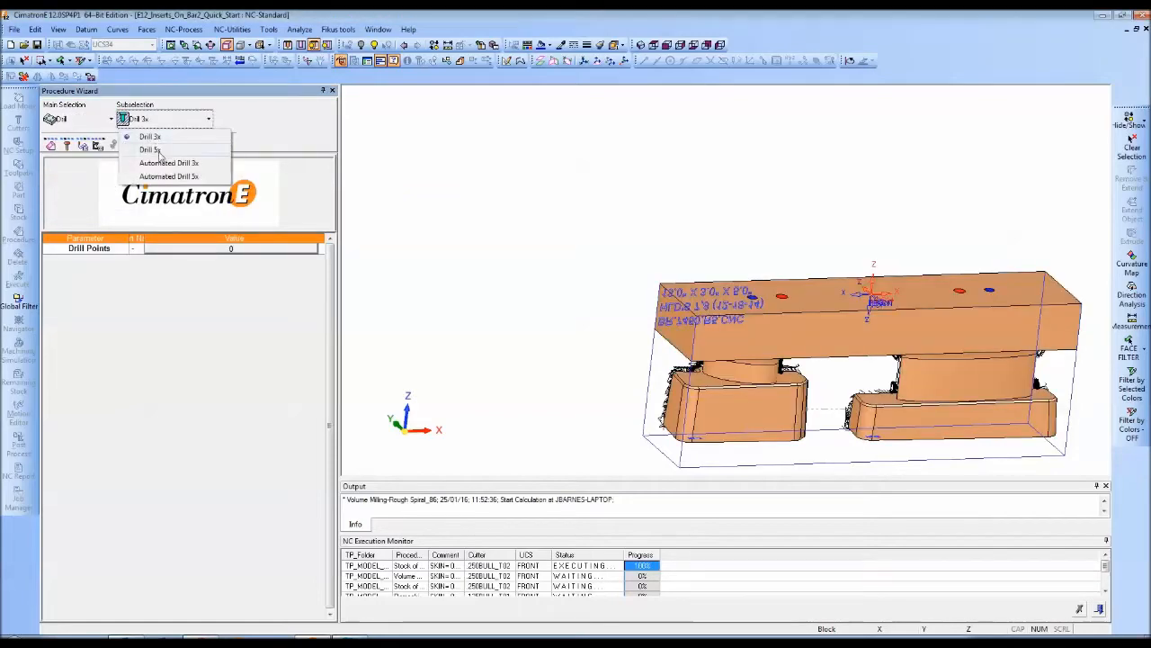
{"action": "left_click", "coordinate": [170, 162]}
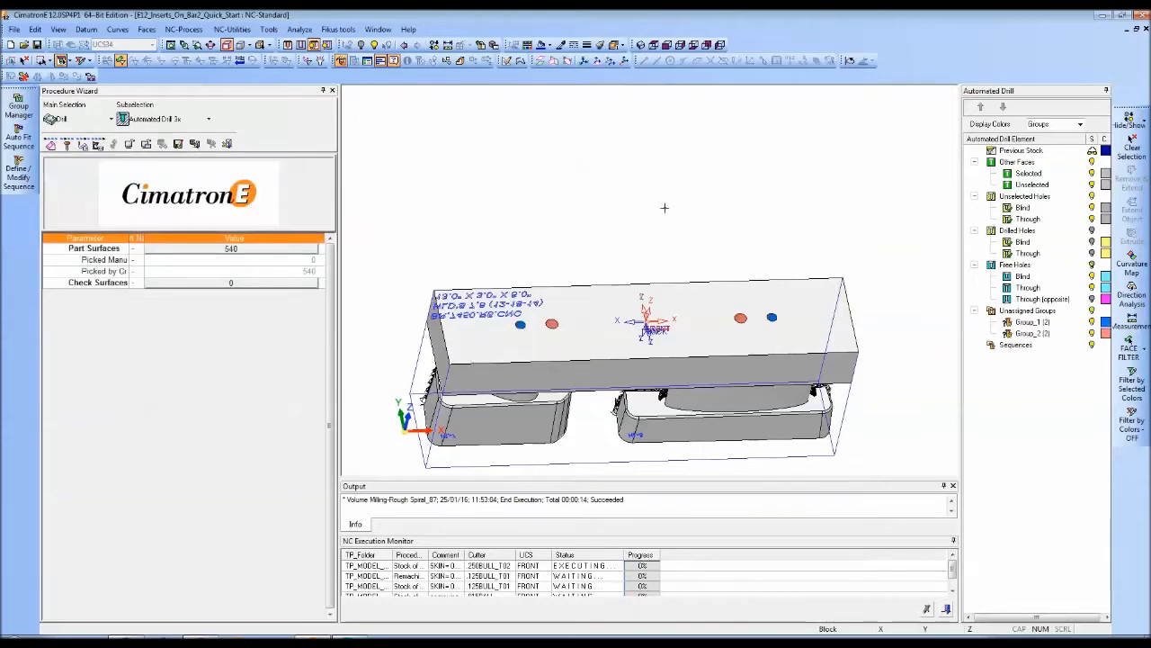
Step: Run Auto Fit Sequence on all unassigned hole groups, finding no match in the default catalog
{"action": "left_click", "coordinate": [18, 140]}
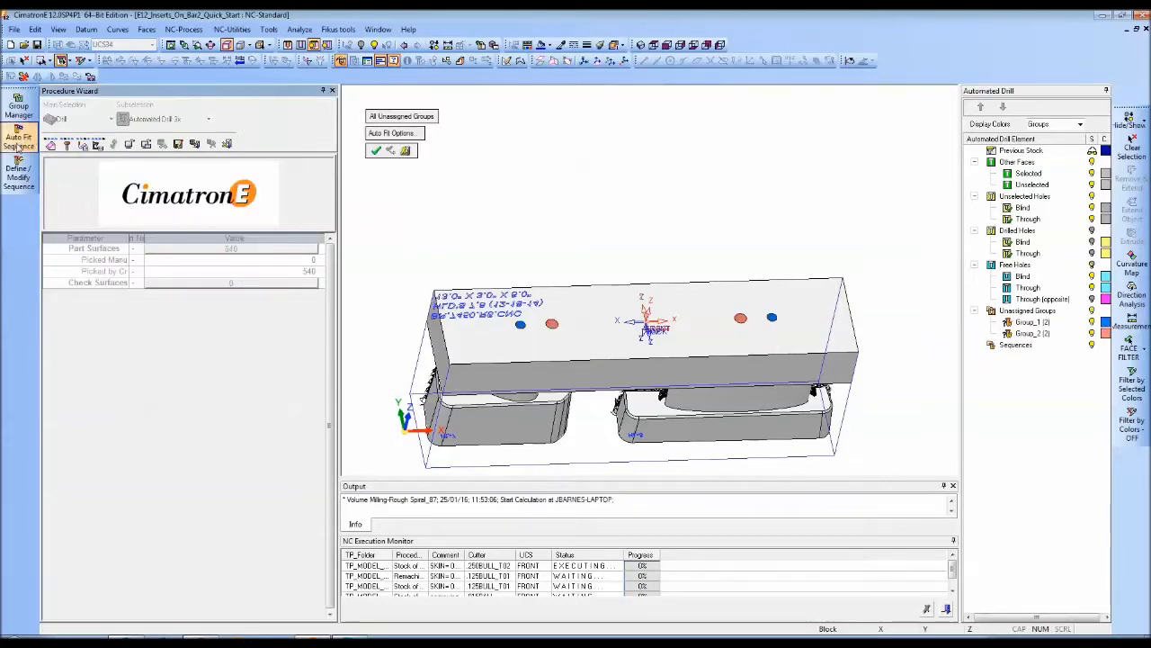
{"action": "left_click", "coordinate": [18, 140]}
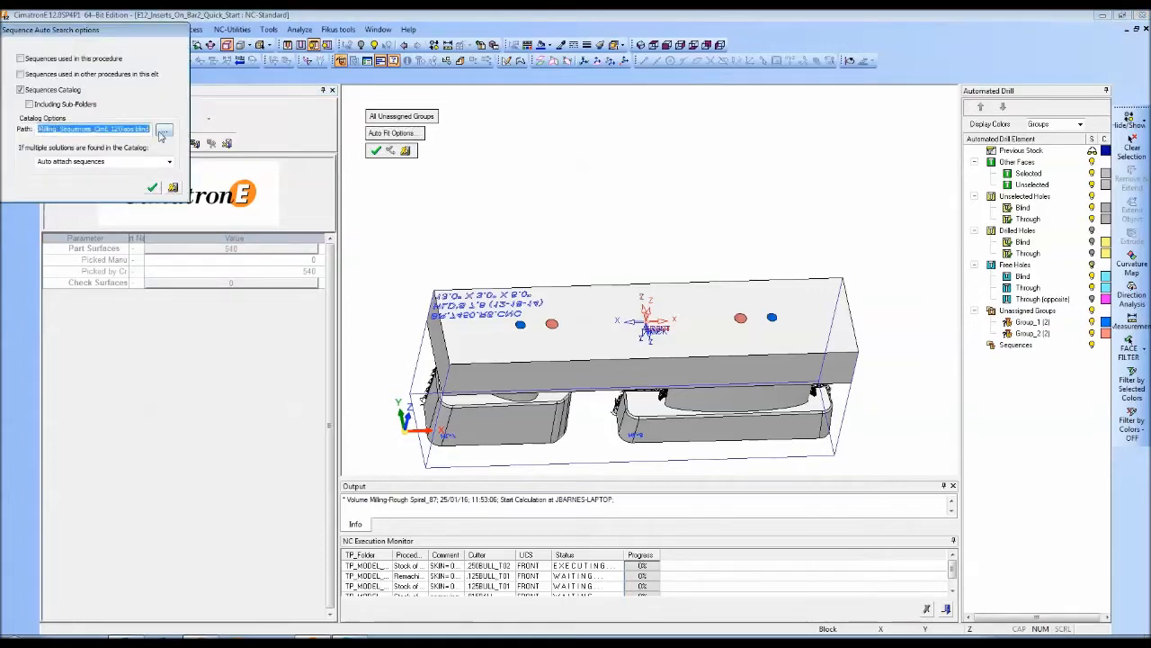
{"action": "mouse_move", "coordinate": [135, 129]}
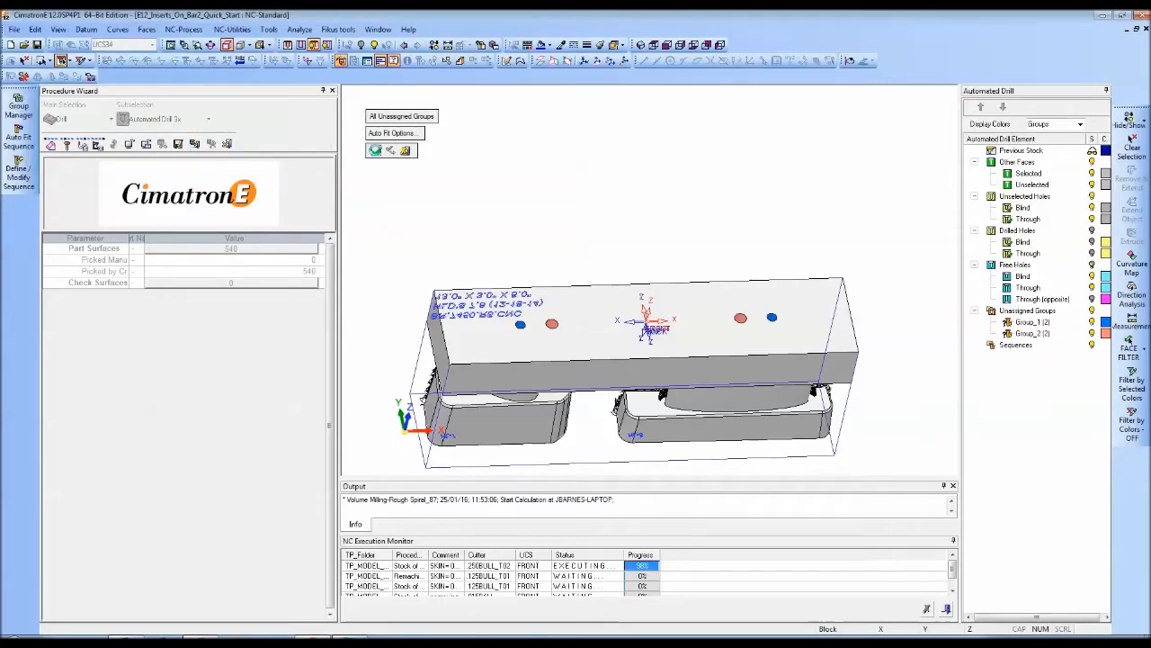
{"action": "left_click", "coordinate": [376, 151]}
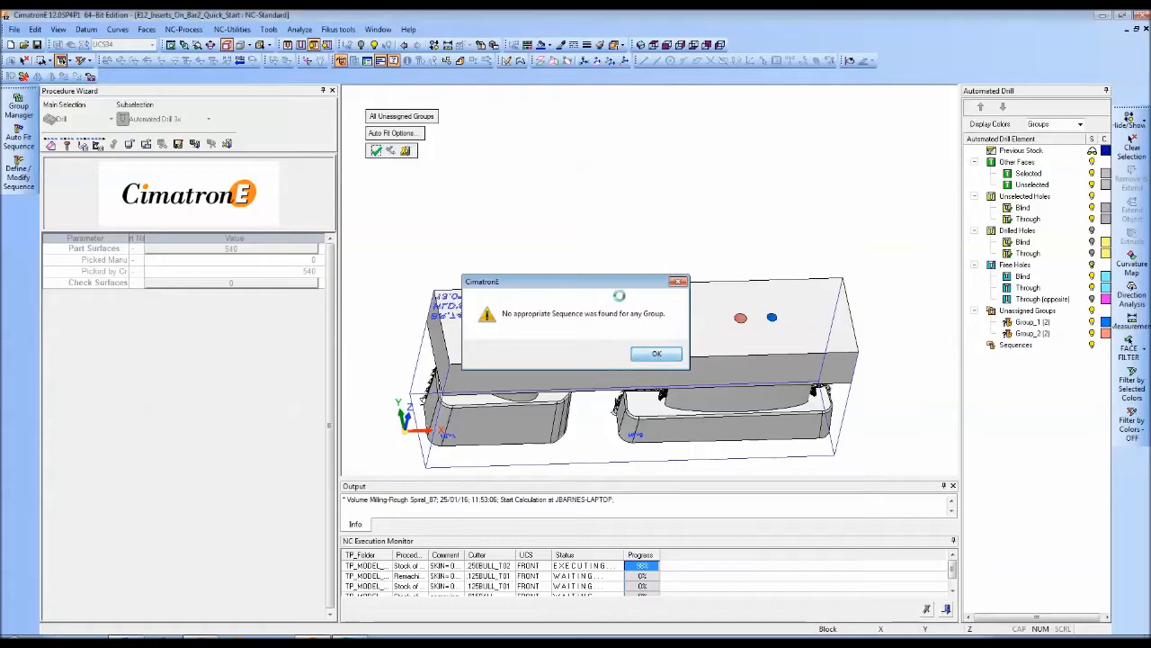
{"action": "left_click", "coordinate": [655, 352]}
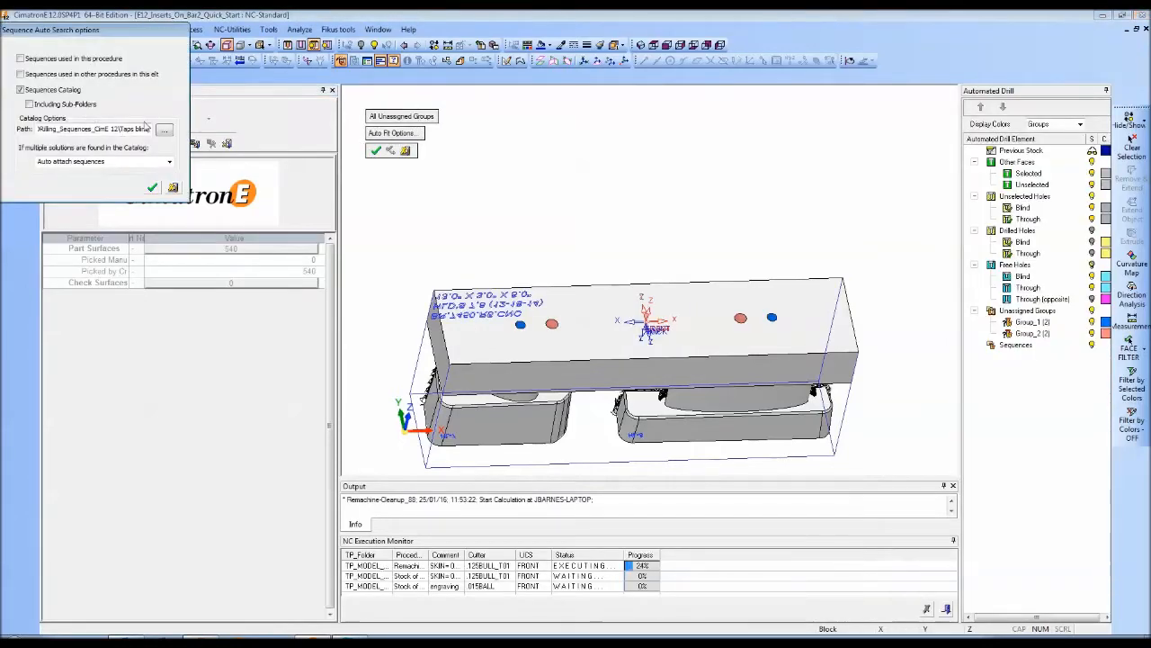
Step: Point the search at the Drilling_Sequences catalog folder so both hole groups receive sequences
{"action": "left_click", "coordinate": [165, 130]}
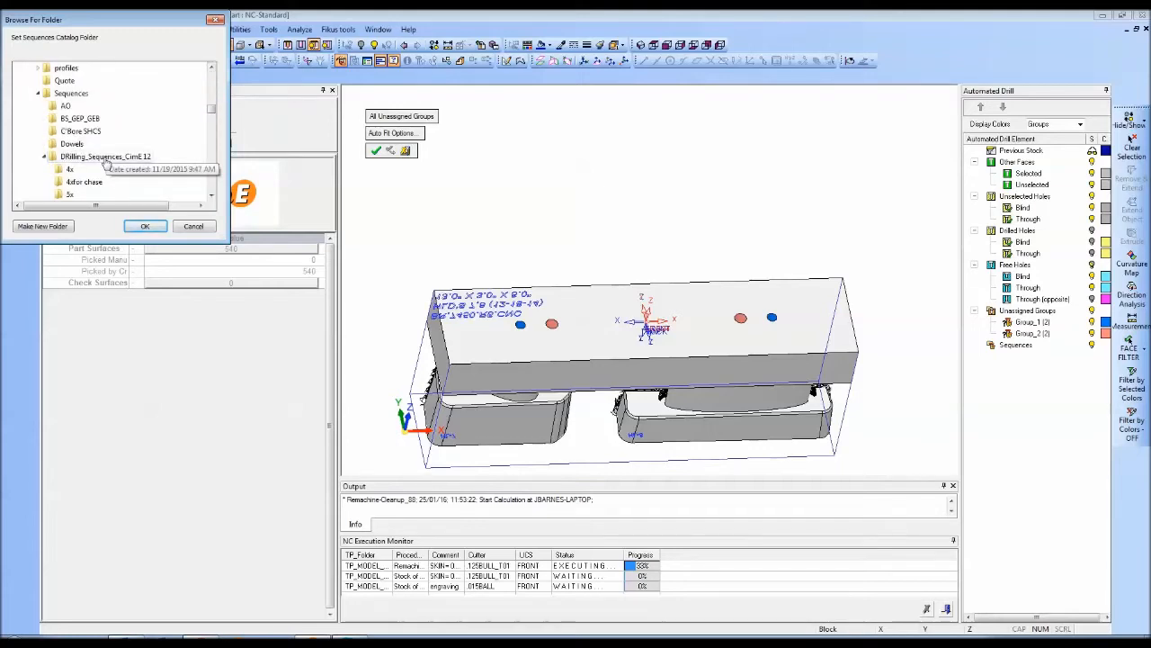
{"action": "left_click", "coordinate": [144, 226]}
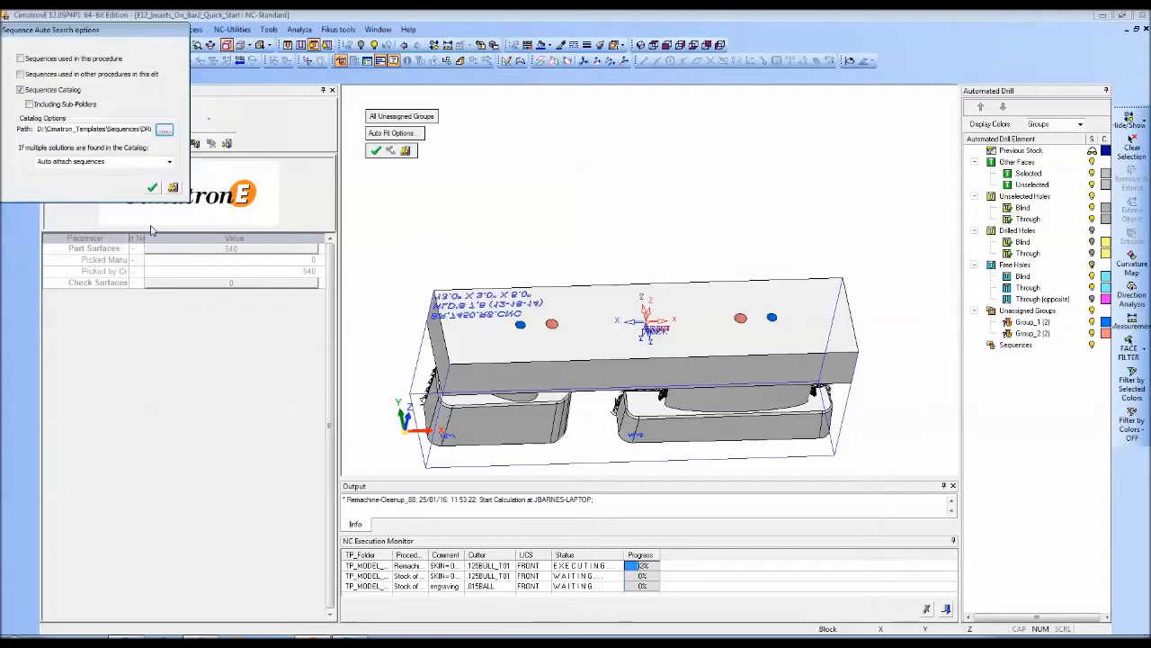
{"action": "left_click", "coordinate": [151, 187]}
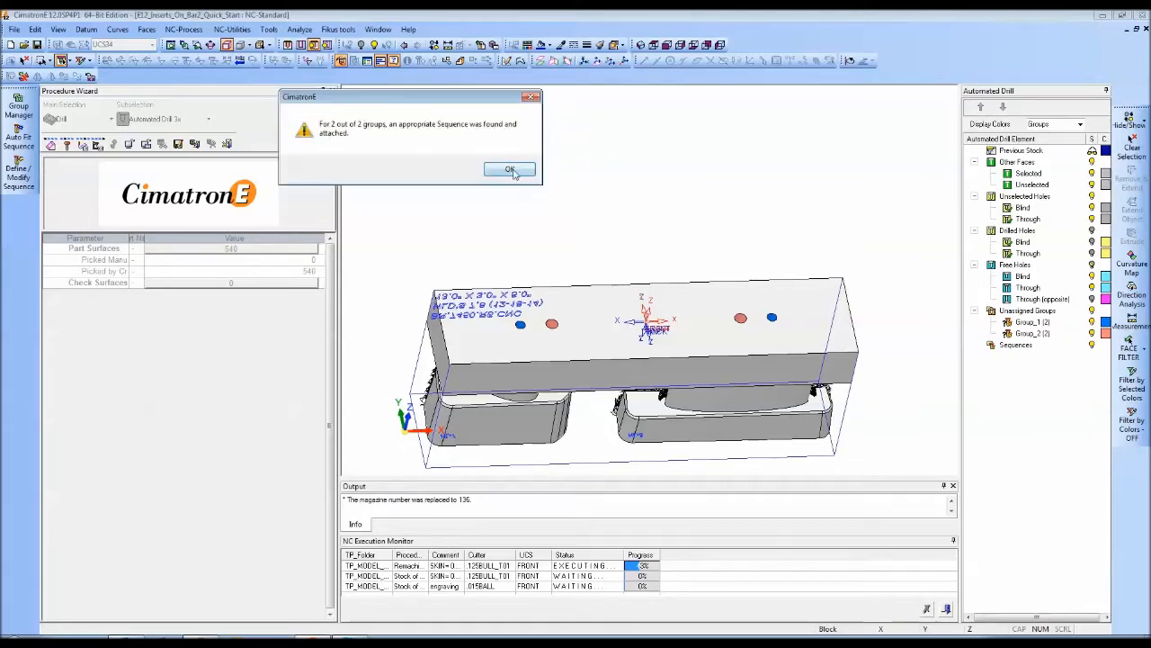
{"action": "left_click", "coordinate": [511, 169]}
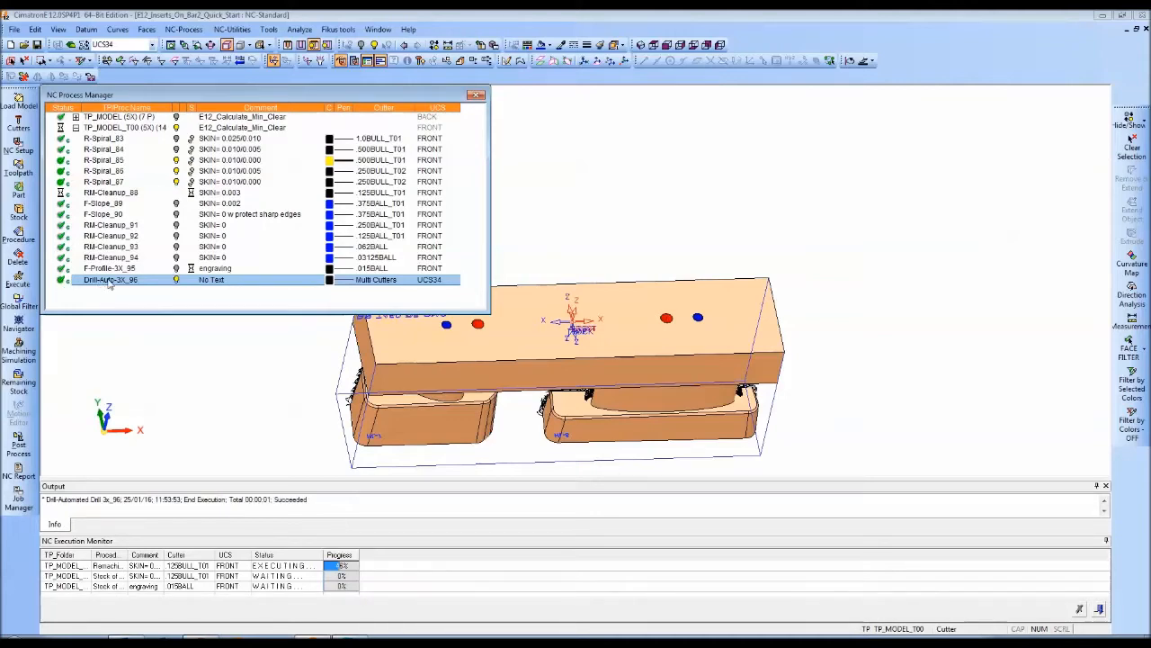
Step: Replay the Drill-Auto-3x_96 toolpath in the Navigator, watching the drill work the holes
{"action": "right_click", "coordinate": [108, 280]}
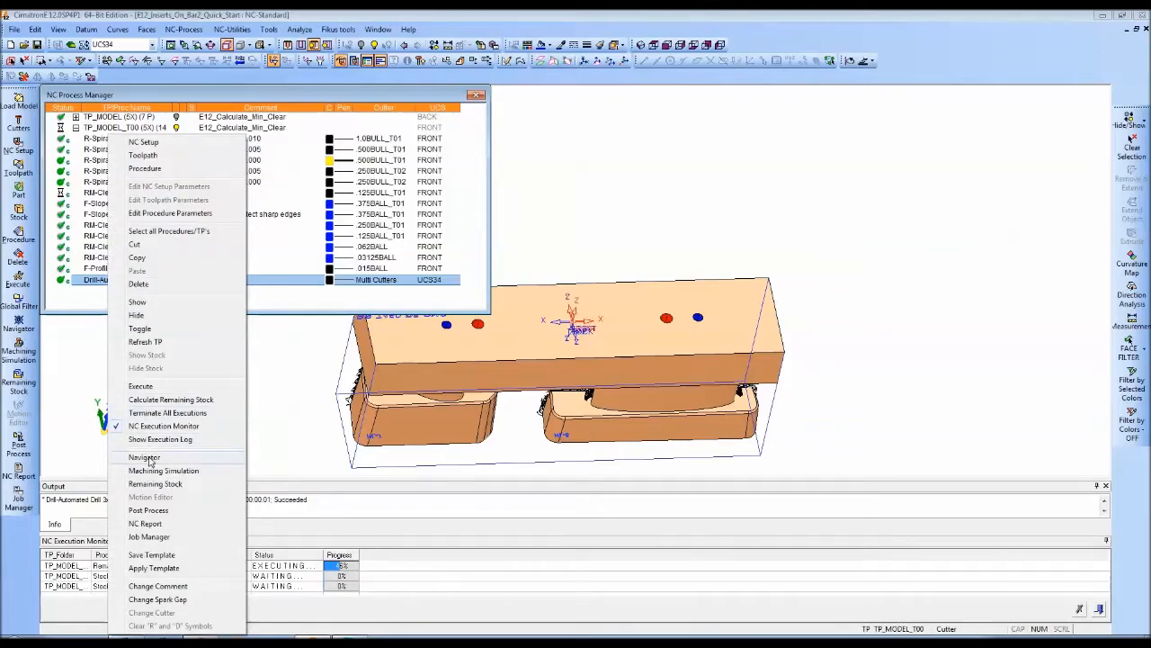
{"action": "left_click", "coordinate": [144, 457]}
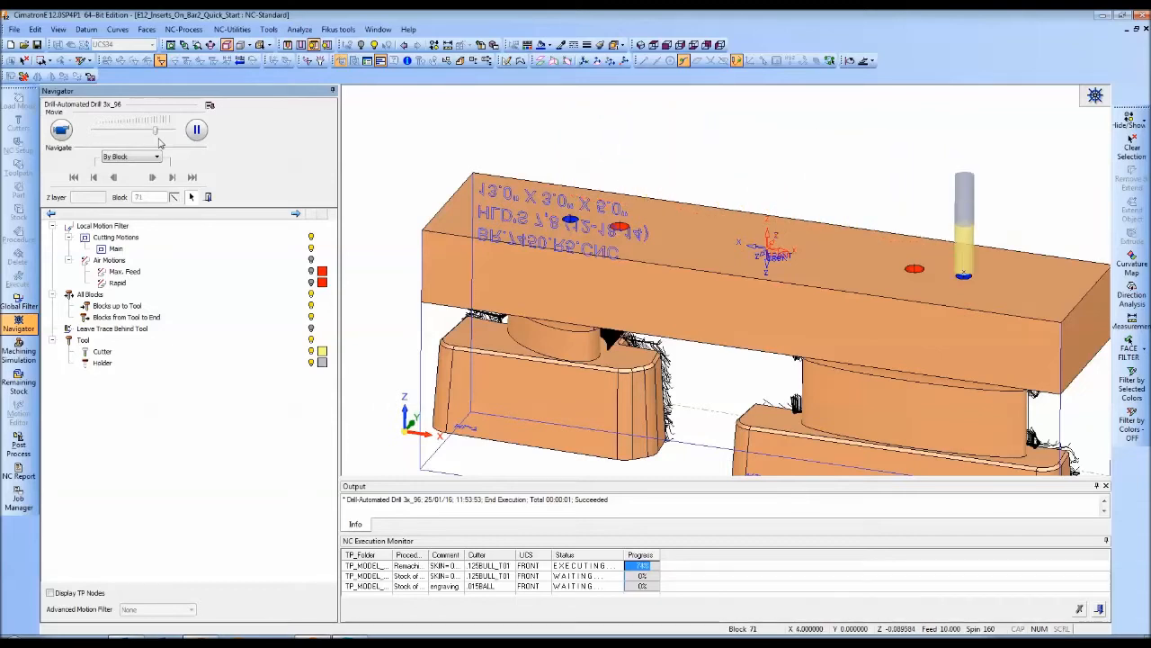
{"action": "left_click", "coordinate": [196, 130]}
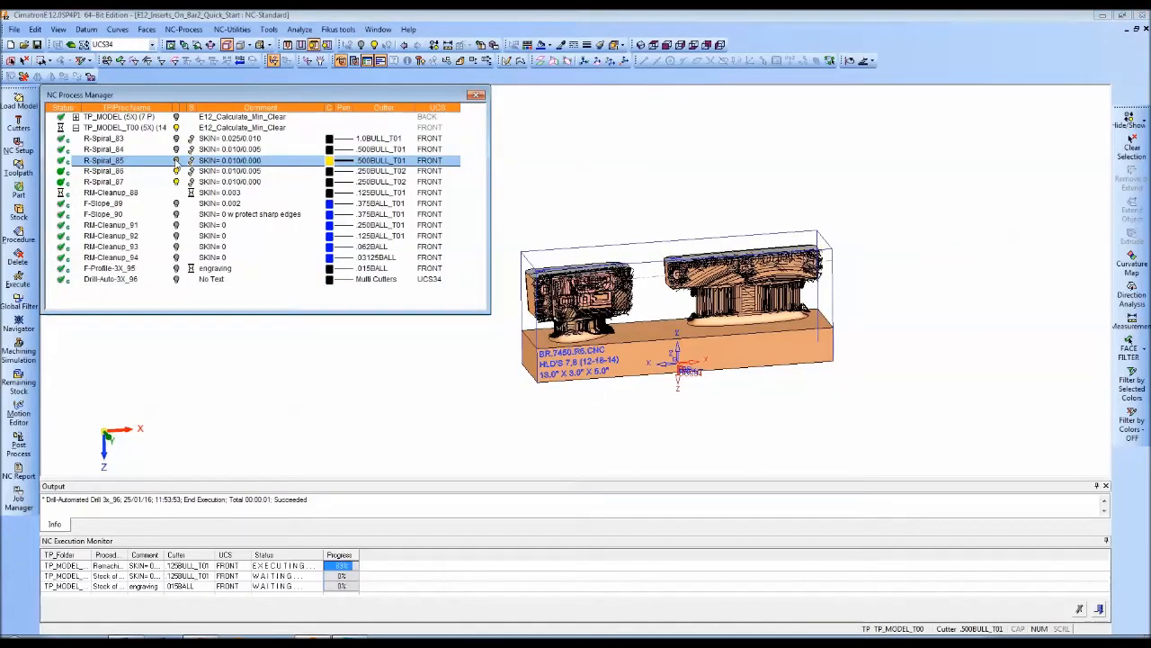
Step: Display the R-Spiral_85, R-Spiral_86 roughing and F-Slope_89 finishing toolpaths on the front inserts
{"action": "left_click", "coordinate": [105, 180]}
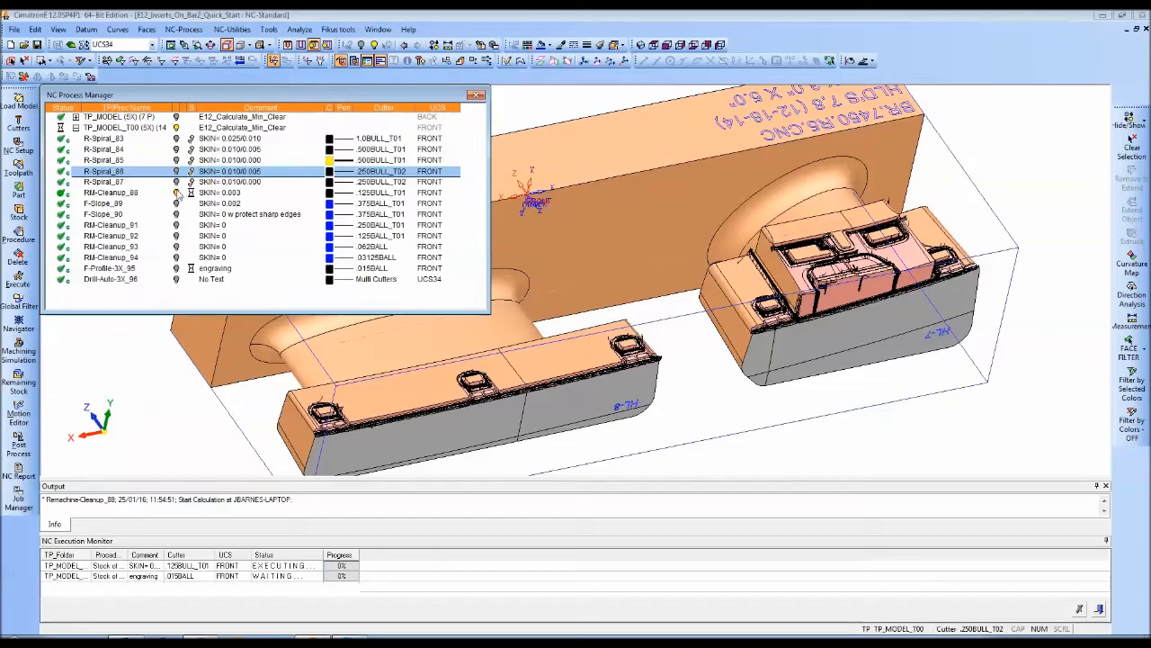
{"action": "left_click", "coordinate": [111, 192]}
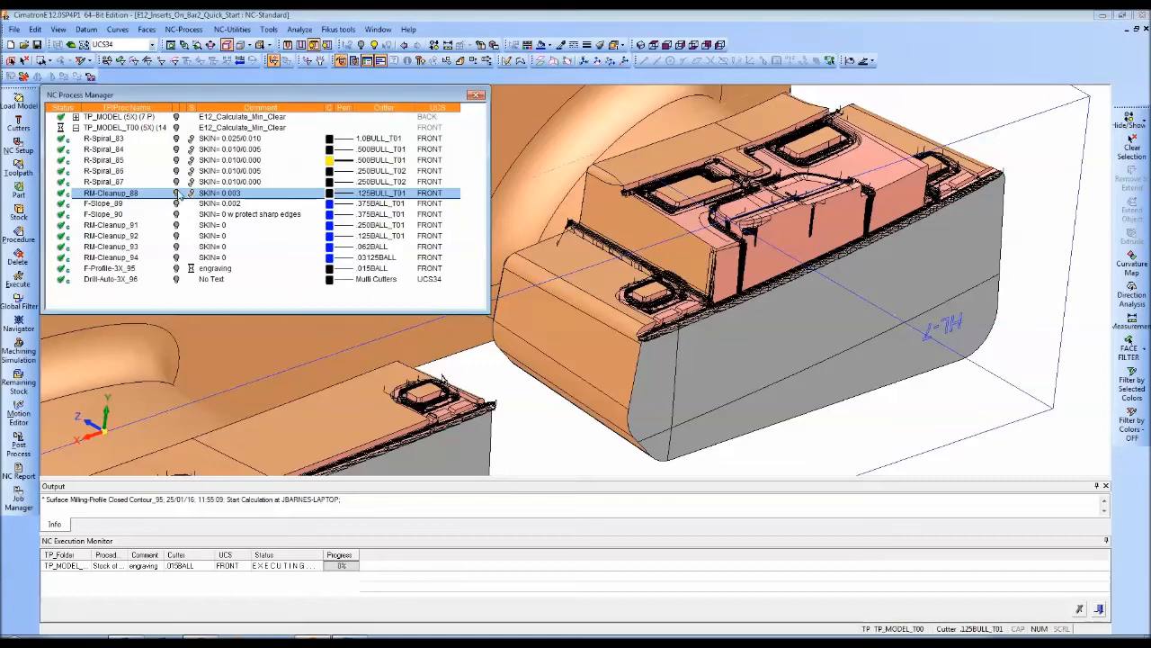
{"action": "left_click", "coordinate": [104, 204]}
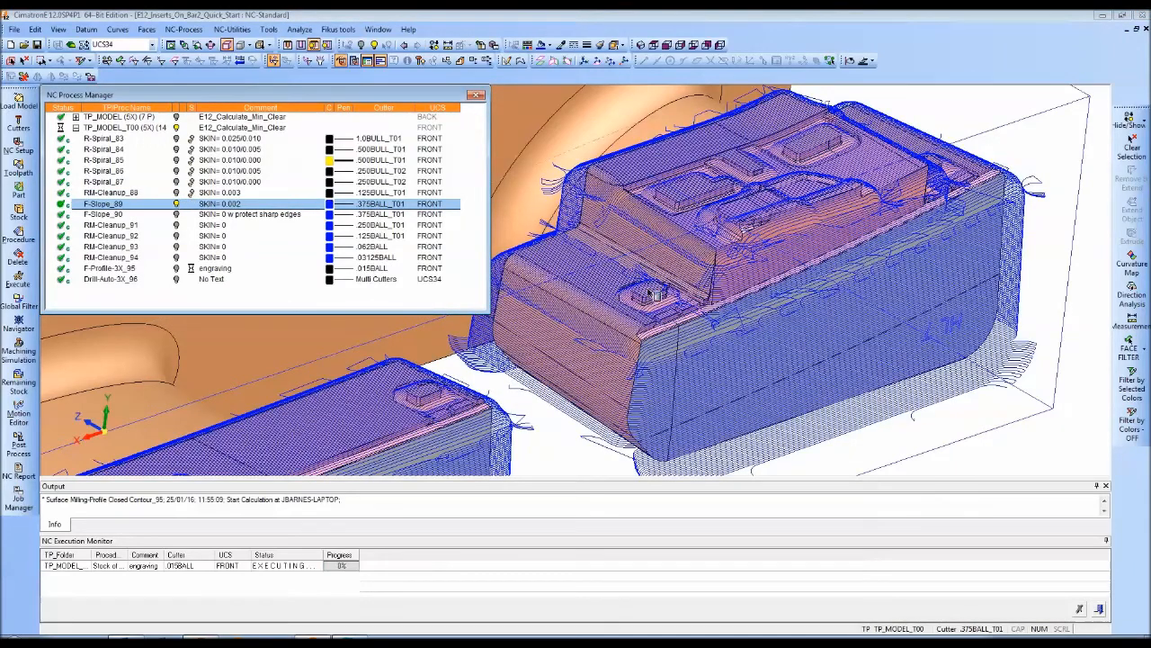